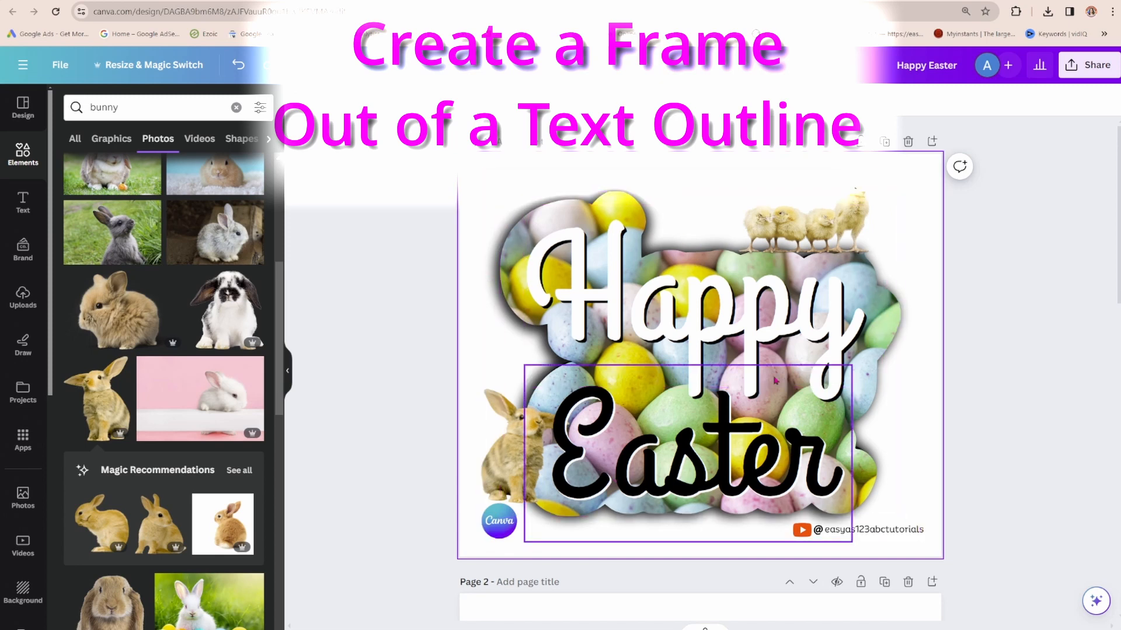
Step: Delete the finished Happy Easter example so the page is blank
{"action": "left_click", "coordinate": [692, 339]}
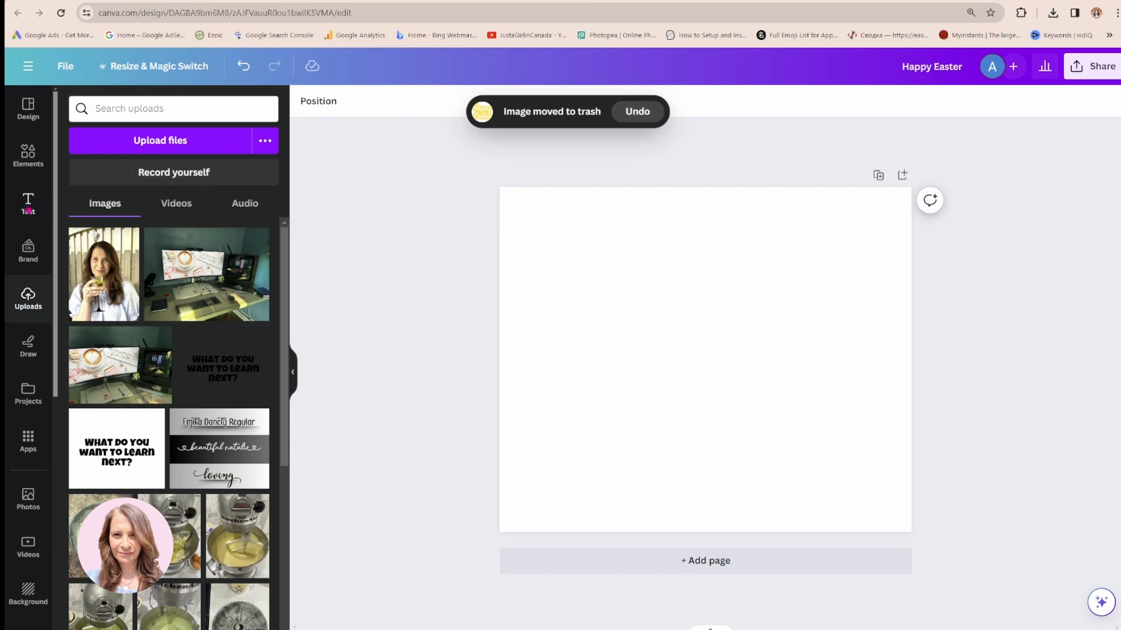
Step: Add a heading reading HAPPY / EASTER on two lines with line spacing 1.04
{"action": "left_click", "coordinate": [28, 203]}
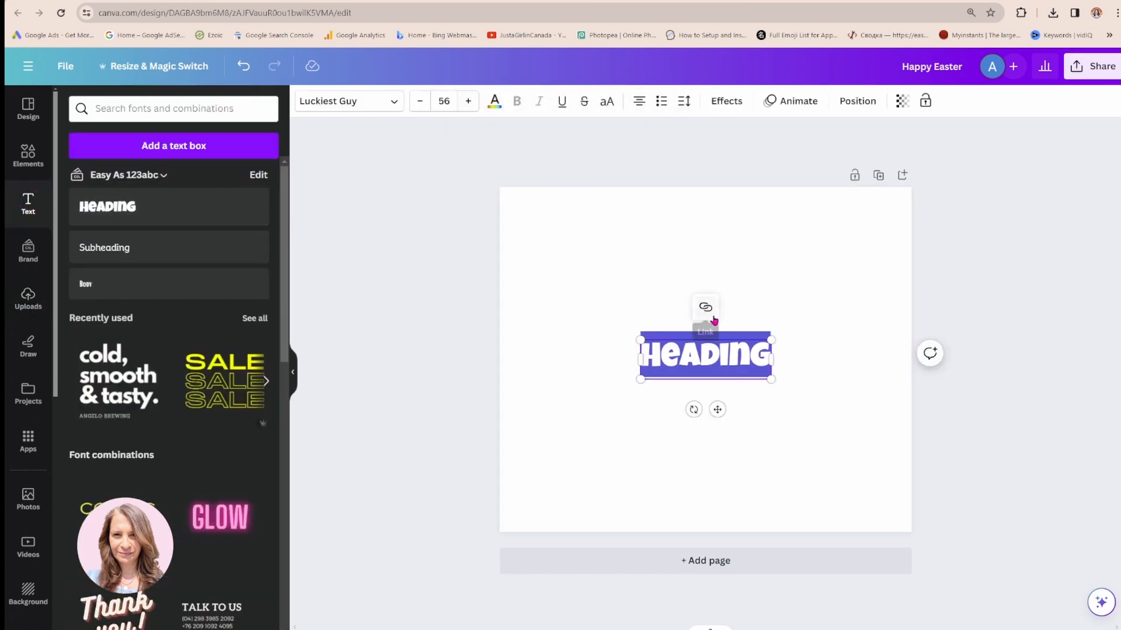
{"action": "mouse_move", "coordinate": [705, 307]}
{"action": "type", "text": "HAPPY"}
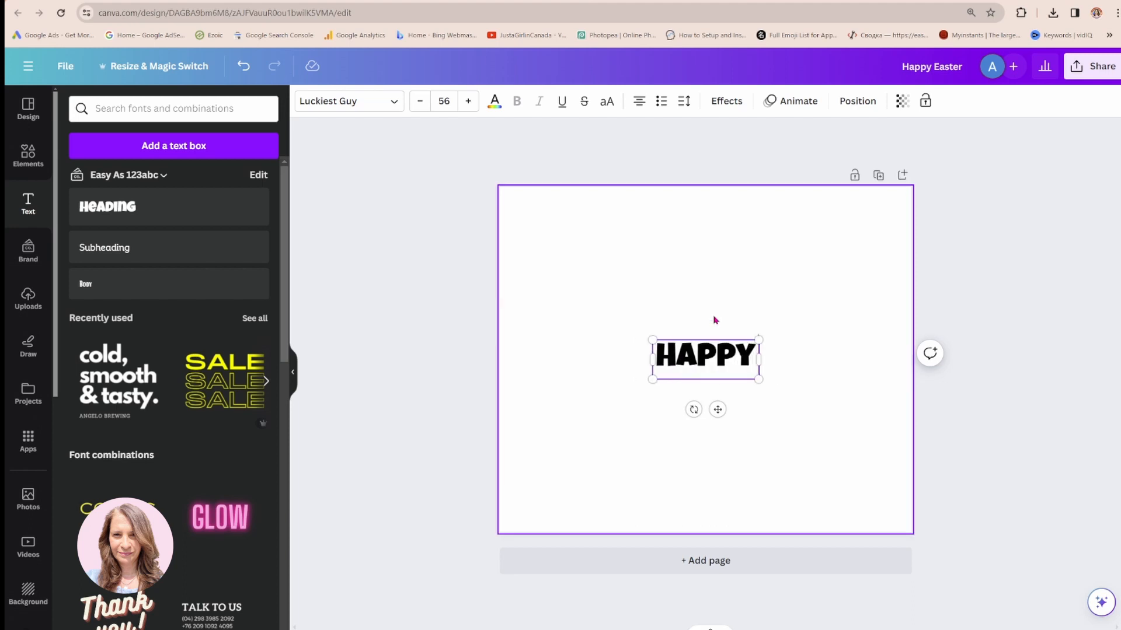
{"action": "type", "text": "EASTER"}
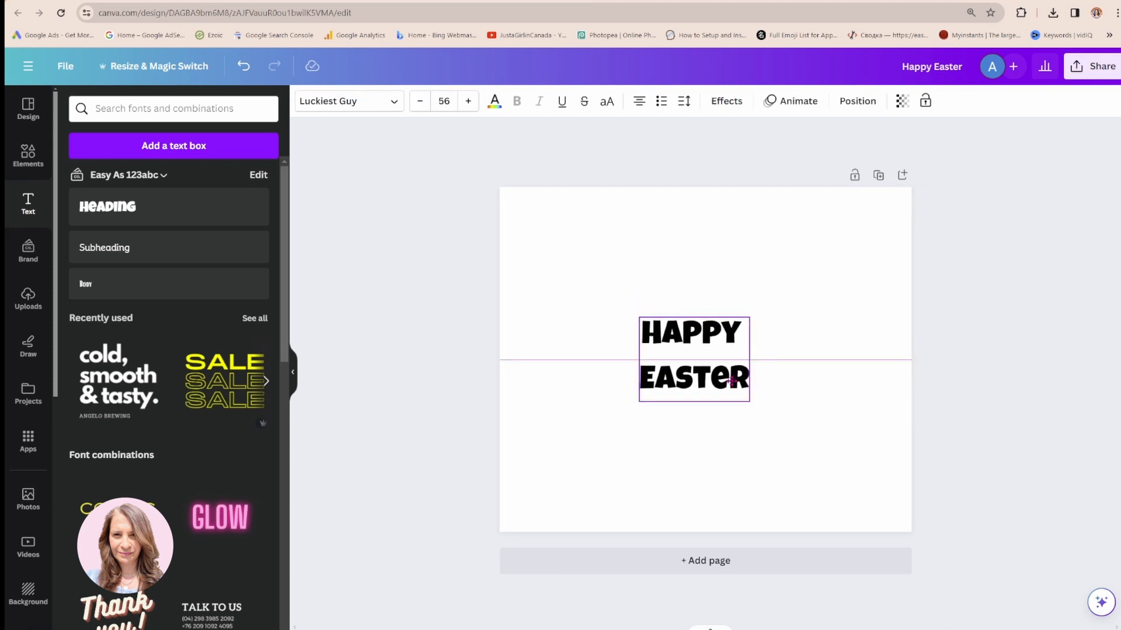
{"action": "left_click", "coordinate": [684, 101]}
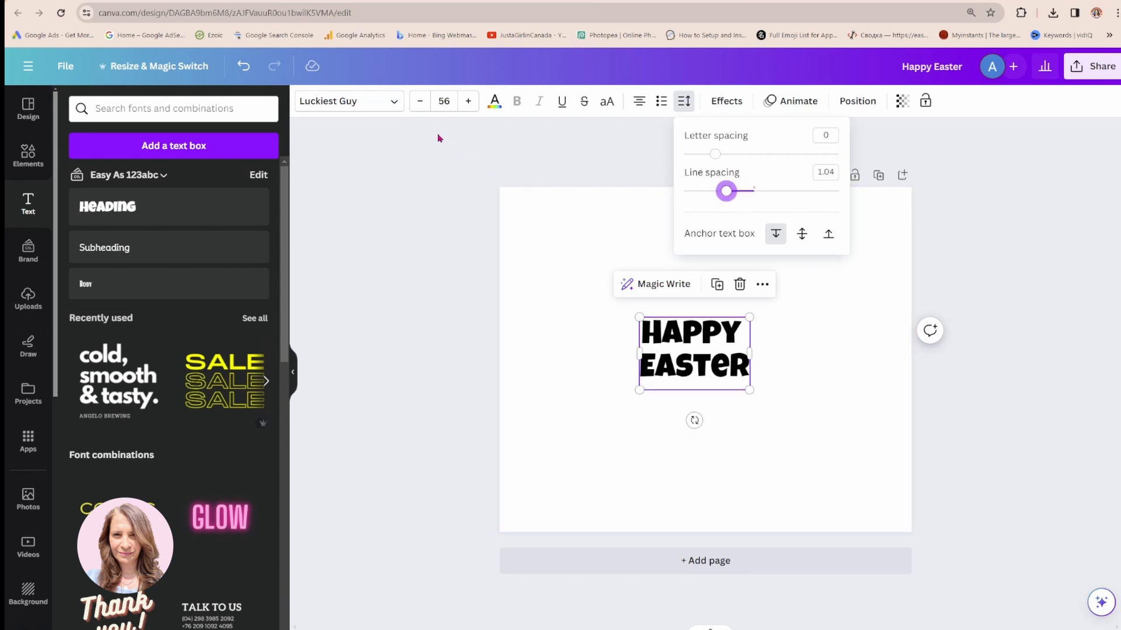
Step: Set the heading to the Grand Hotel script font at size 143
{"action": "left_click", "coordinate": [349, 101]}
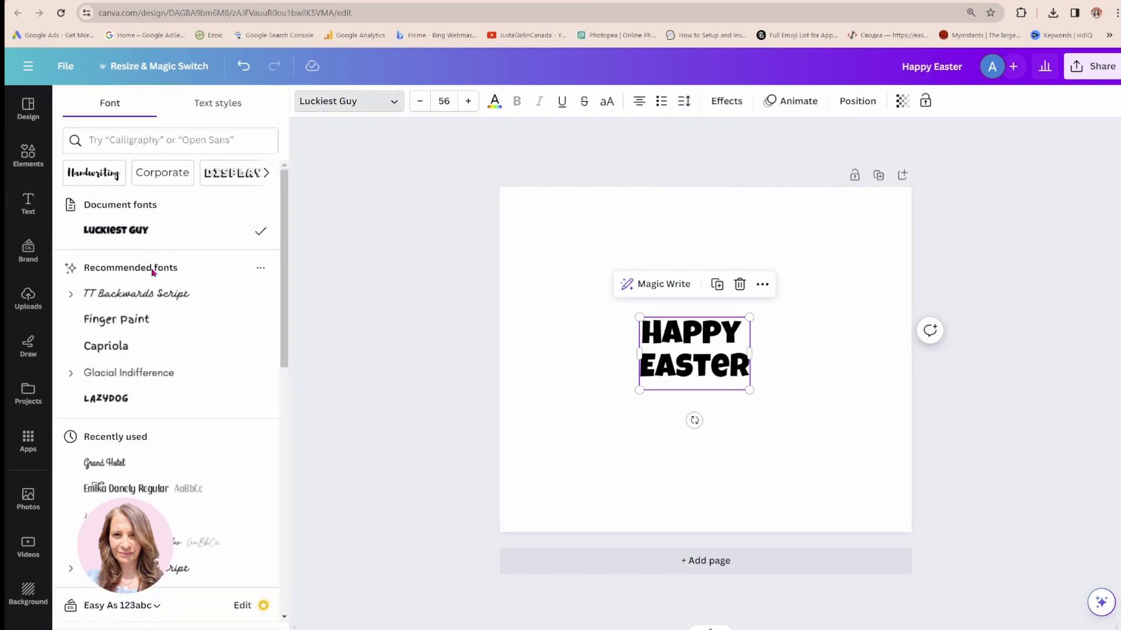
{"action": "mouse_move", "coordinate": [151, 334]}
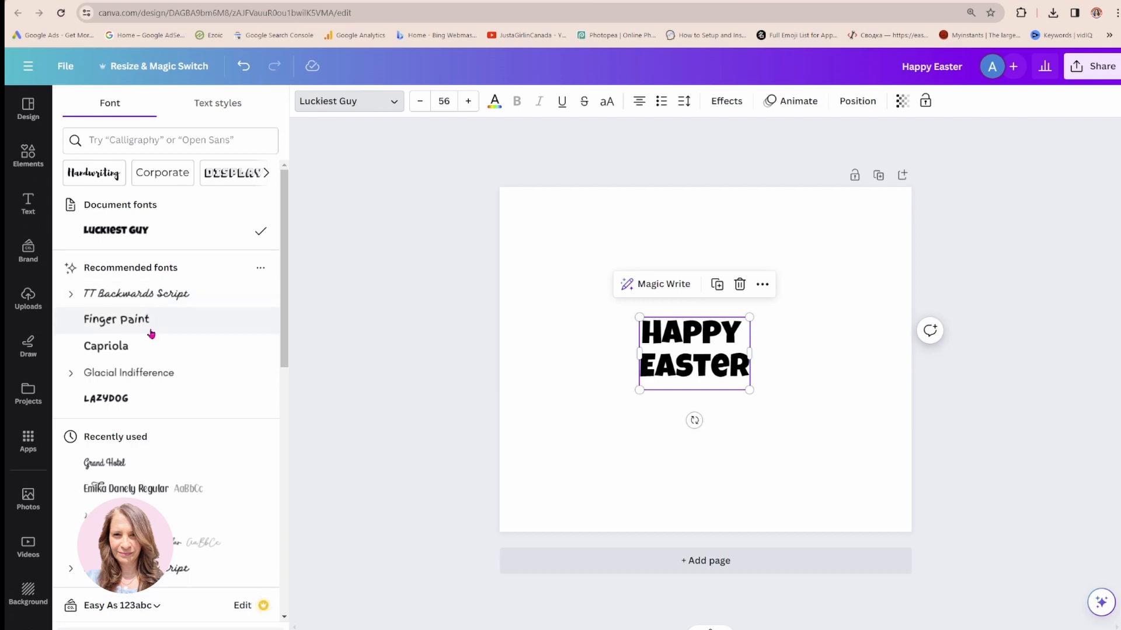
{"action": "left_click", "coordinate": [104, 462]}
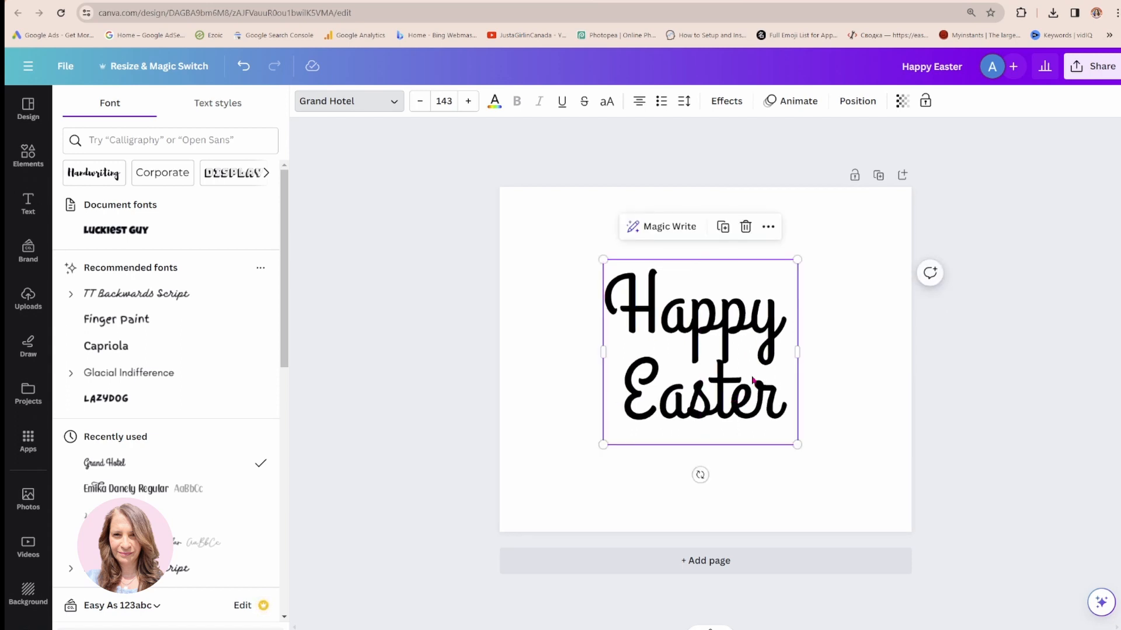
{"action": "mouse_move", "coordinate": [708, 392]}
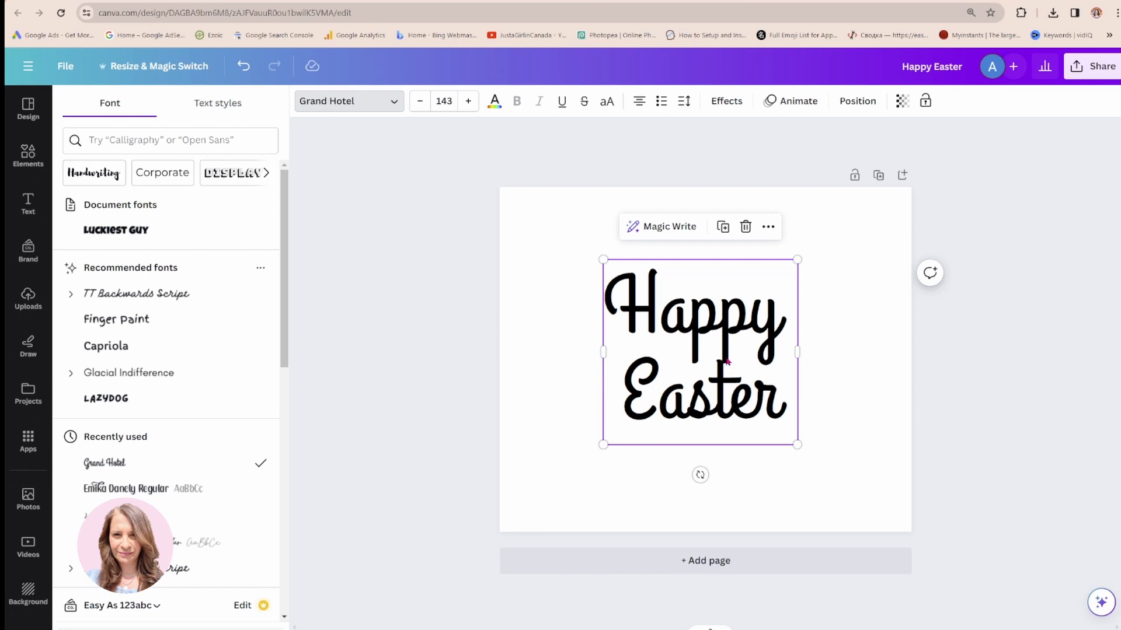
{"action": "mouse_move", "coordinate": [724, 279]}
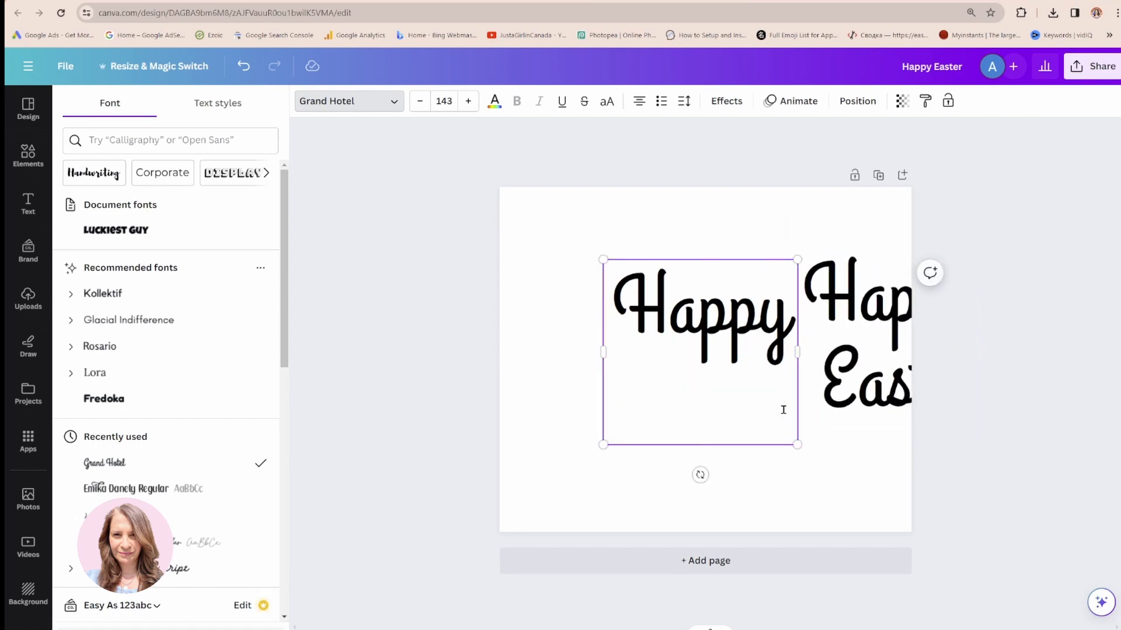
Step: Separate Happy and Easter into two text boxes and enlarge both to fill the page
{"action": "left_click", "coordinate": [861, 310]}
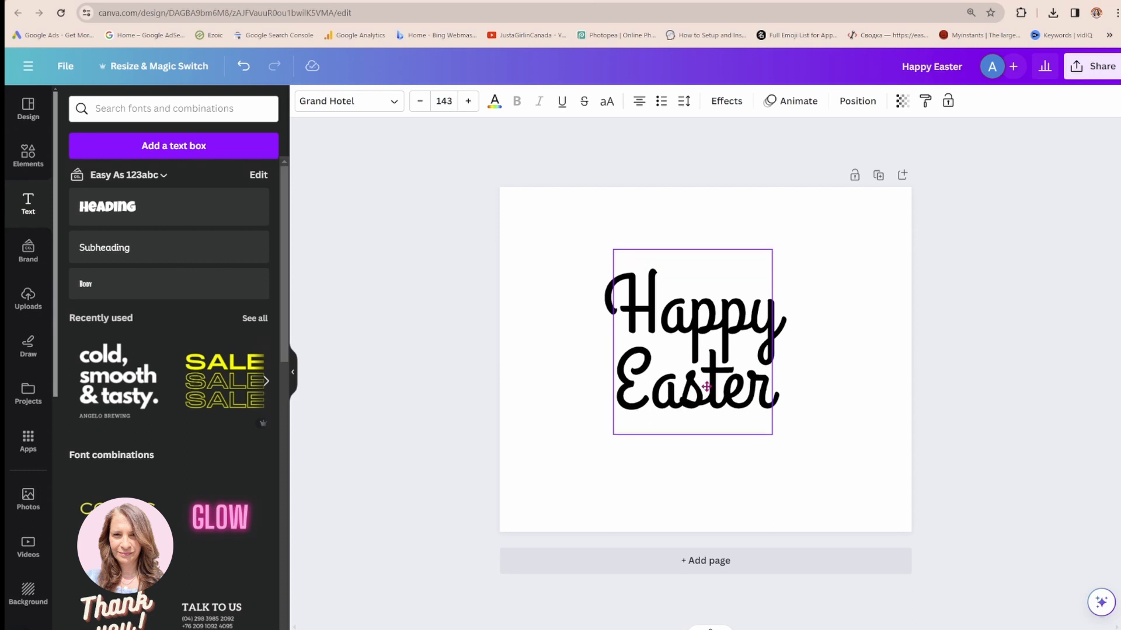
{"action": "left_click", "coordinate": [692, 339]}
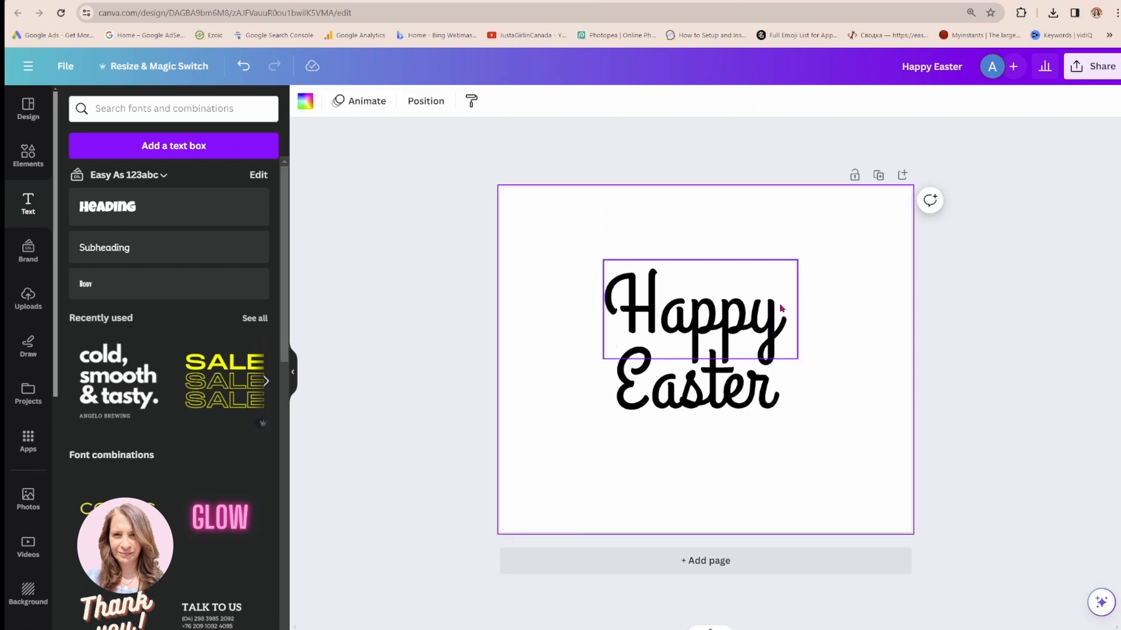
{"action": "left_click", "coordinate": [822, 318]}
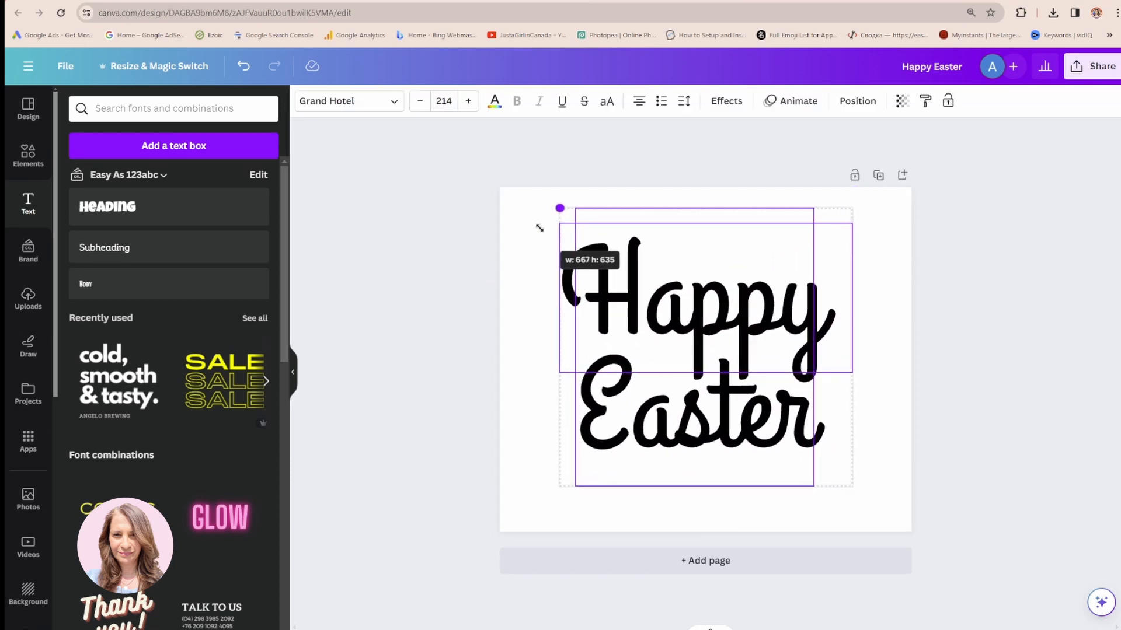
{"action": "left_click", "coordinate": [27, 295]}
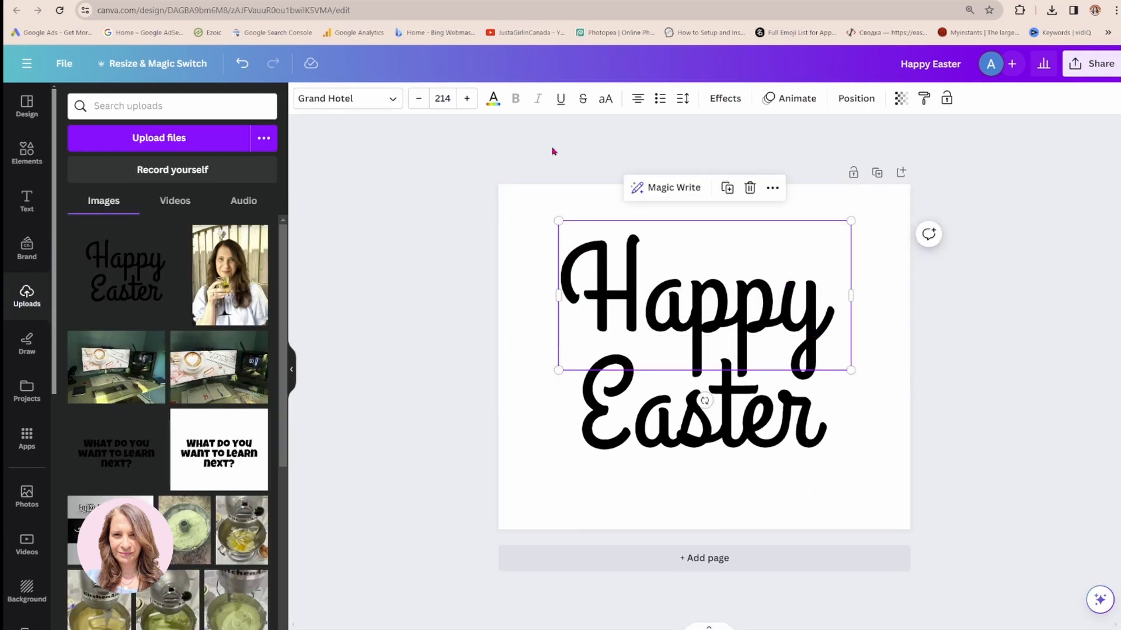
Step: Give Happy a yellow Outline effect at thickness 200
{"action": "left_click", "coordinate": [724, 98]}
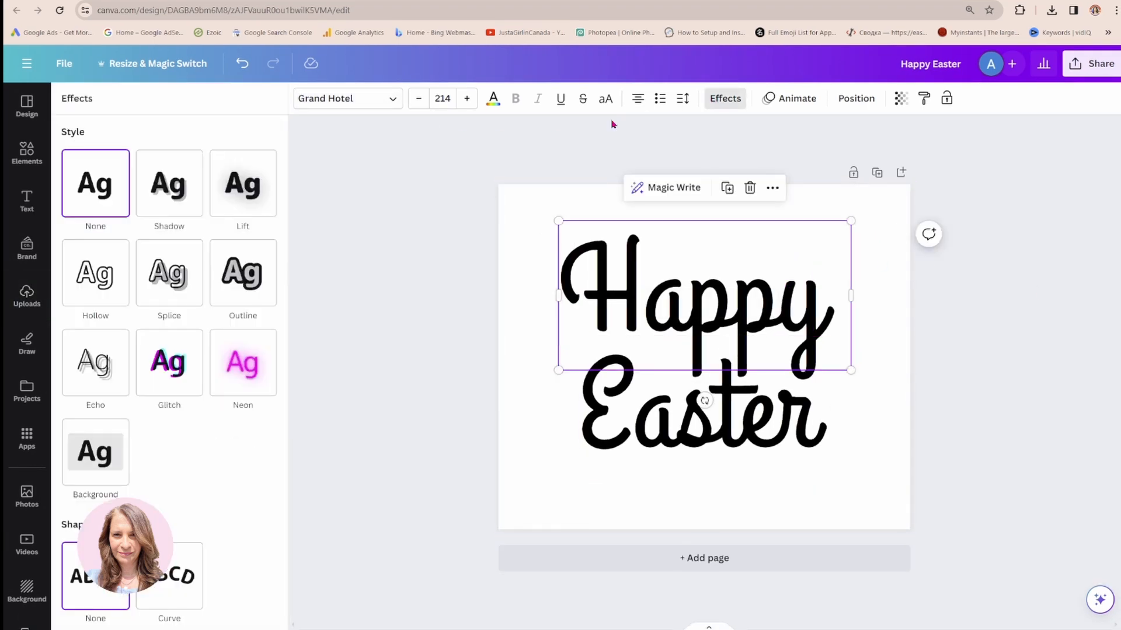
{"action": "left_click", "coordinate": [243, 273]}
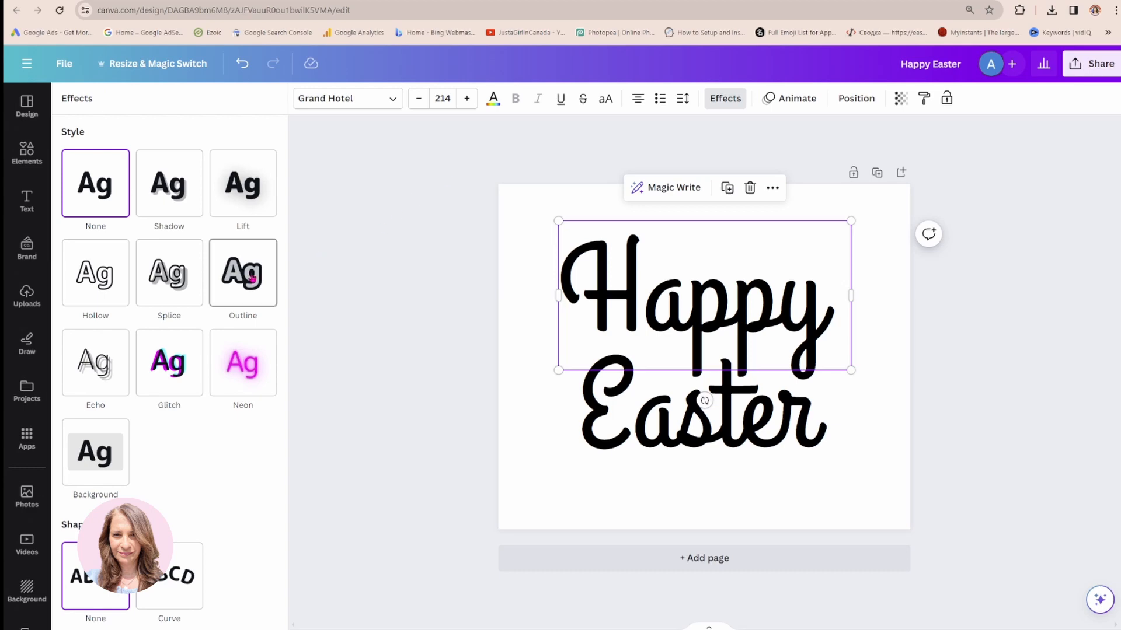
{"action": "left_click", "coordinate": [242, 271]}
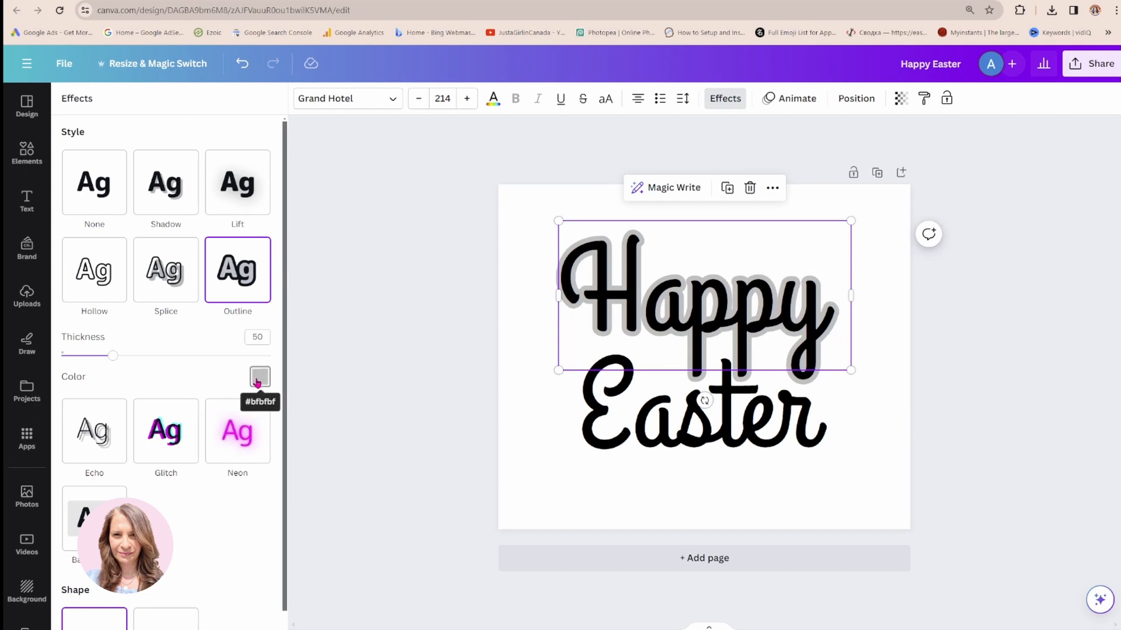
{"action": "left_click", "coordinate": [259, 377]}
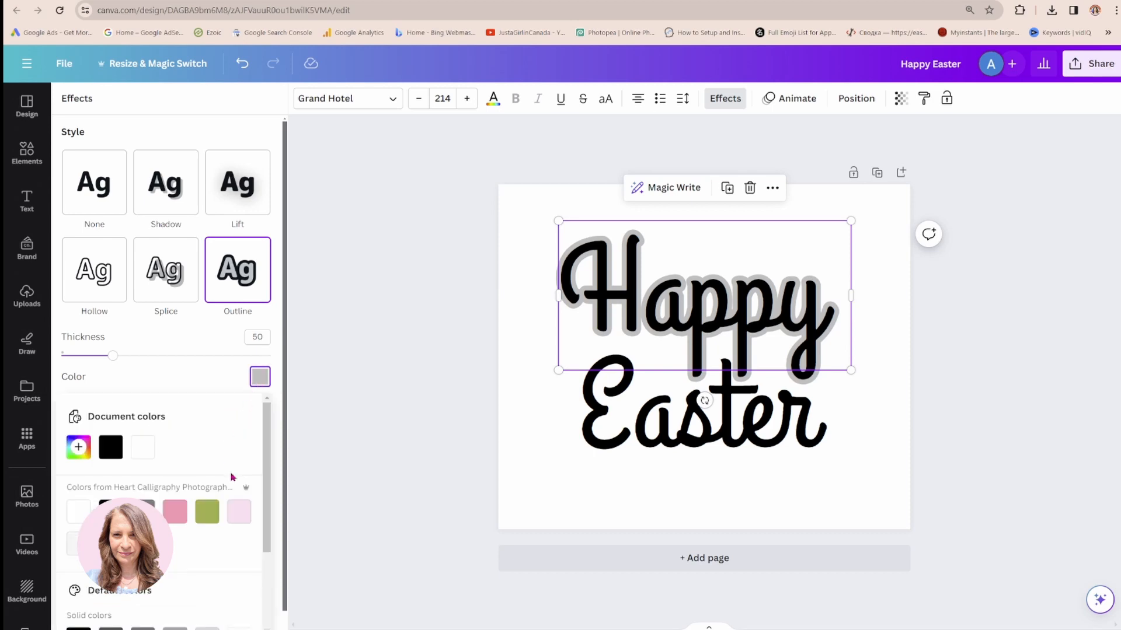
{"action": "scroll", "scroll_direction": "down", "scroll_amount": 3}
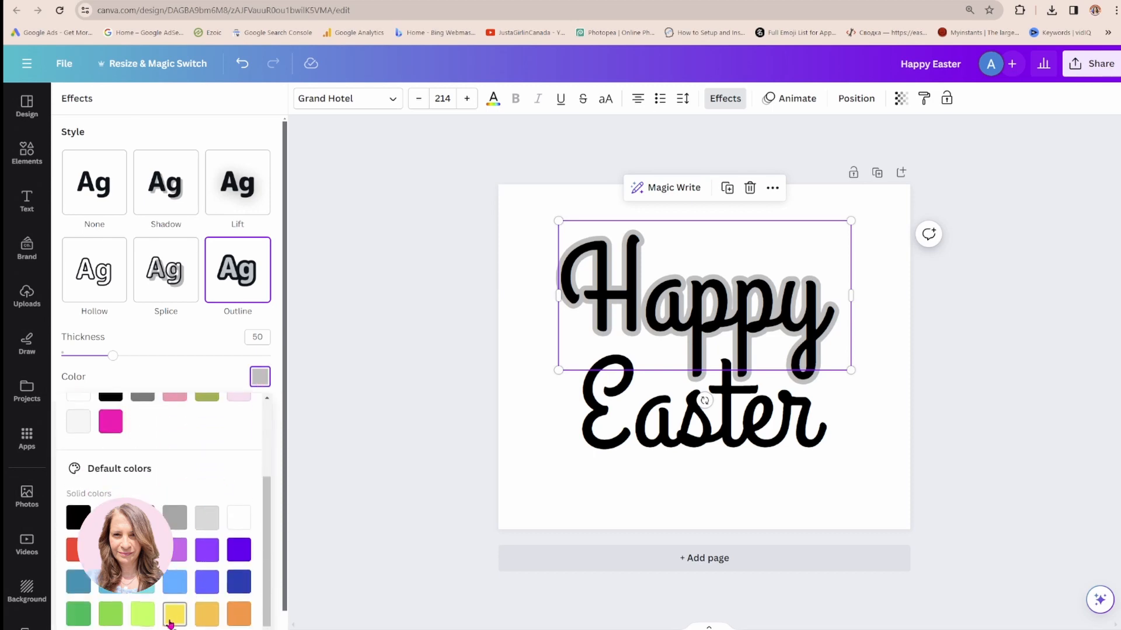
{"action": "left_click", "coordinate": [174, 612]}
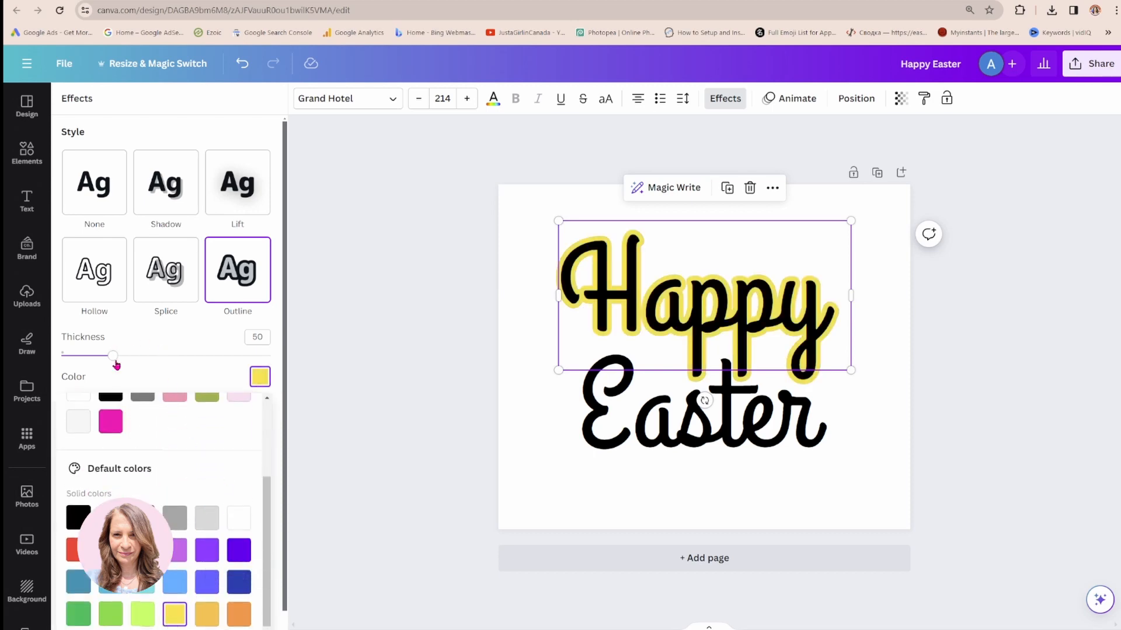
{"action": "left_click_drag", "start_coordinate": [113, 355], "coordinate": [176, 355]}
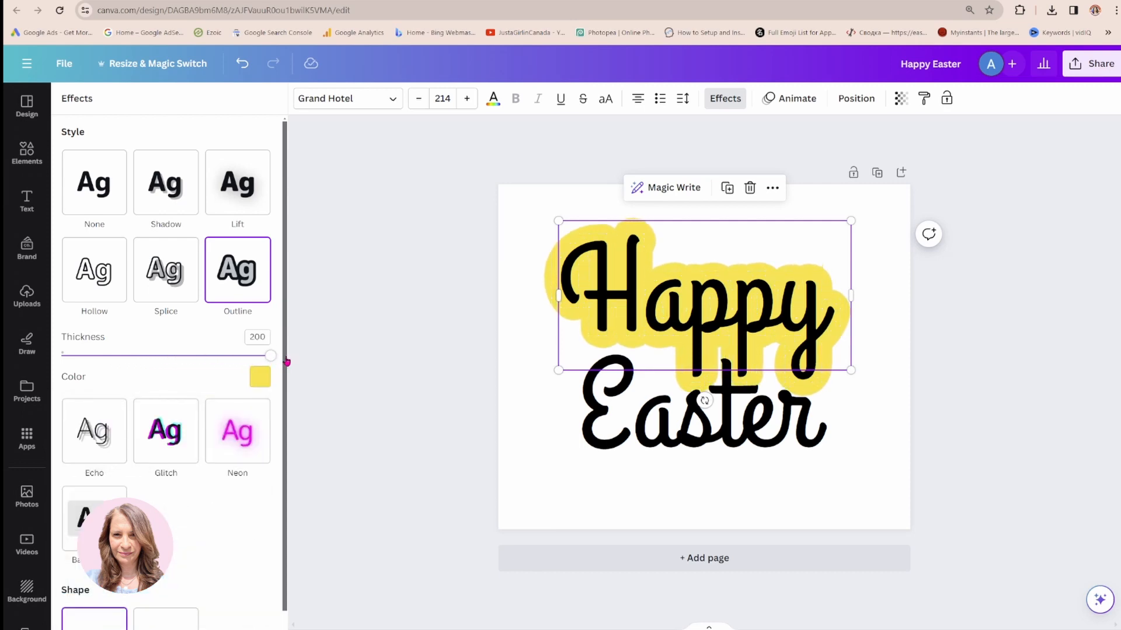
{"action": "mouse_move", "coordinate": [638, 263]}
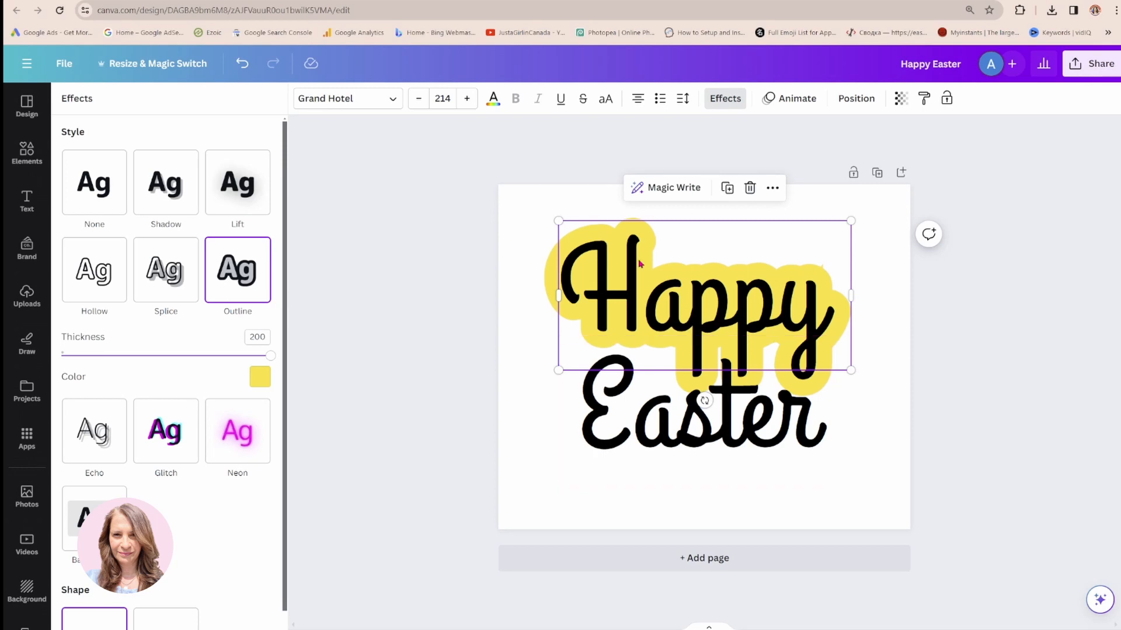
{"action": "mouse_move", "coordinate": [924, 98]}
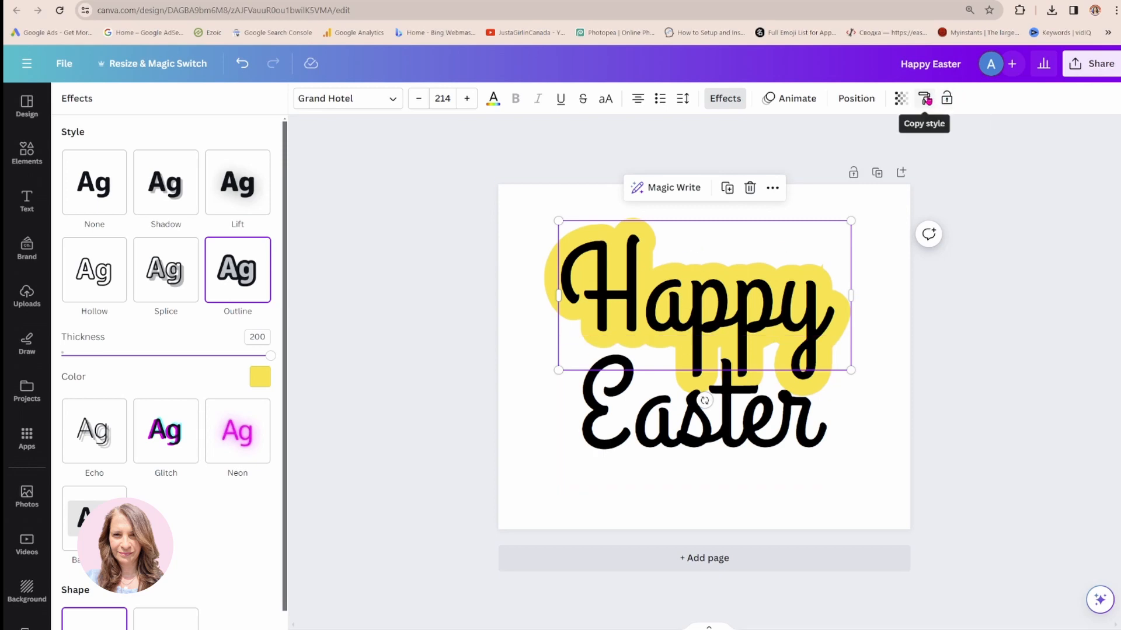
Step: Copy Happy's outline style onto Easter
{"action": "left_click", "coordinate": [657, 414]}
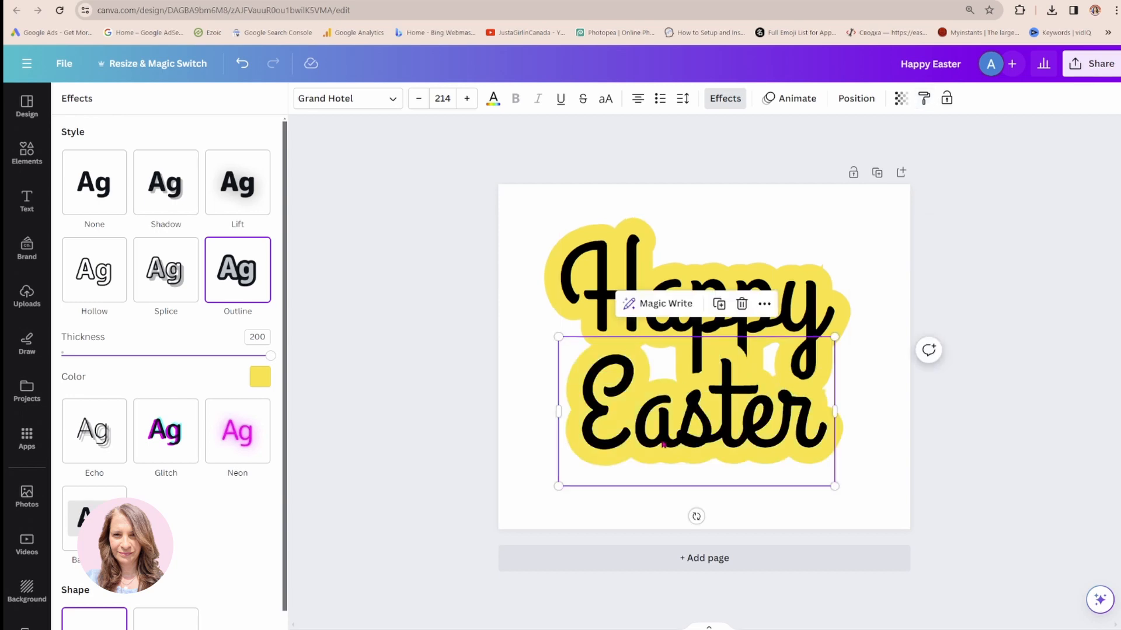
{"action": "mouse_move", "coordinate": [651, 352]}
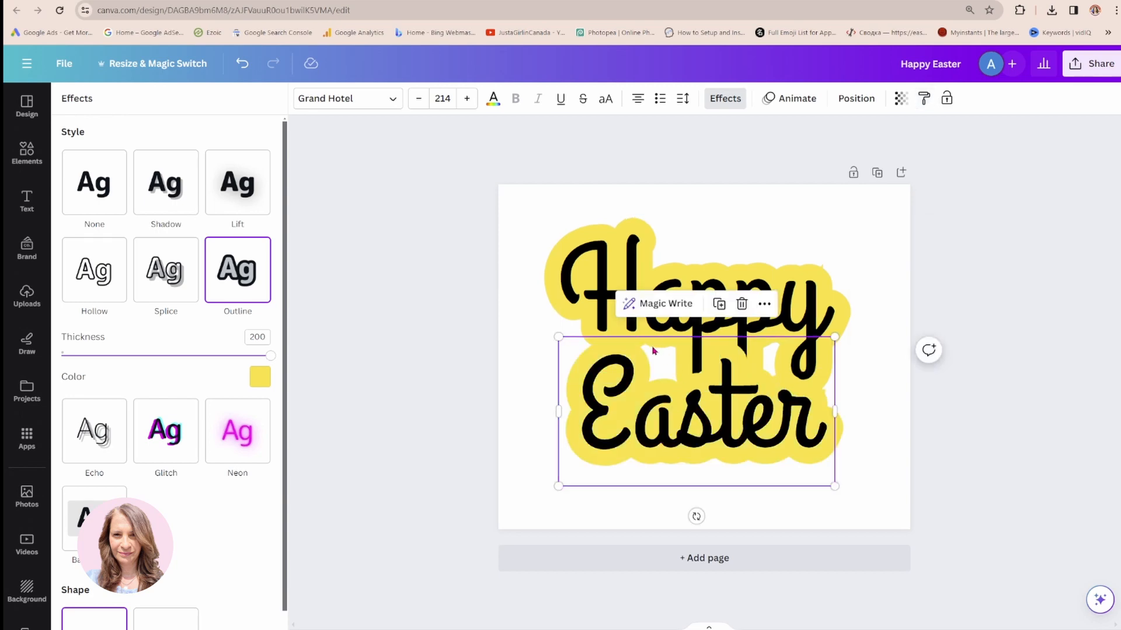
{"action": "mouse_move", "coordinate": [771, 371]}
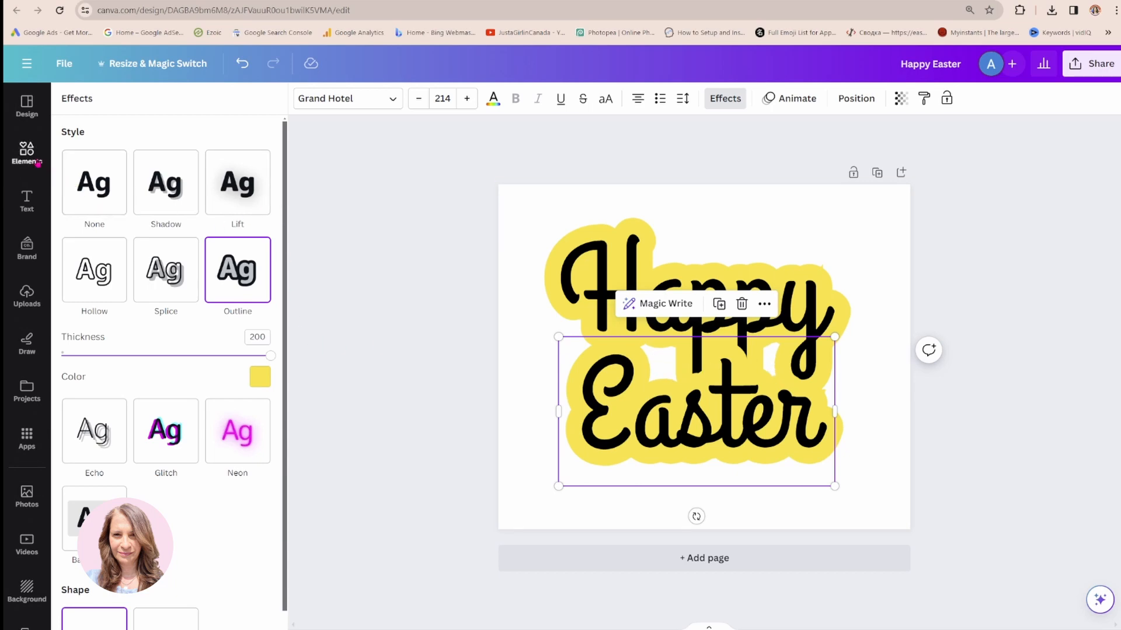
Step: Recolour the small shape yellow and layer it behind the words to fill the outline gap
{"action": "left_click", "coordinate": [27, 153]}
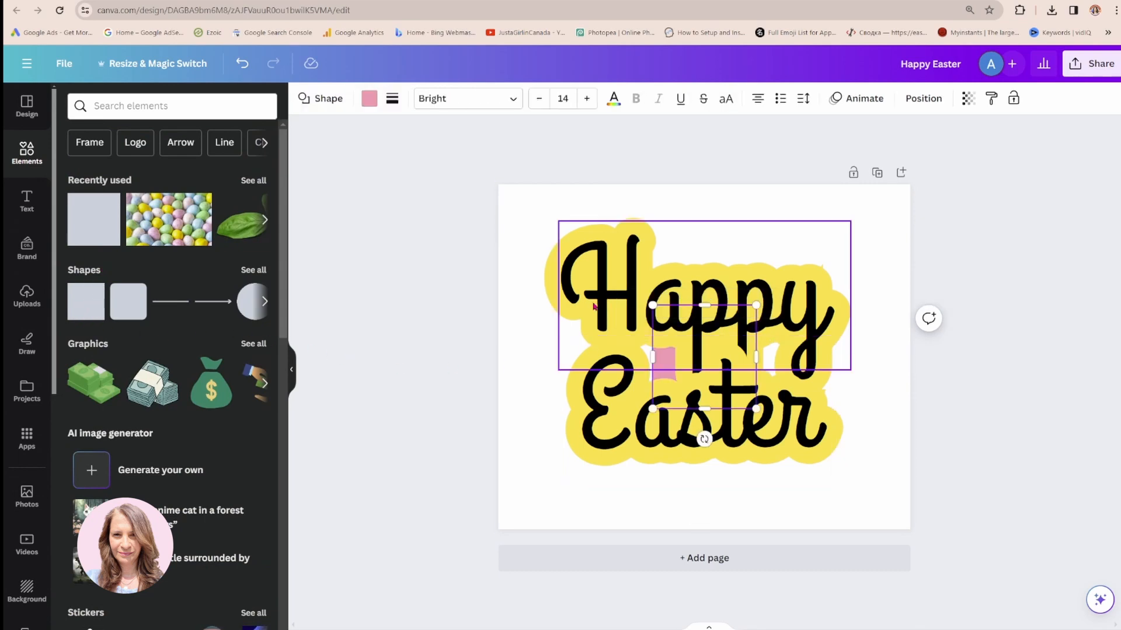
{"action": "left_click", "coordinate": [369, 98]}
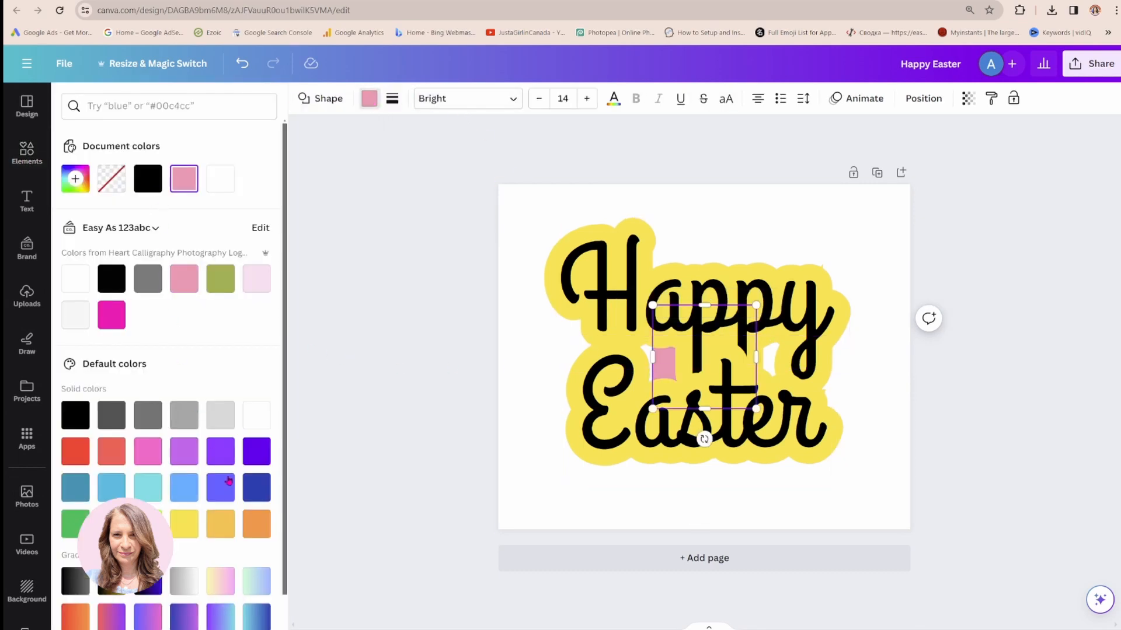
{"action": "left_click", "coordinate": [184, 524]}
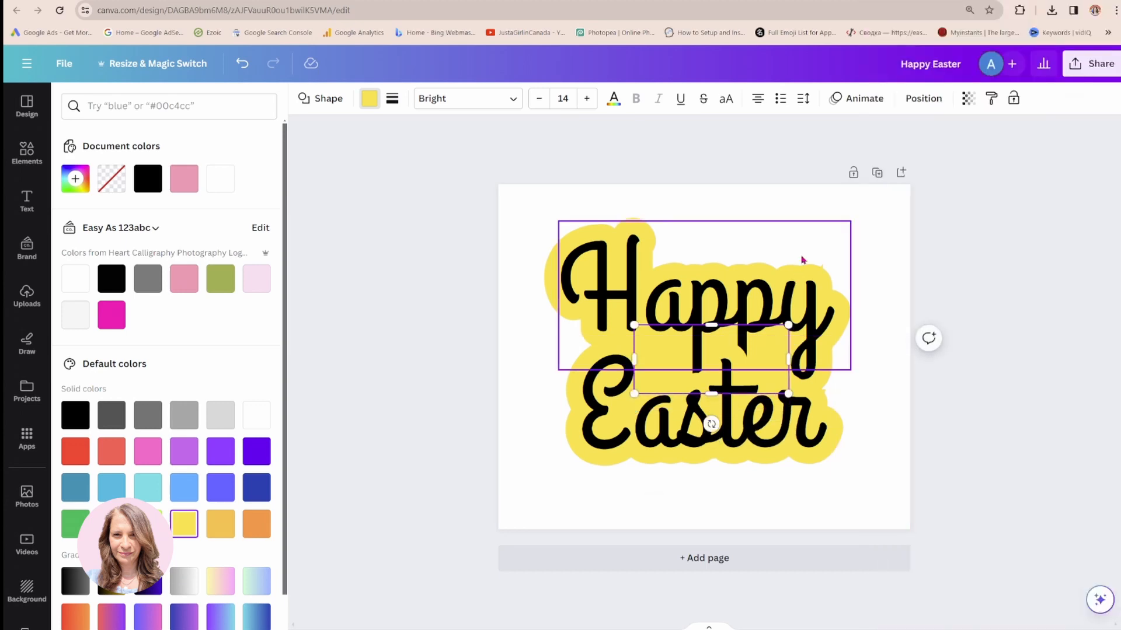
{"action": "left_click", "coordinate": [27, 152]}
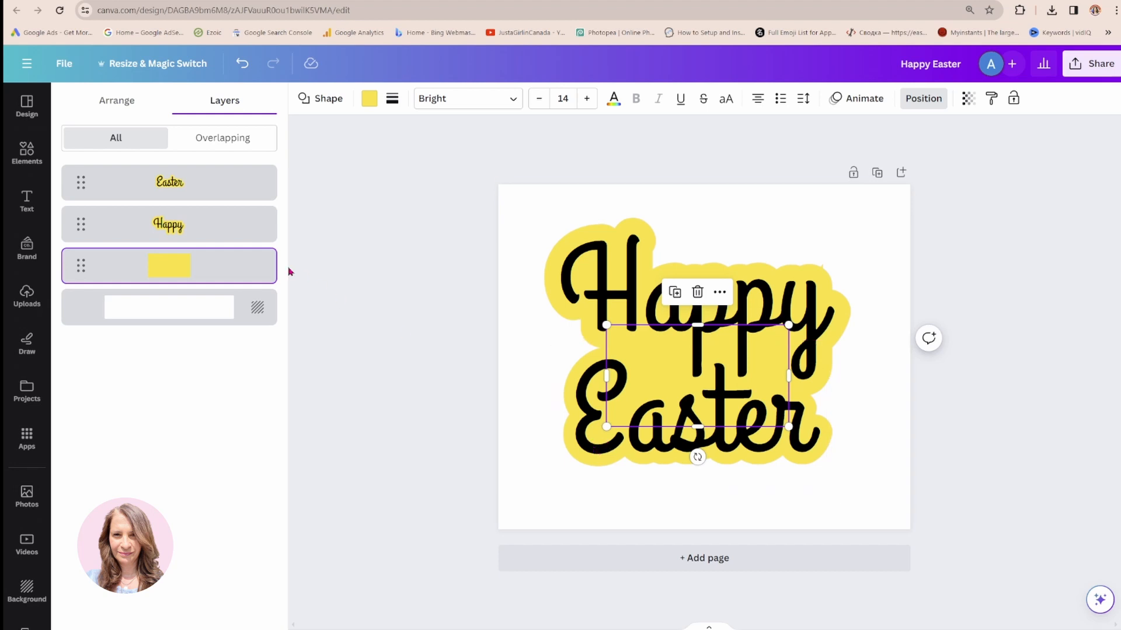
Step: Download the design as a PNG with a transparent background
{"action": "left_click", "coordinate": [168, 307]}
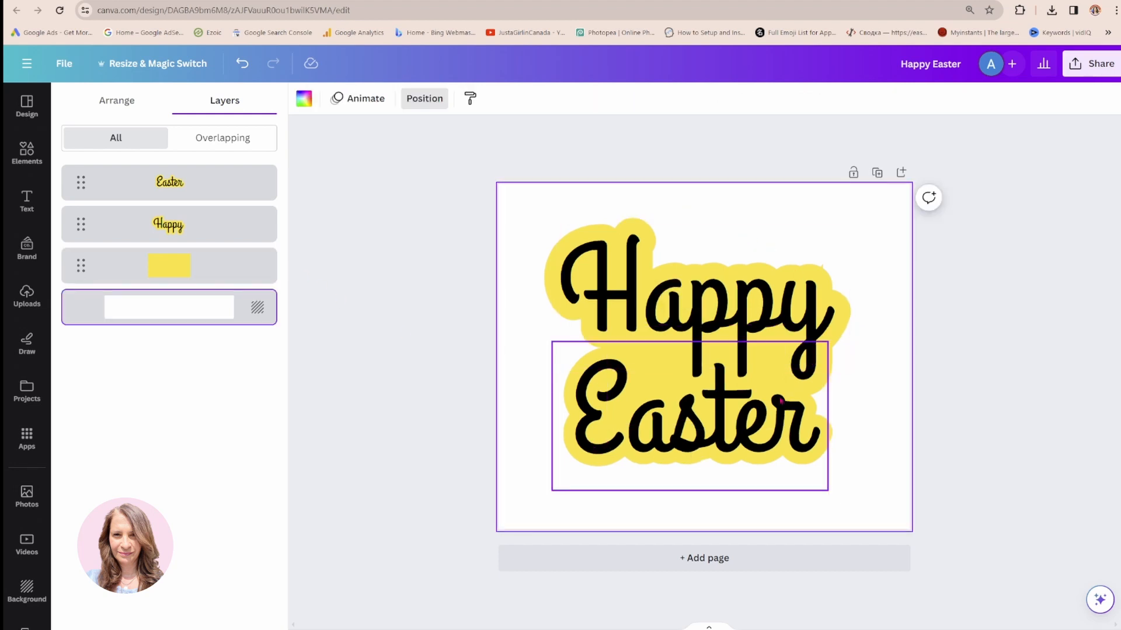
{"action": "mouse_move", "coordinate": [727, 355]}
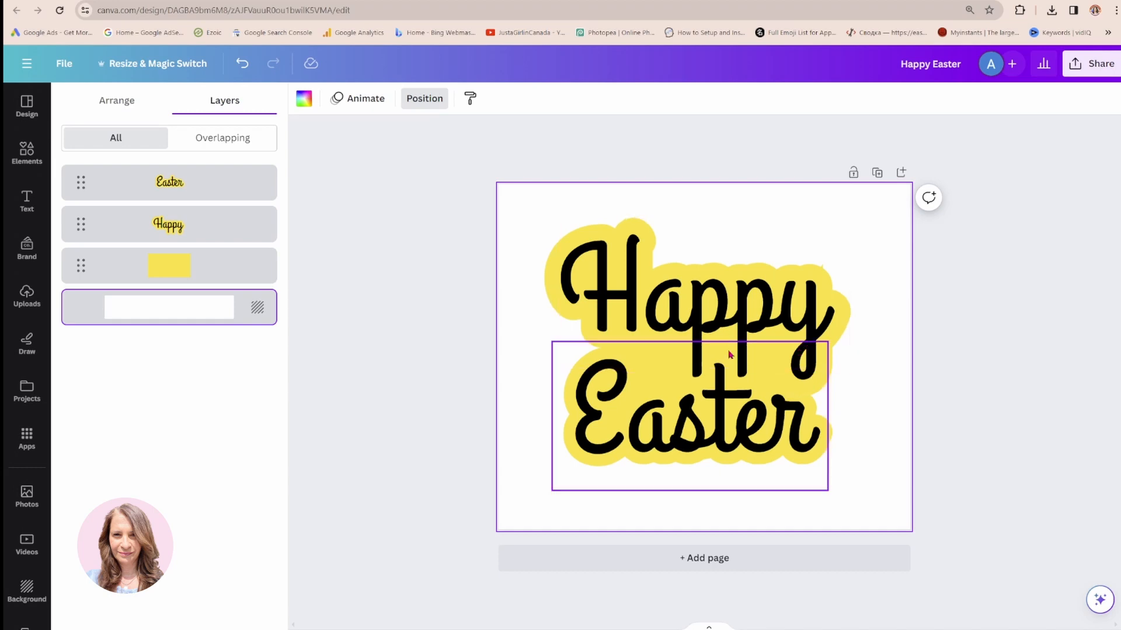
{"action": "mouse_move", "coordinate": [712, 370]}
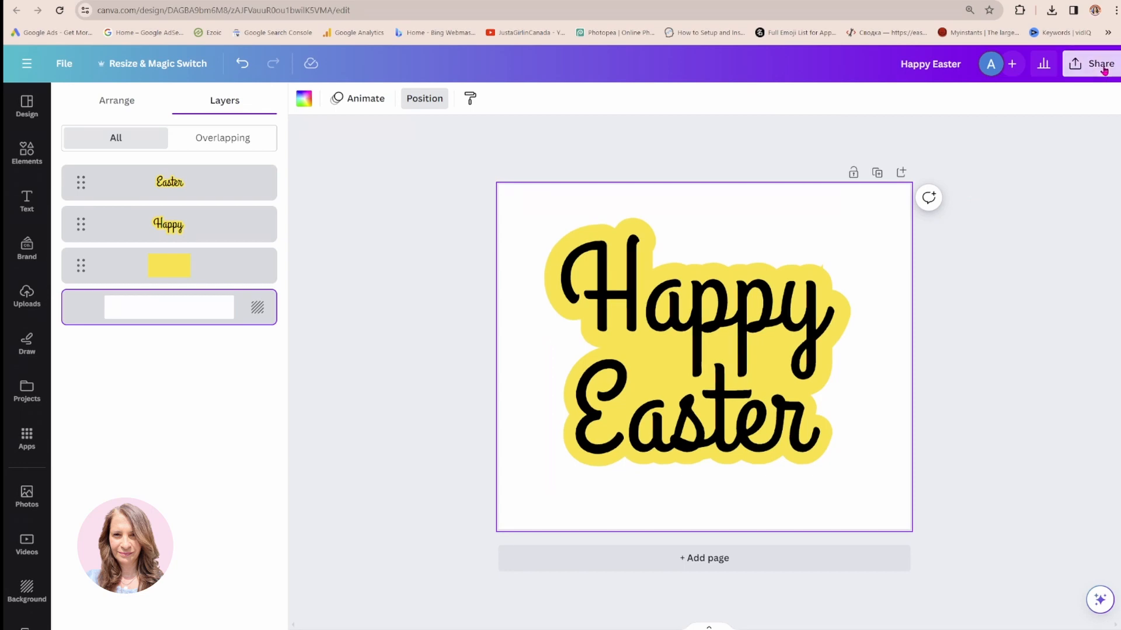
{"action": "left_click", "coordinate": [1101, 63]}
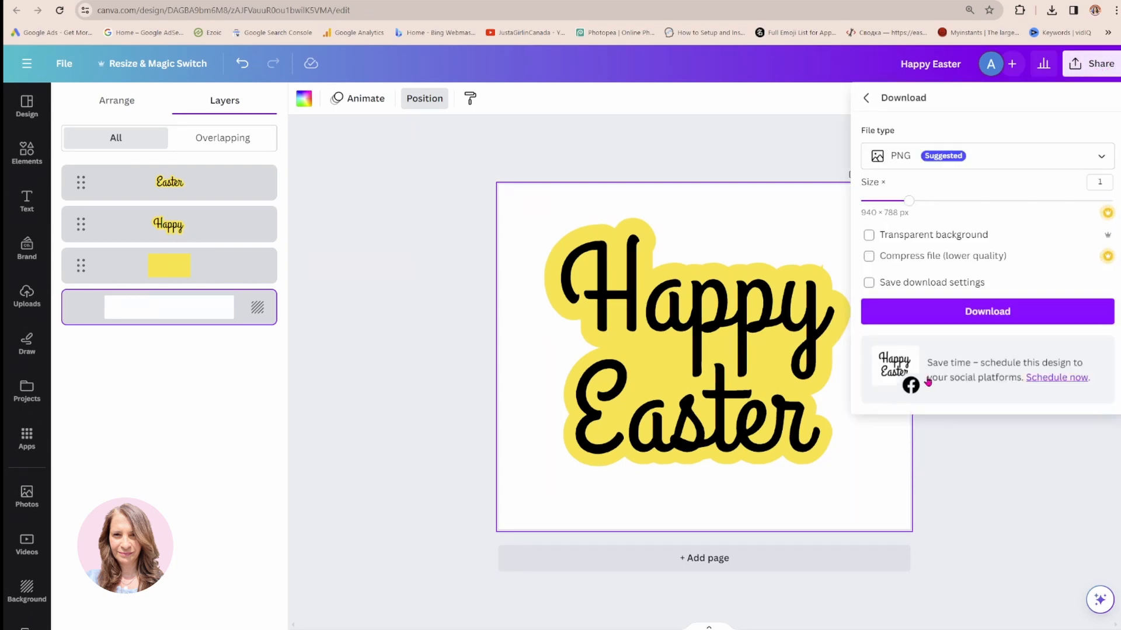
{"action": "left_click", "coordinate": [868, 235]}
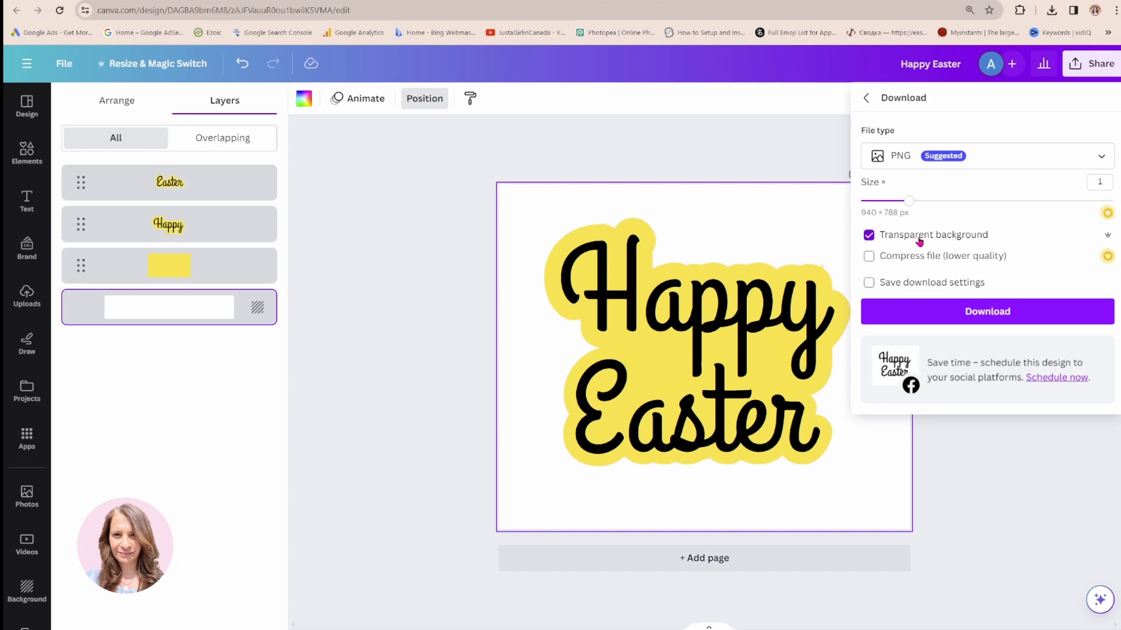
{"action": "left_click", "coordinate": [986, 311]}
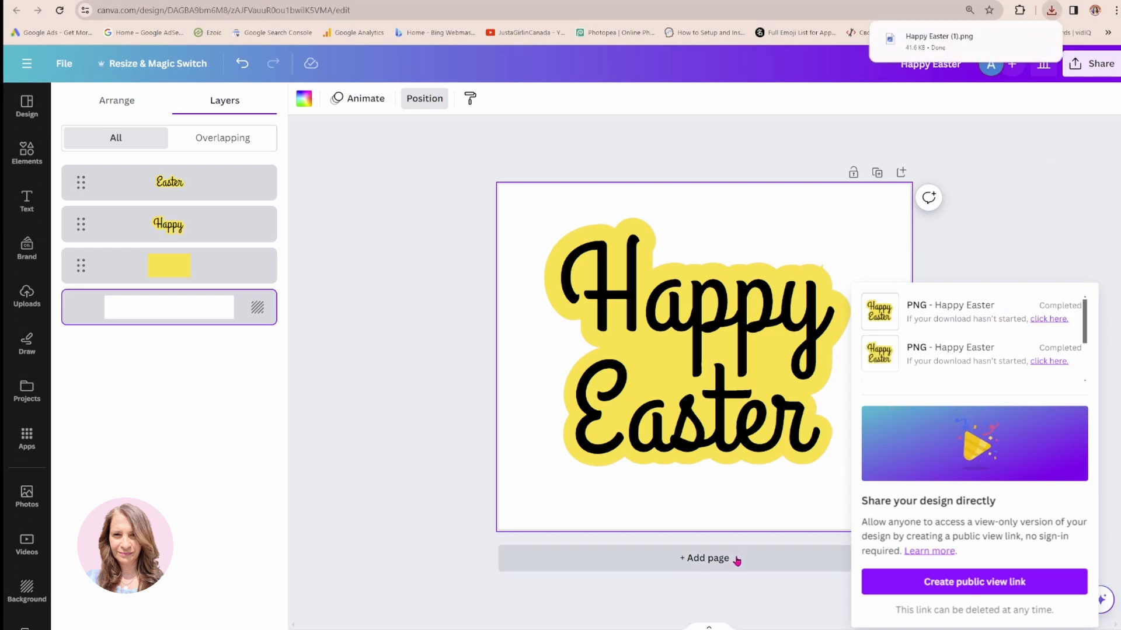
Step: Add page 2 and place the uploaded Happy Easter PNG onto it
{"action": "left_click", "coordinate": [704, 558]}
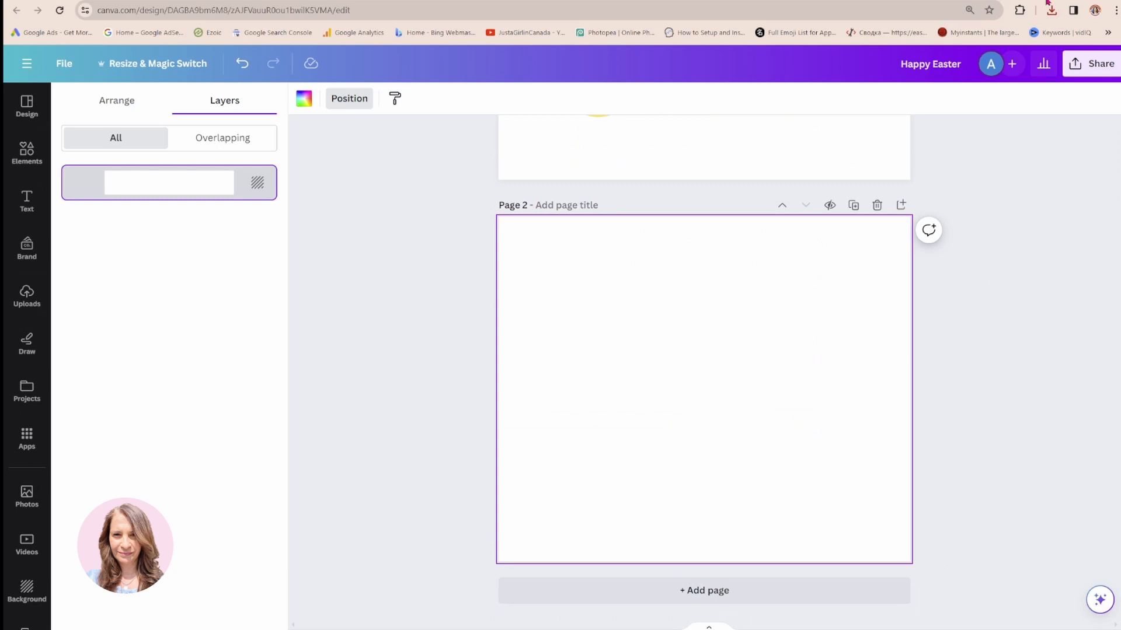
{"action": "left_click", "coordinate": [1049, 11]}
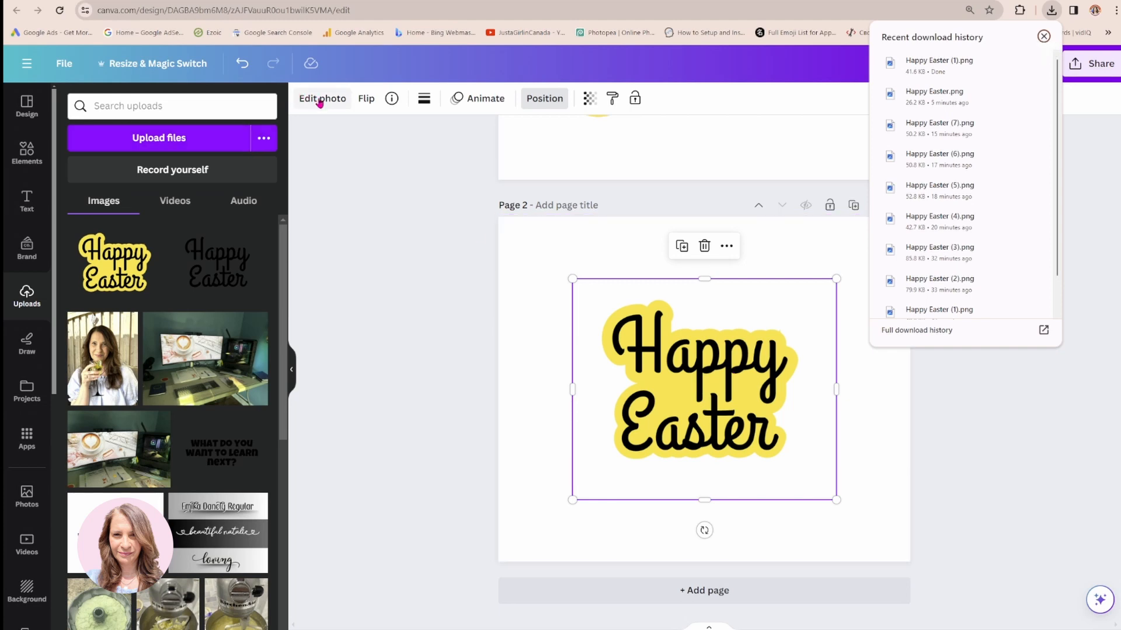
Step: Apply a custom Duotone with black highlights and shadows to make the image a solid silhouette
{"action": "left_click", "coordinate": [322, 98]}
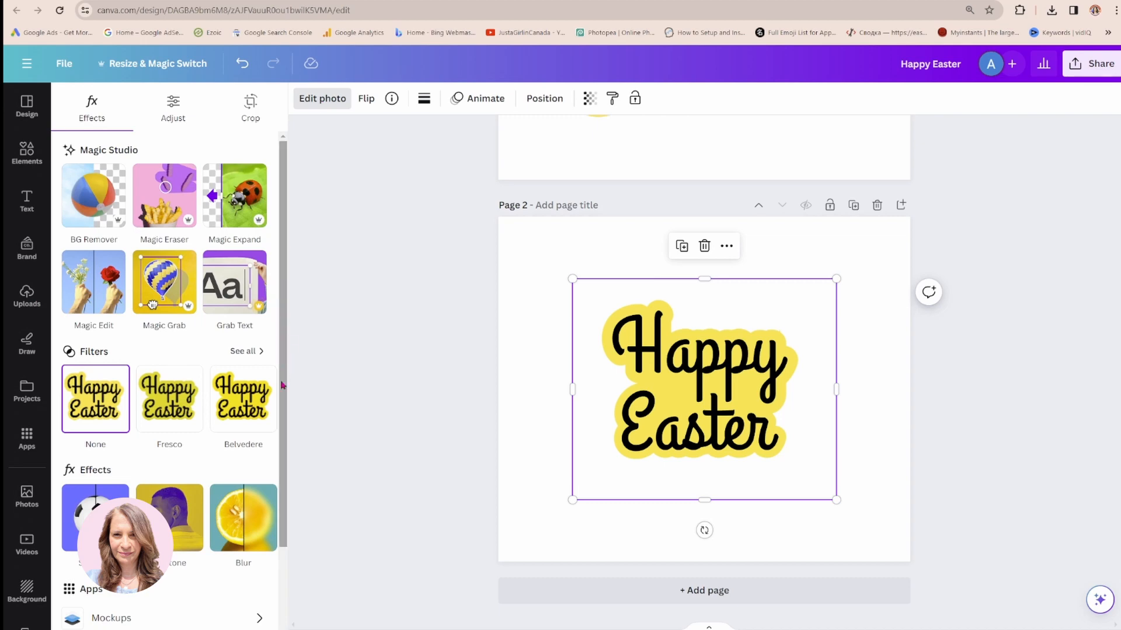
{"action": "left_click", "coordinate": [95, 517]}
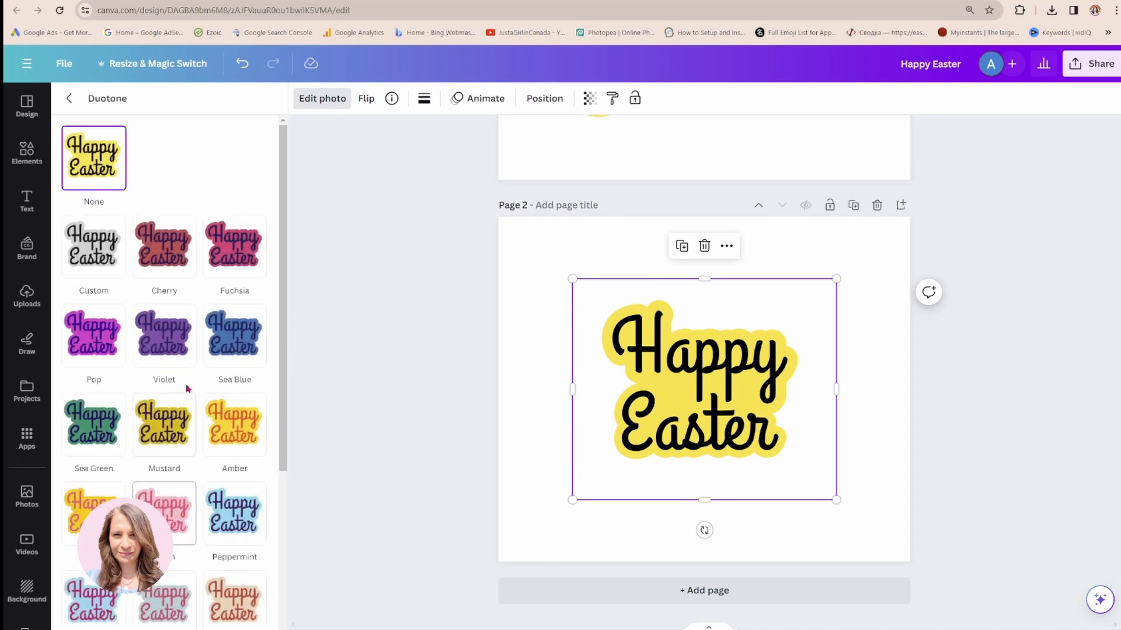
{"action": "left_click", "coordinate": [93, 246]}
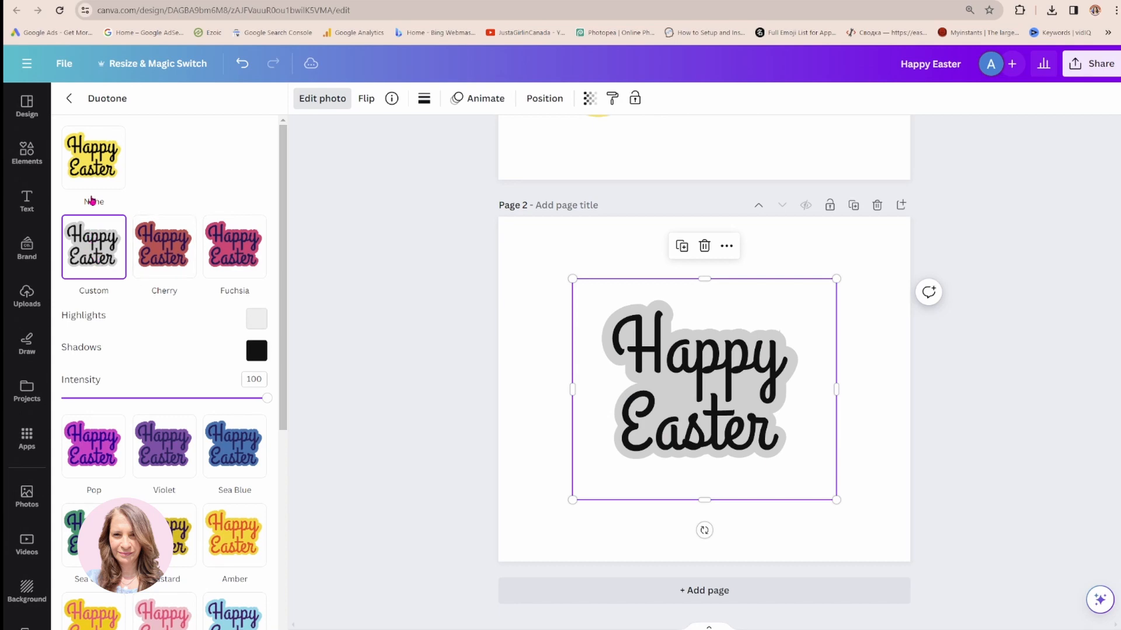
{"action": "left_click", "coordinate": [69, 98]}
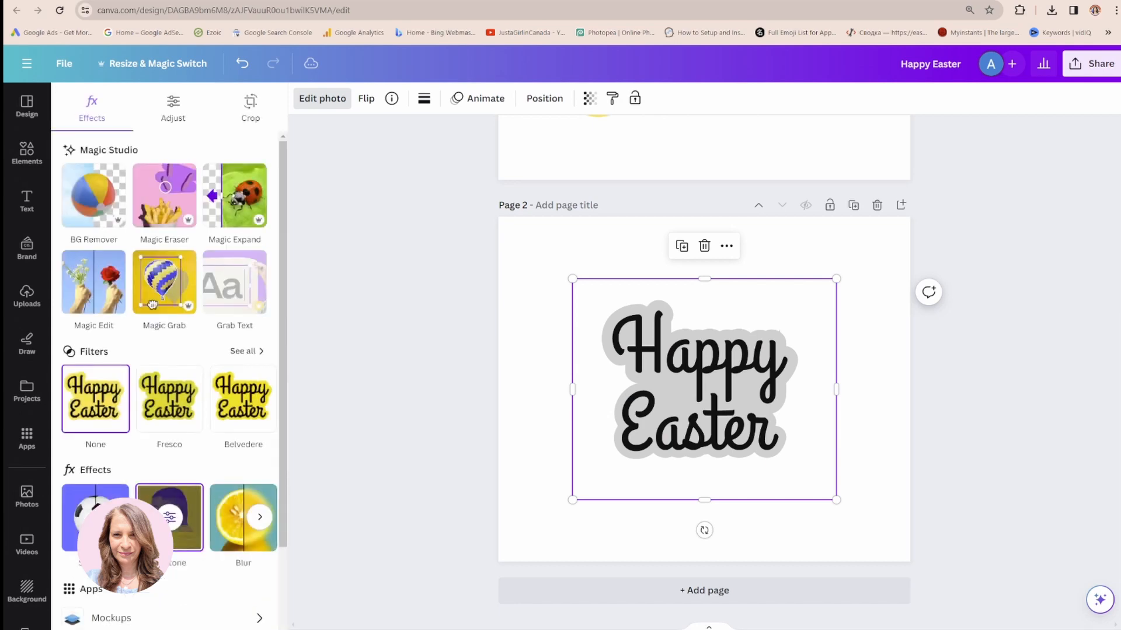
{"action": "left_click", "coordinate": [169, 517]}
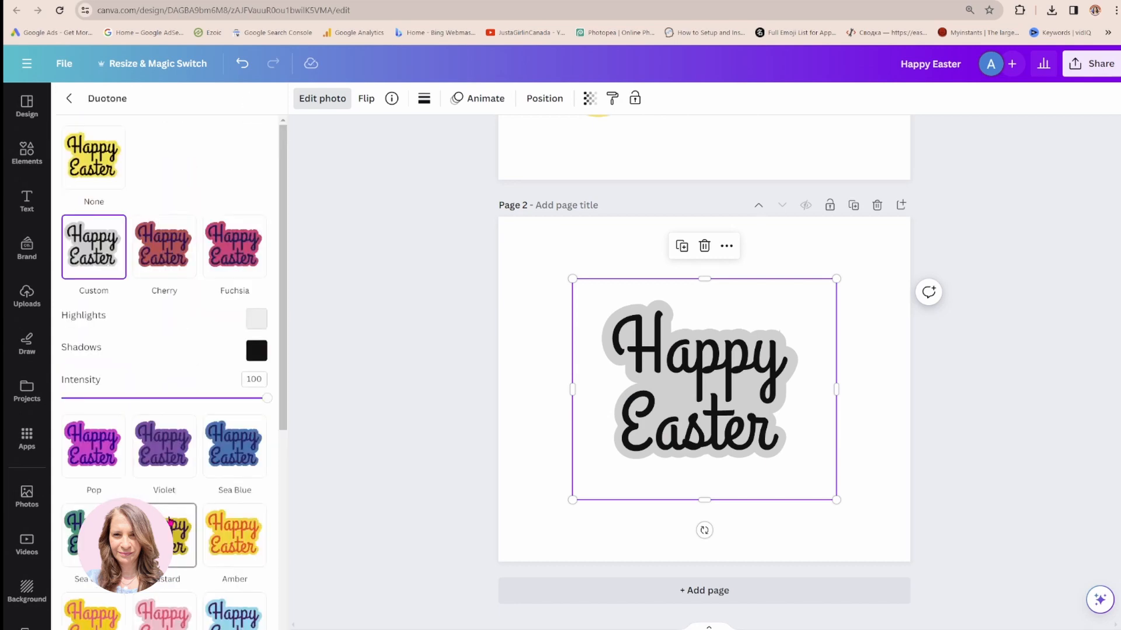
{"action": "mouse_move", "coordinate": [197, 313]}
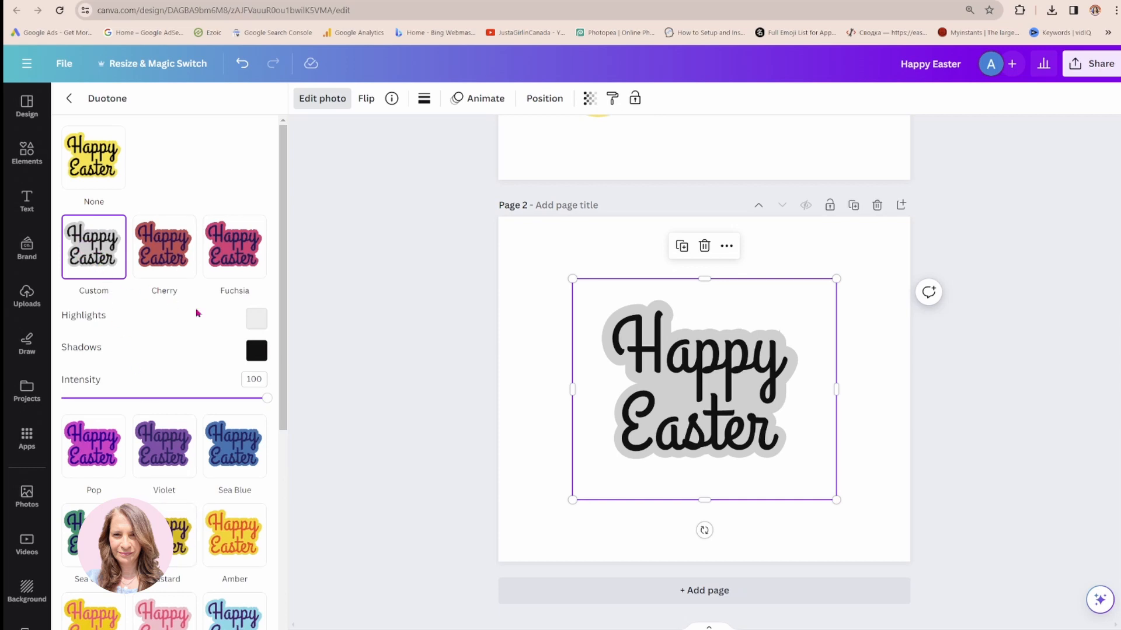
{"action": "left_click", "coordinate": [256, 319]}
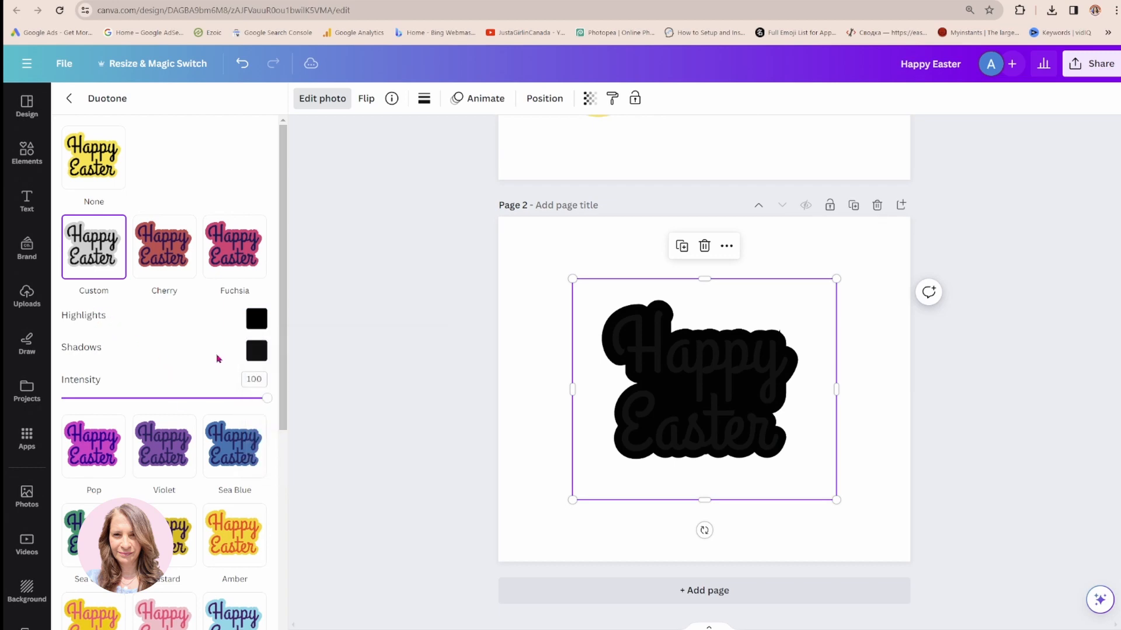
{"action": "left_click", "coordinate": [255, 351]}
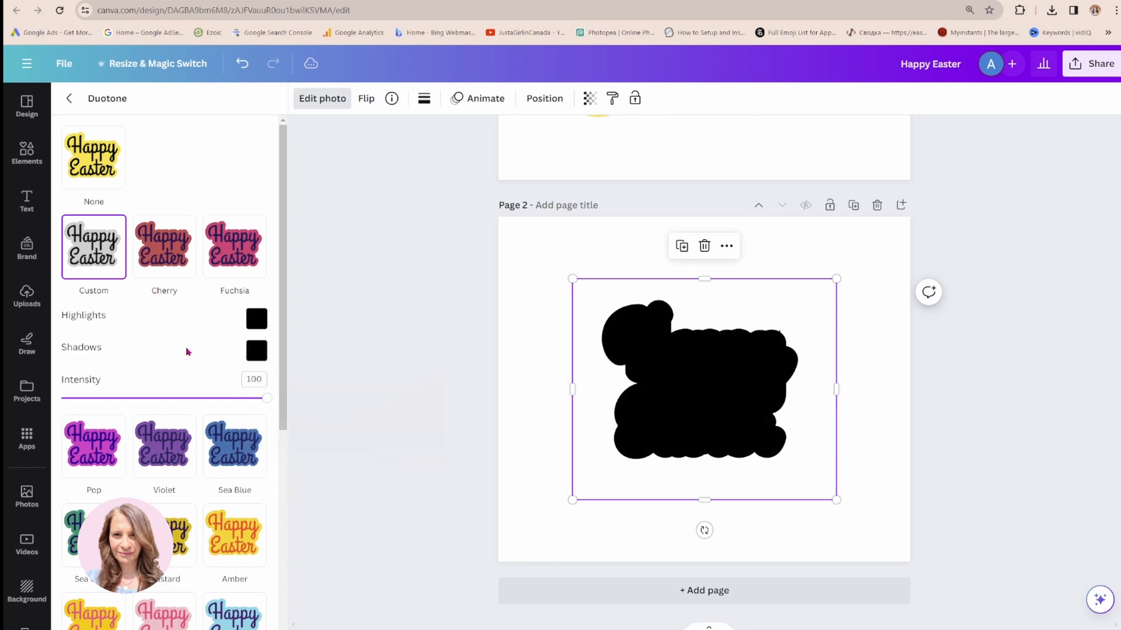
{"action": "left_click", "coordinate": [27, 295]}
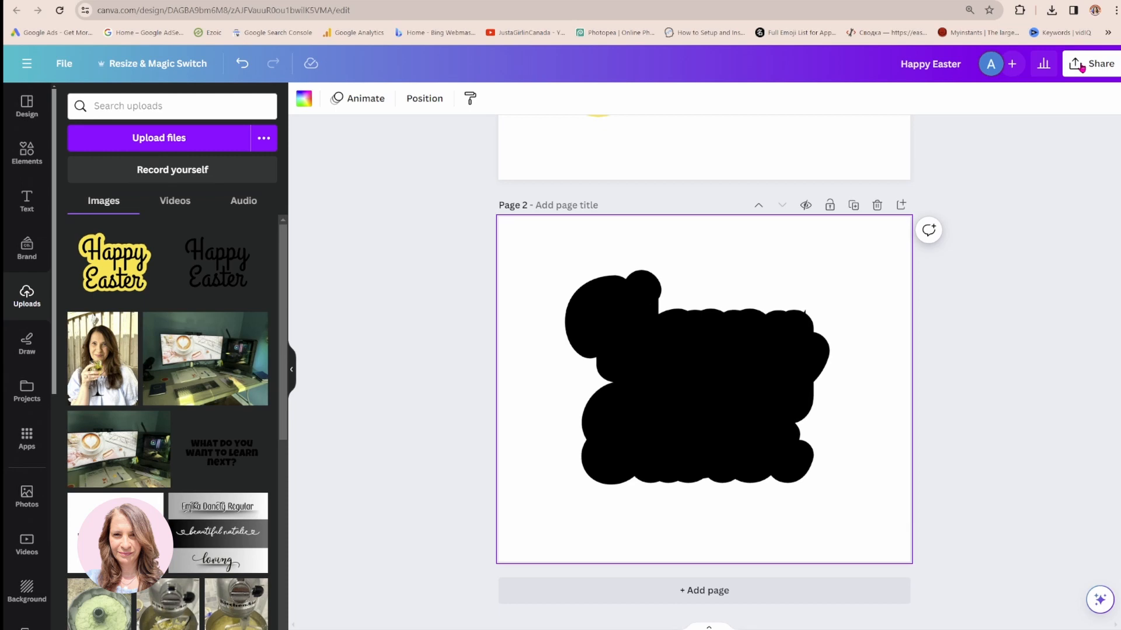
Step: Download Page 2 only as a transparent-background PNG
{"action": "left_click", "coordinate": [1101, 63]}
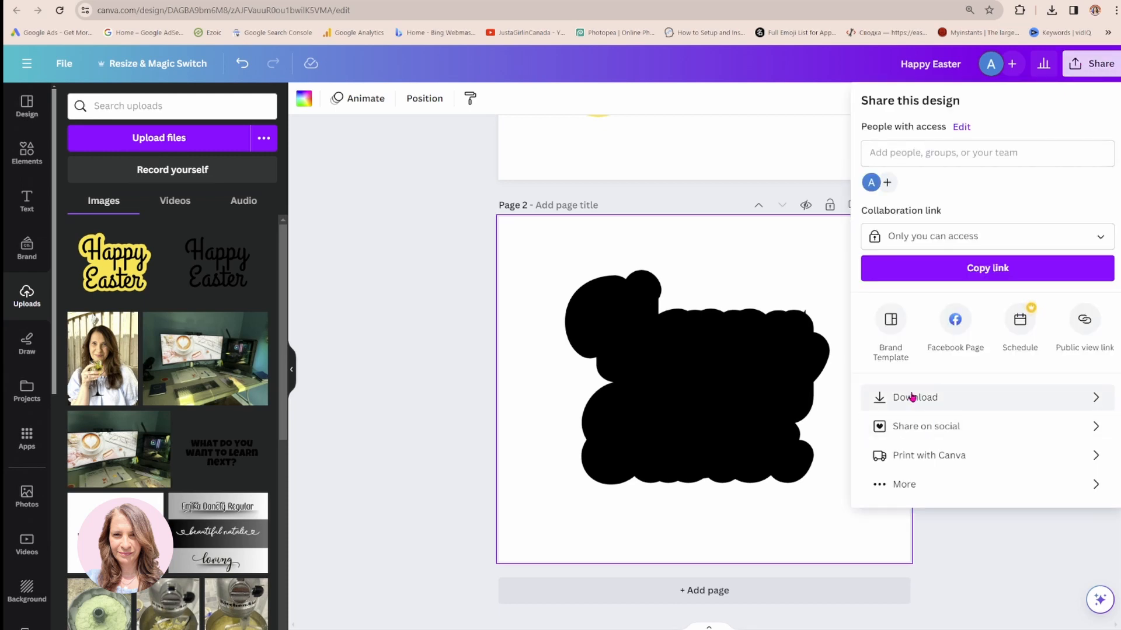
{"action": "left_click", "coordinate": [914, 397]}
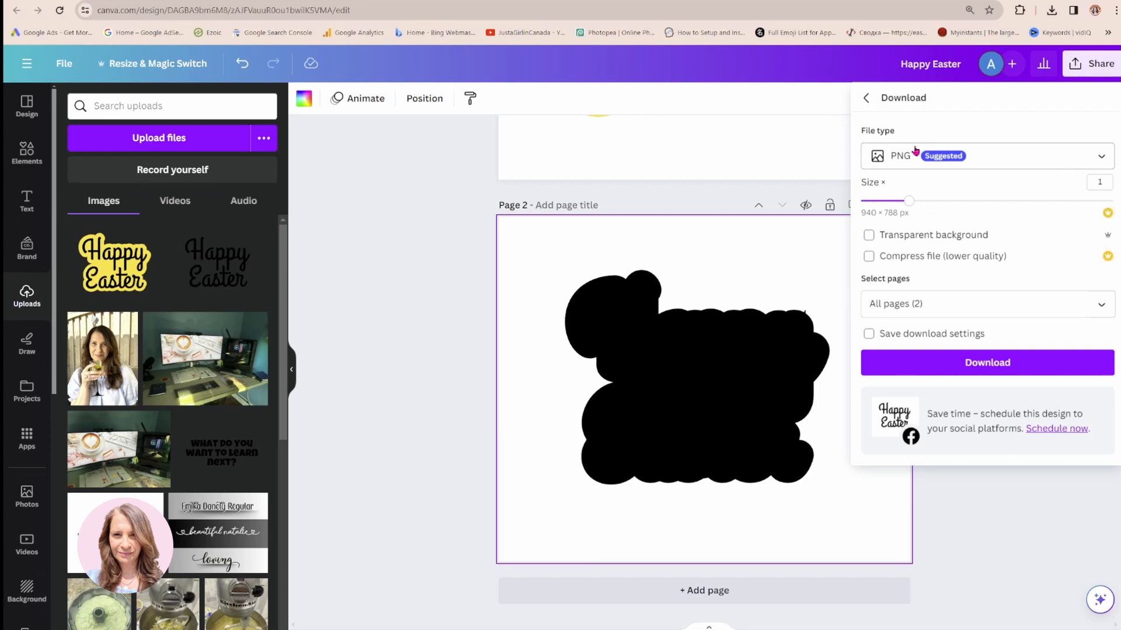
{"action": "mouse_move", "coordinate": [956, 163]}
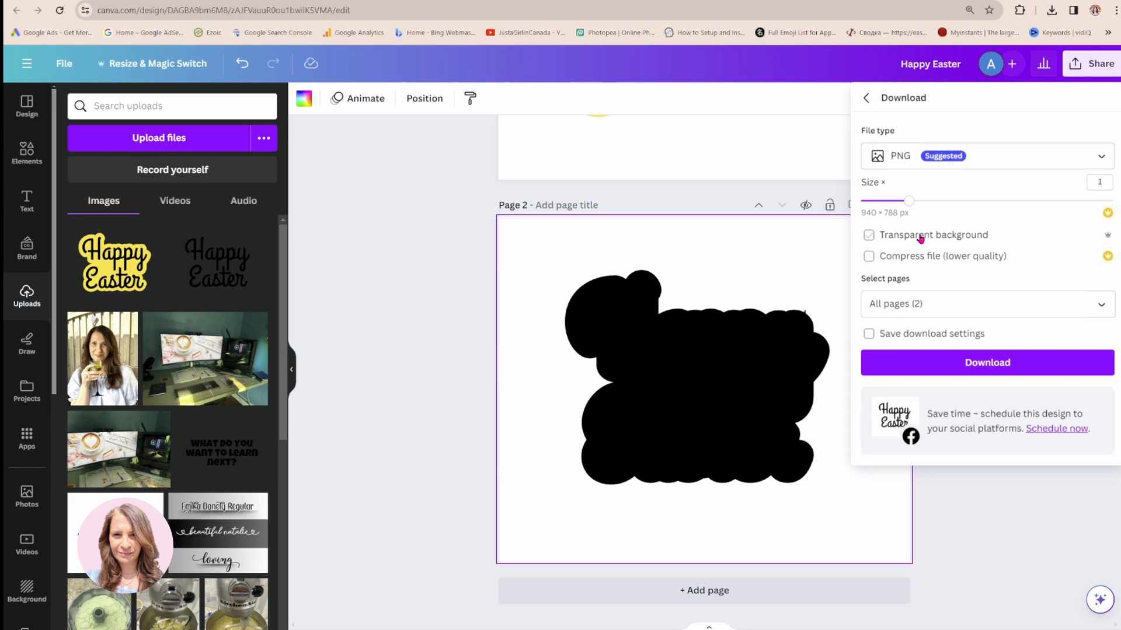
{"action": "left_click", "coordinate": [869, 234]}
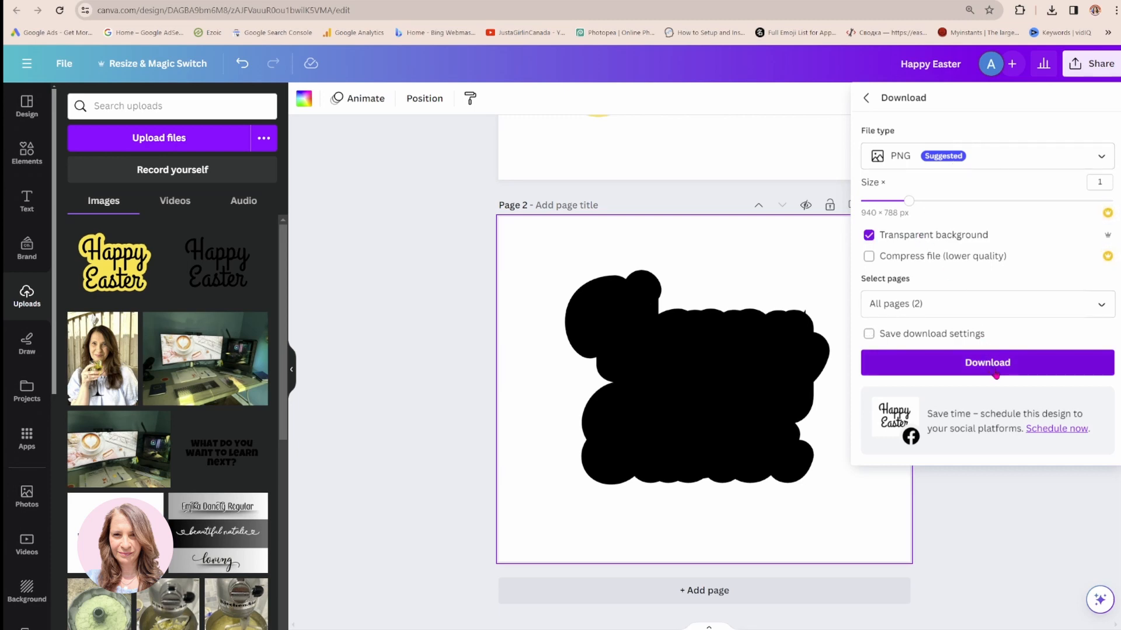
{"action": "left_click", "coordinate": [986, 303]}
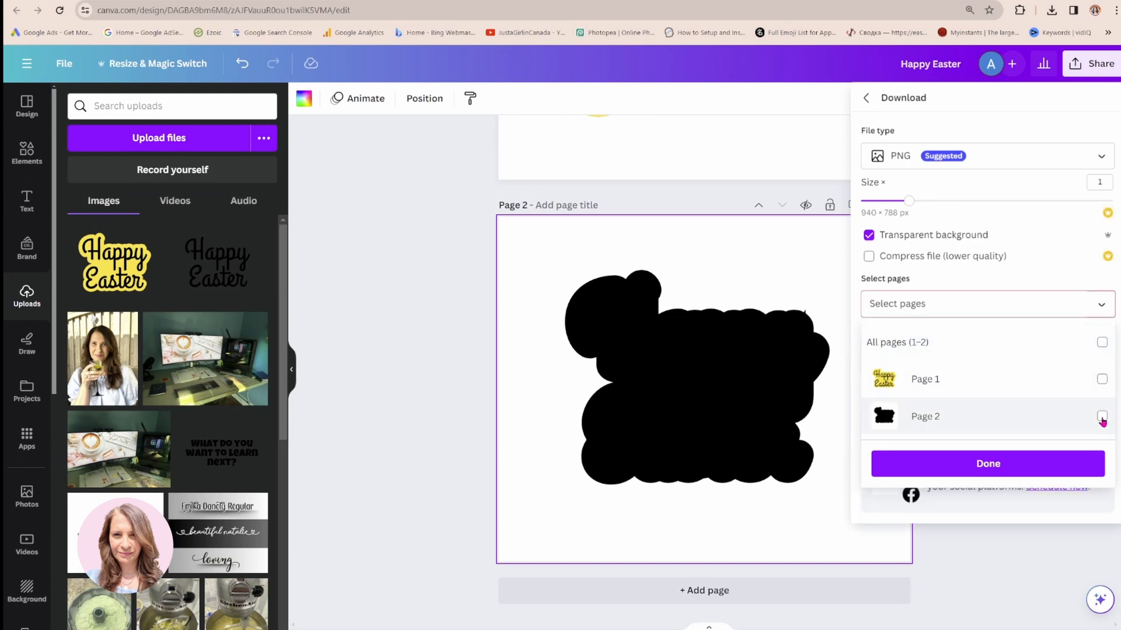
{"action": "left_click", "coordinate": [1101, 417]}
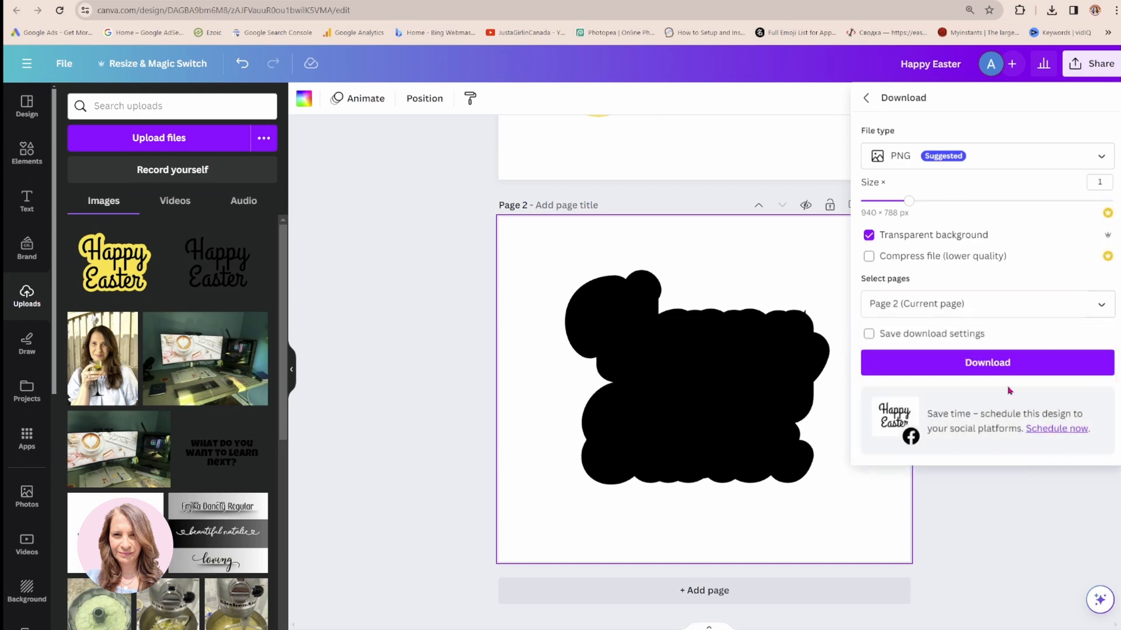
{"action": "left_click", "coordinate": [986, 362]}
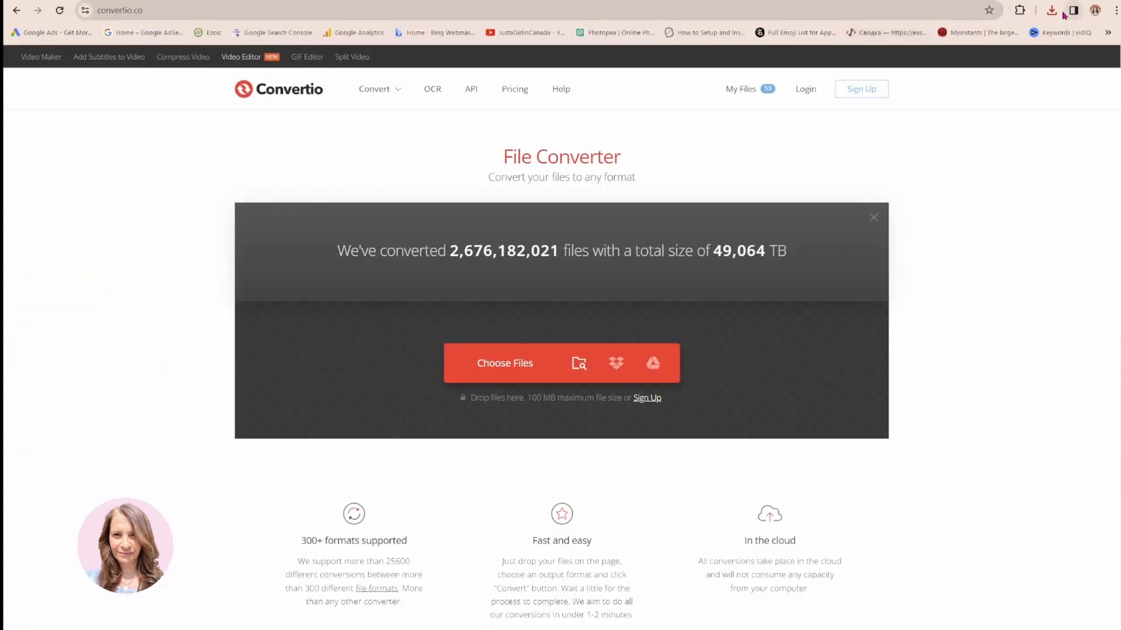
Step: Convert the downloaded Happy Easter (2).png to SVG output and download the converted file
{"action": "left_click", "coordinate": [1050, 10]}
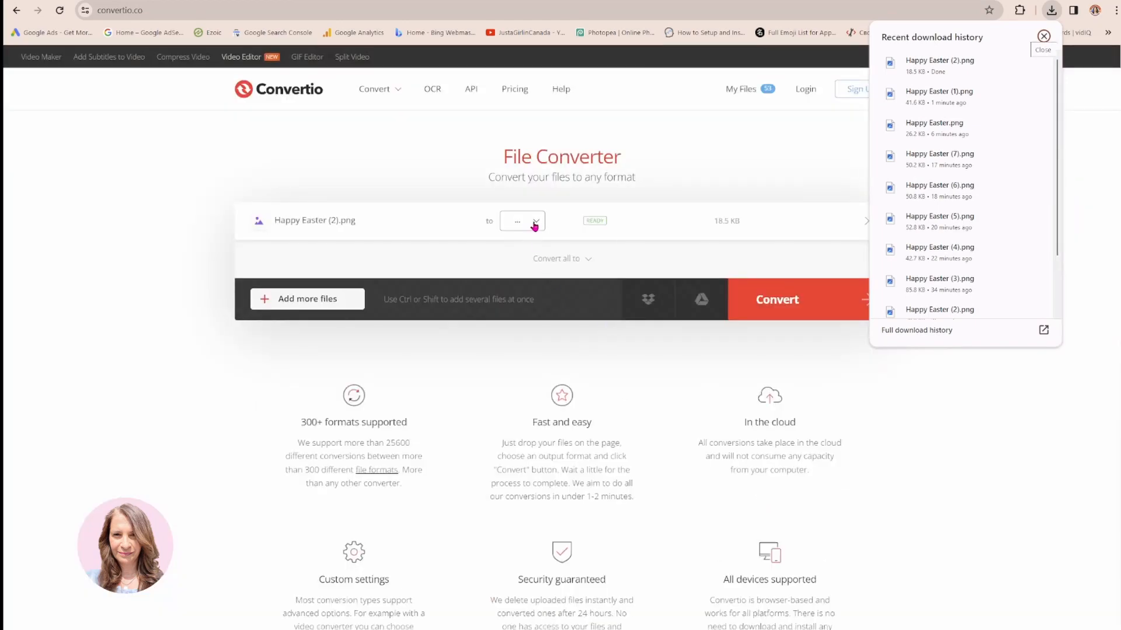
{"action": "left_click", "coordinate": [522, 220]}
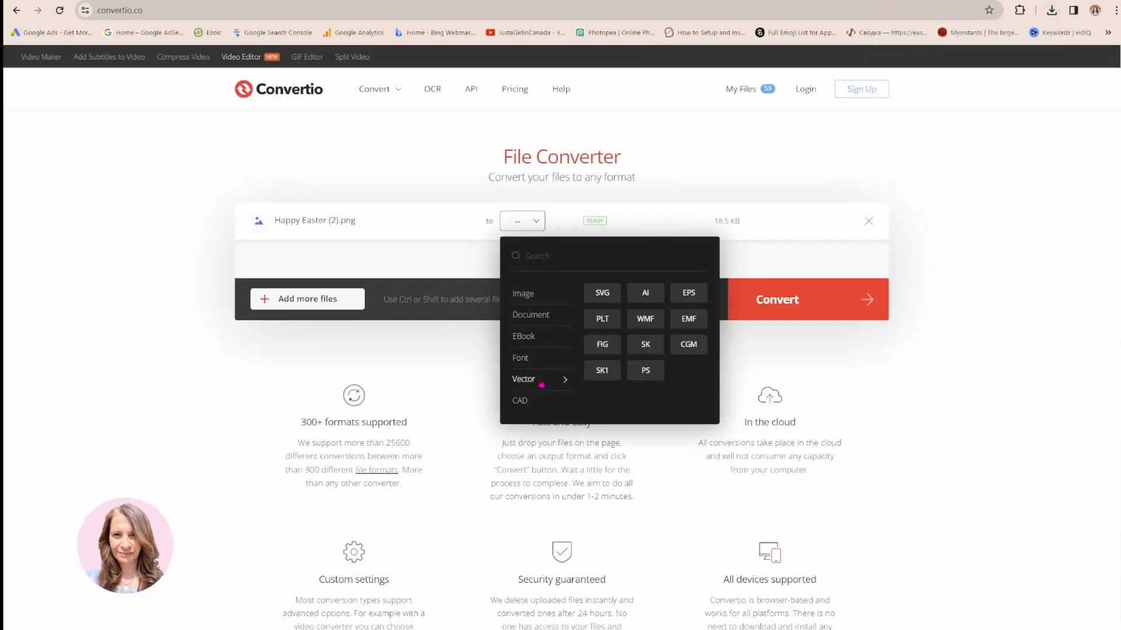
{"action": "mouse_move", "coordinate": [562, 384]}
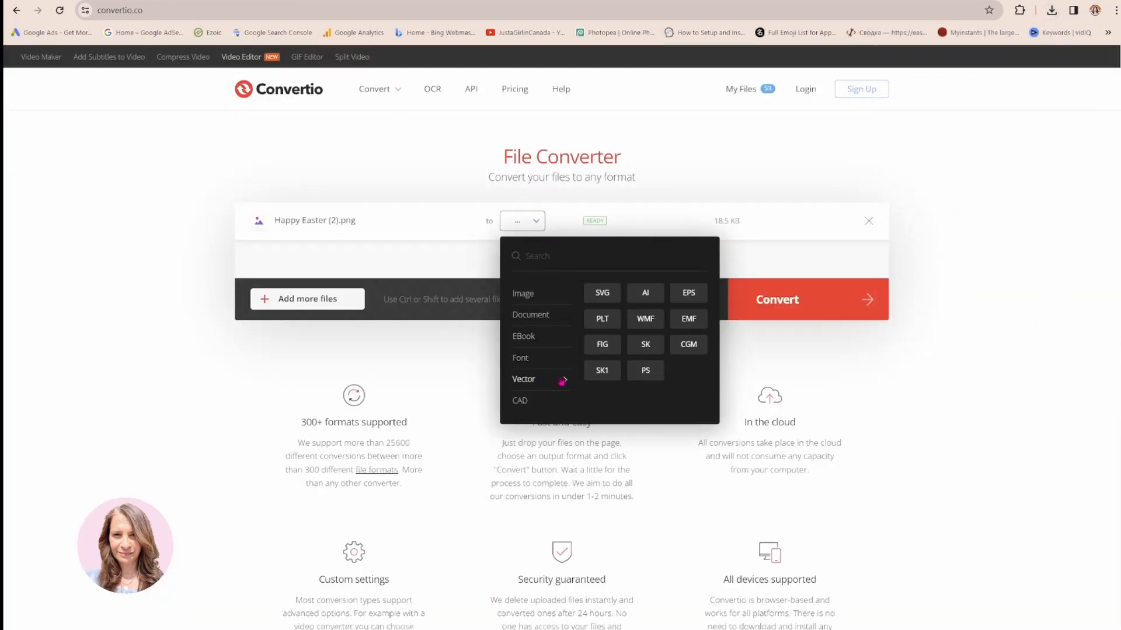
{"action": "left_click", "coordinate": [599, 292]}
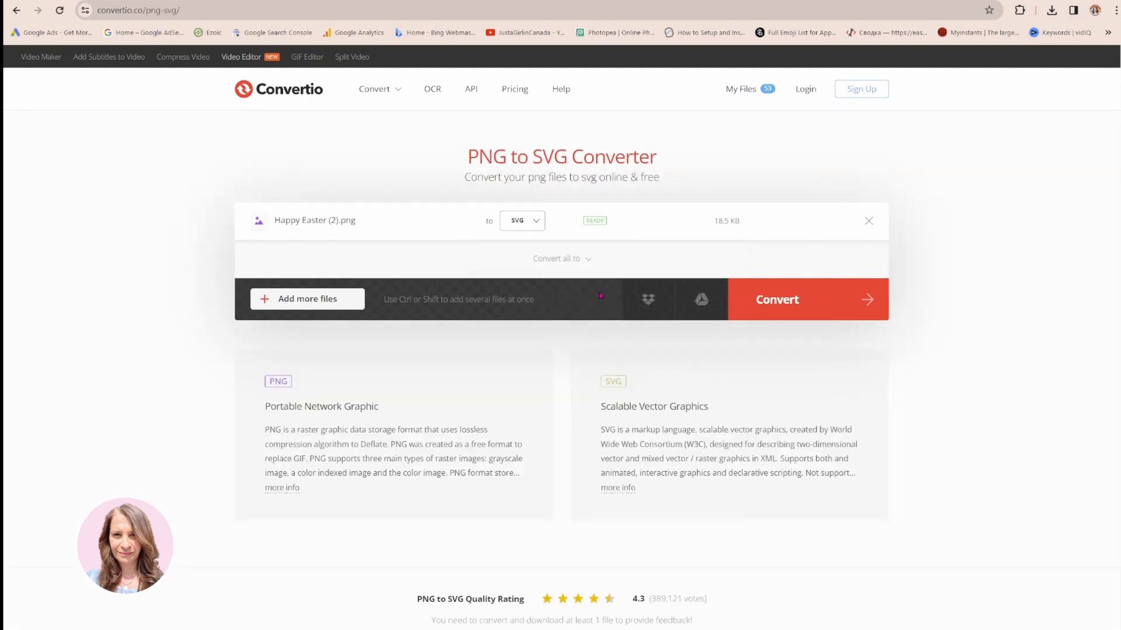
{"action": "left_click", "coordinate": [777, 300]}
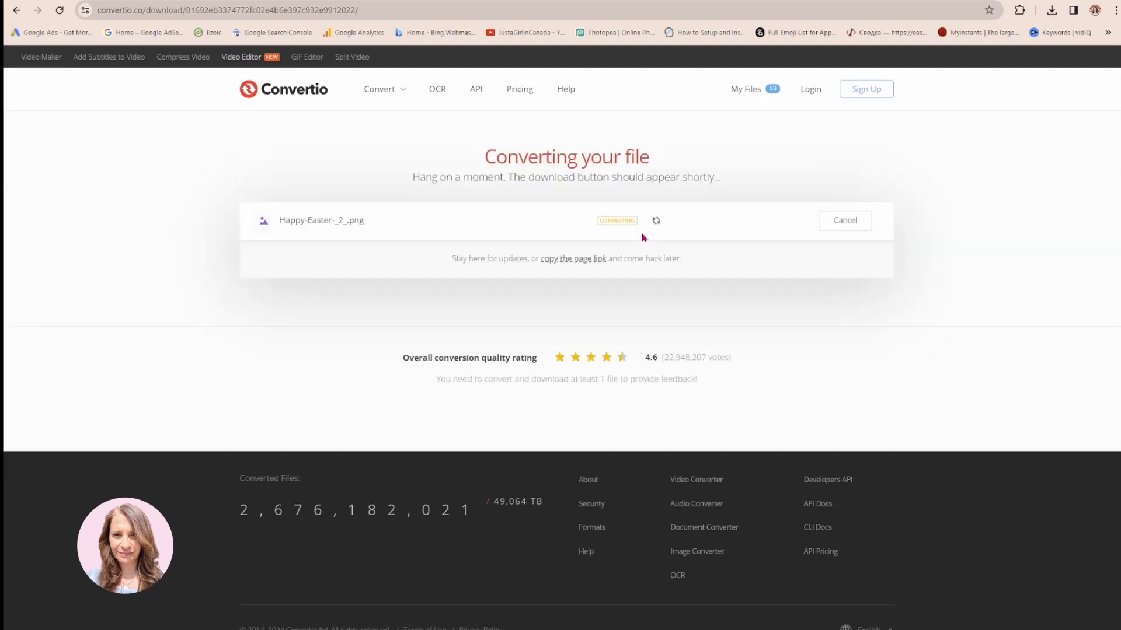
{"action": "mouse_move", "coordinate": [926, 292]}
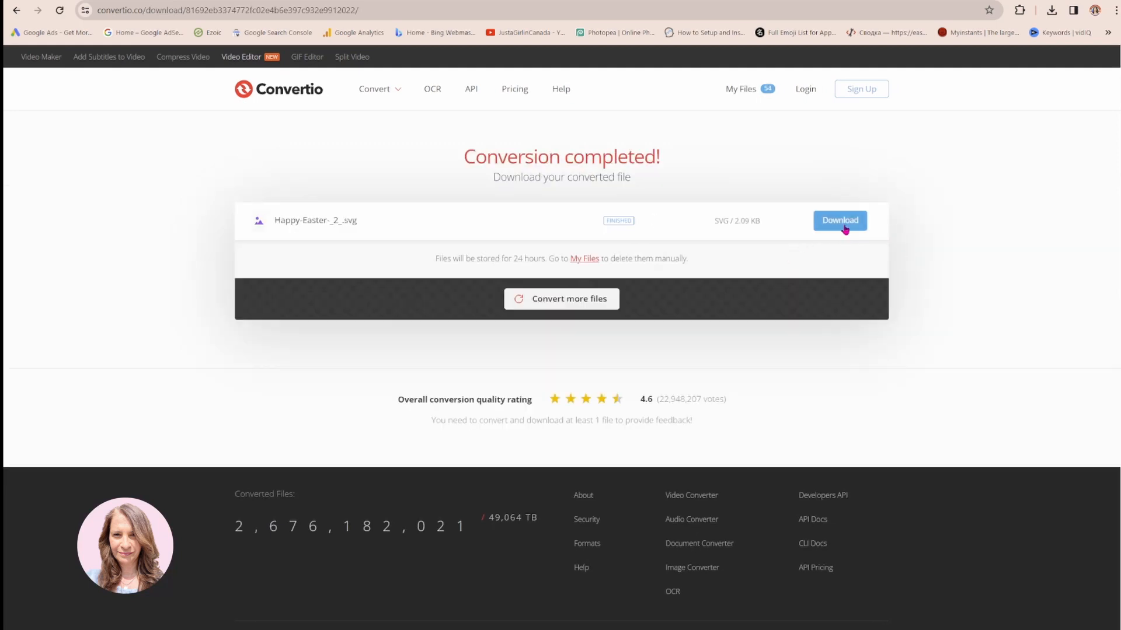
{"action": "left_click", "coordinate": [839, 220]}
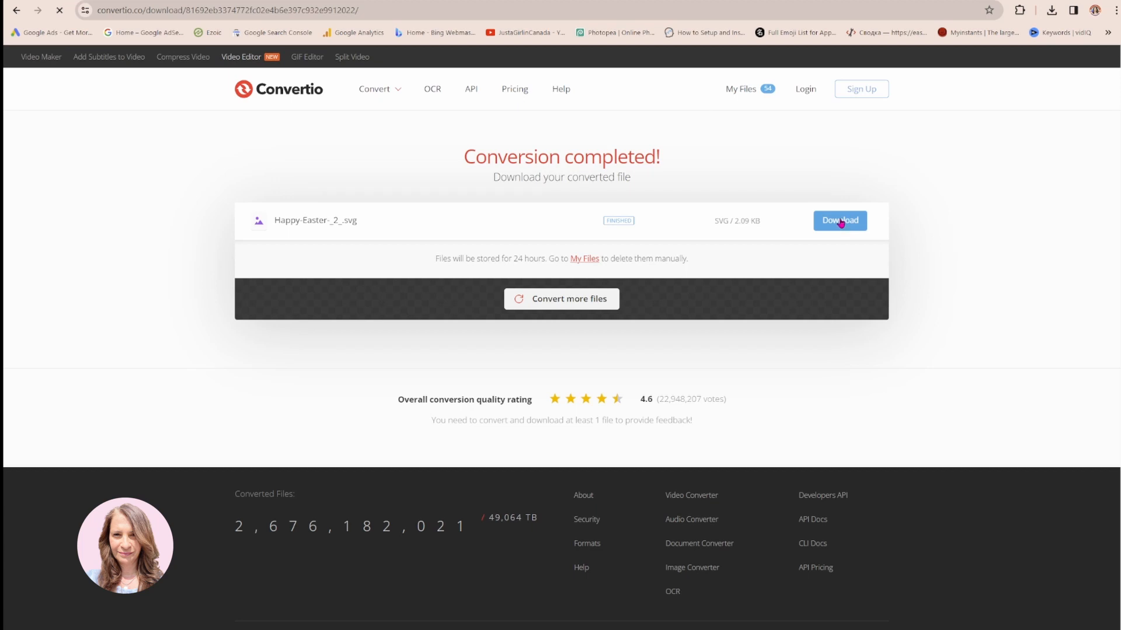
{"action": "left_click", "coordinate": [839, 220]}
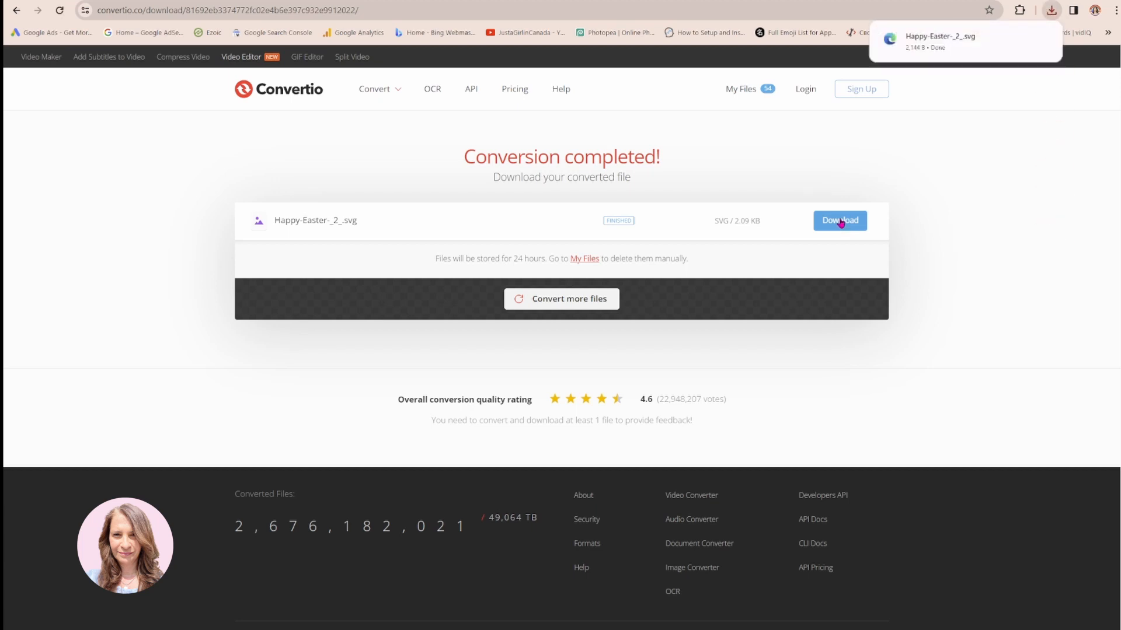
{"action": "mouse_move", "coordinate": [943, 41]}
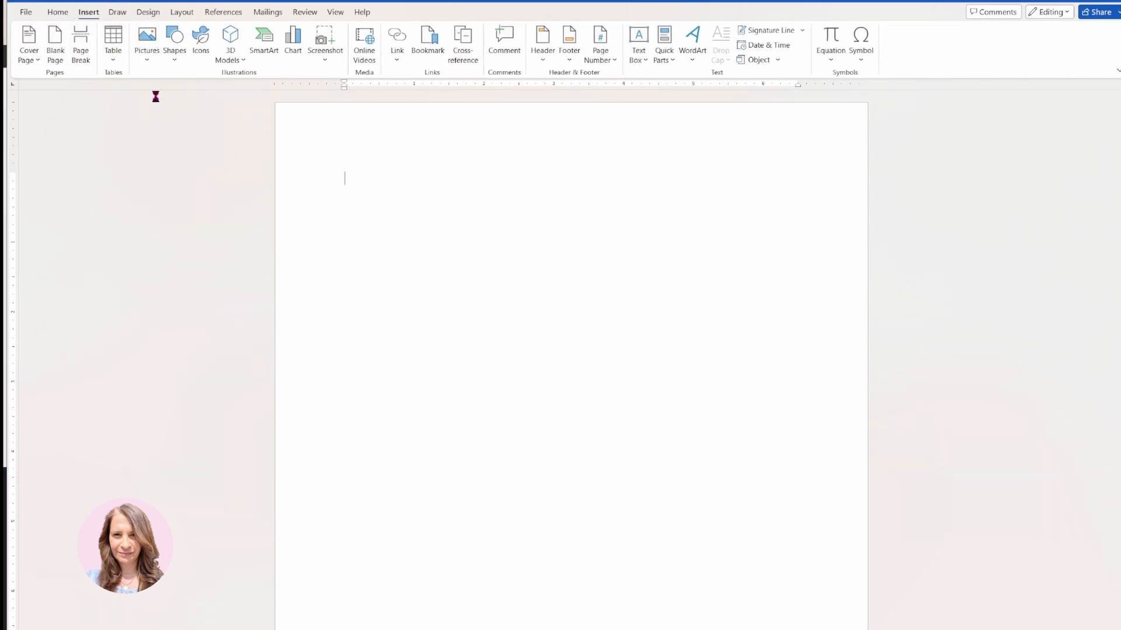
Step: Insert the Happy-Easter-_2_ SVG from Downloads as a black picture on the blank page
{"action": "left_click", "coordinate": [147, 40]}
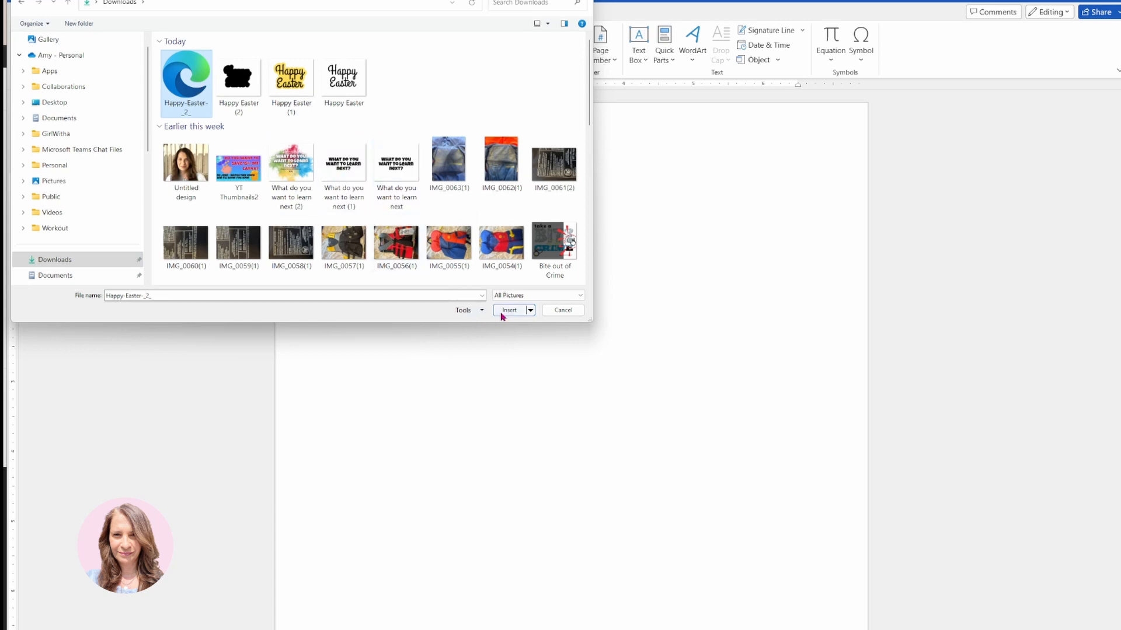
{"action": "left_click", "coordinate": [510, 309]}
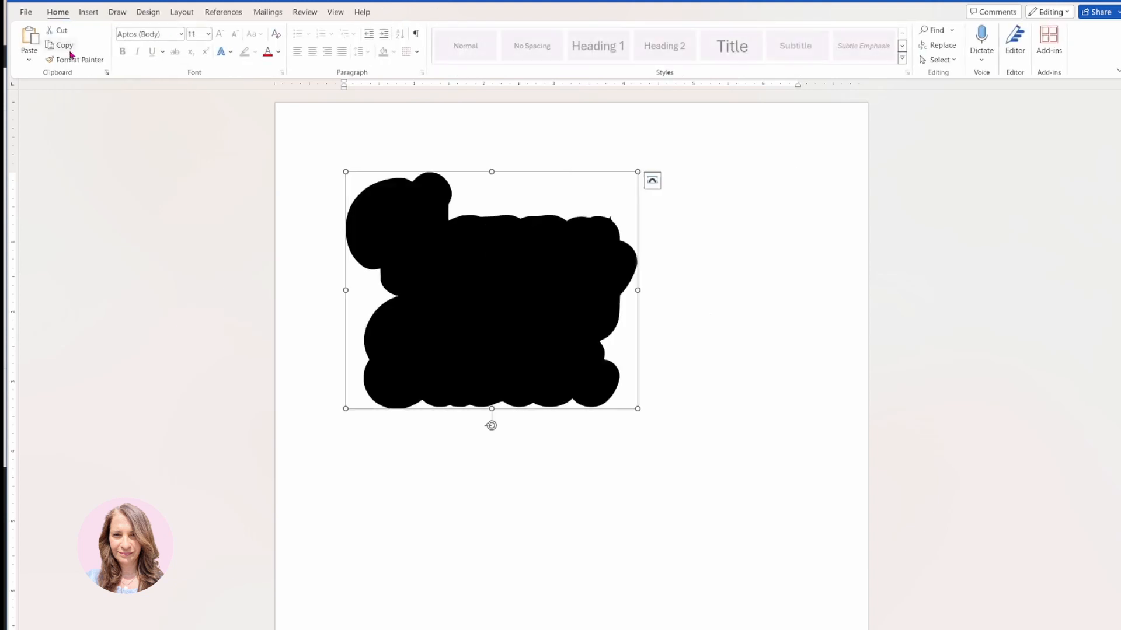
{"action": "mouse_move", "coordinate": [65, 44]}
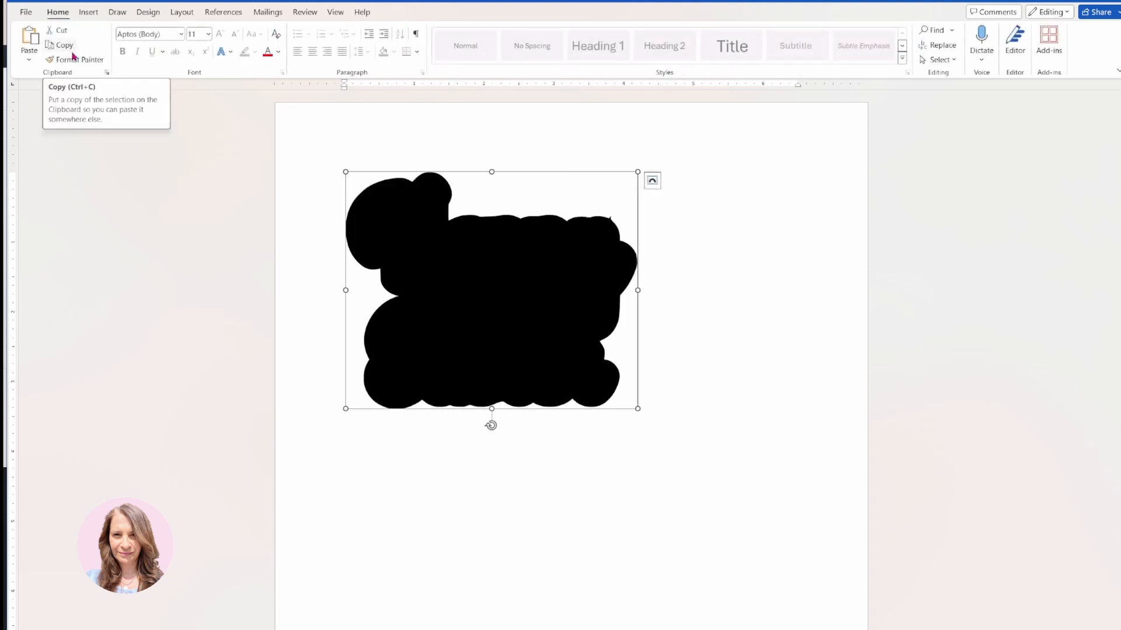
{"action": "mouse_move", "coordinate": [404, 188]}
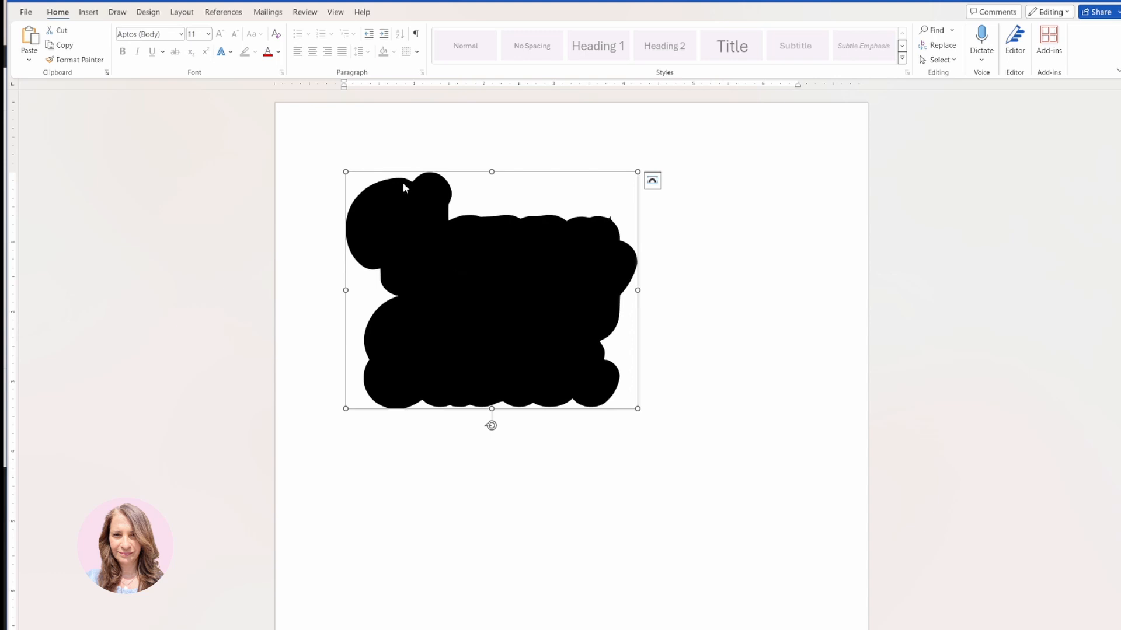
{"action": "mouse_move", "coordinate": [342, 21]}
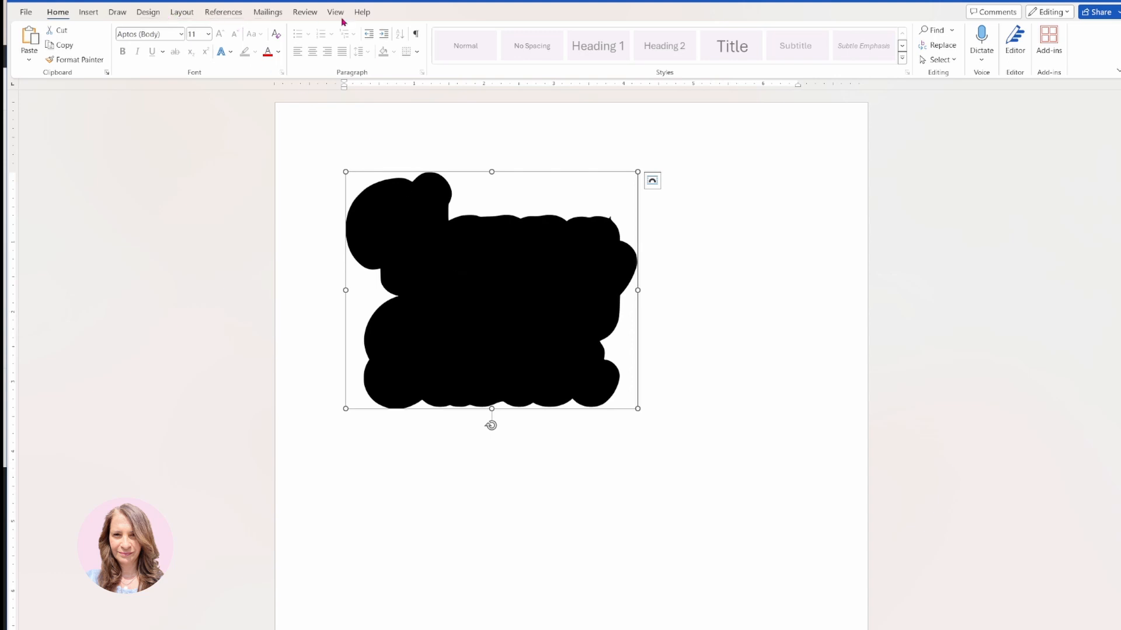
Step: Replace the shape's solid black Shape Fill with a picture chosen from a file
{"action": "left_click", "coordinate": [405, 12]}
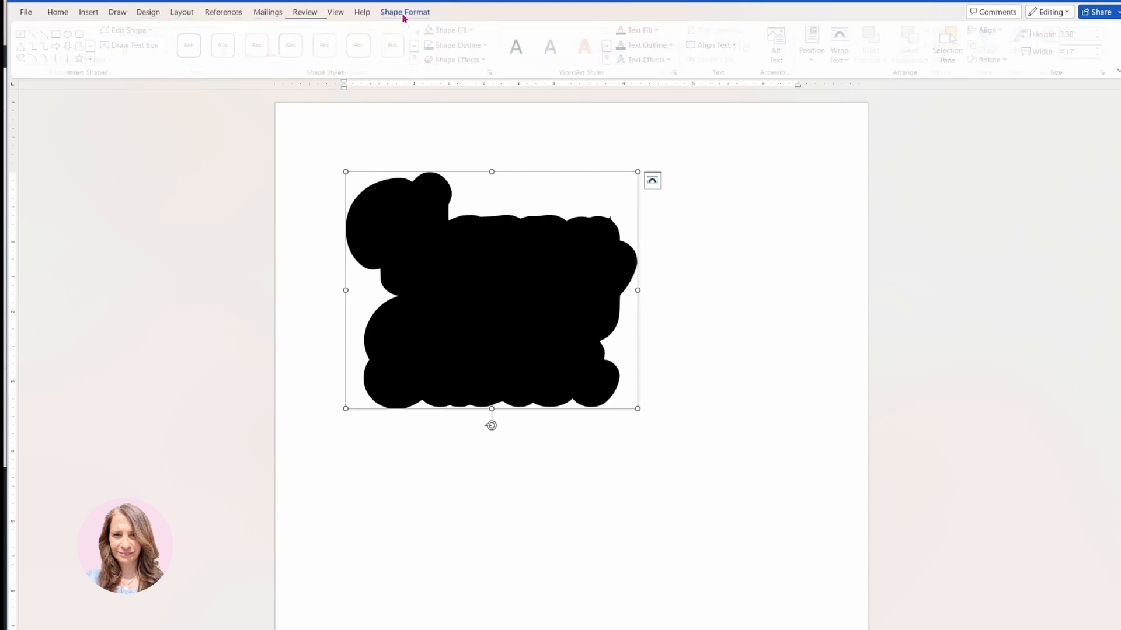
{"action": "left_click", "coordinate": [405, 12]}
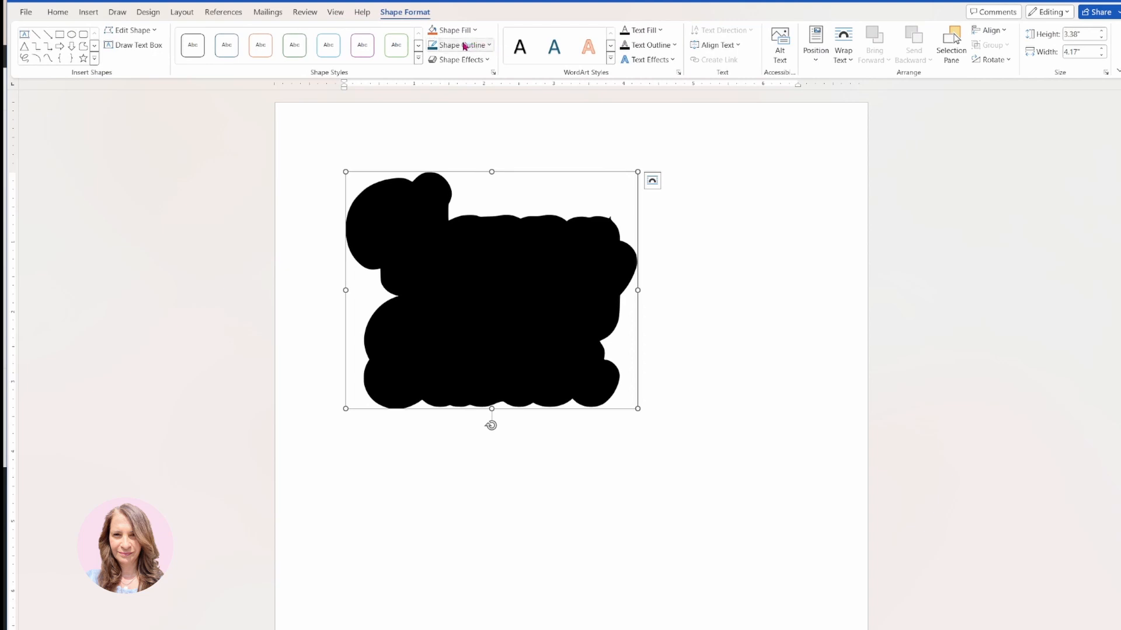
{"action": "left_click", "coordinate": [450, 29]}
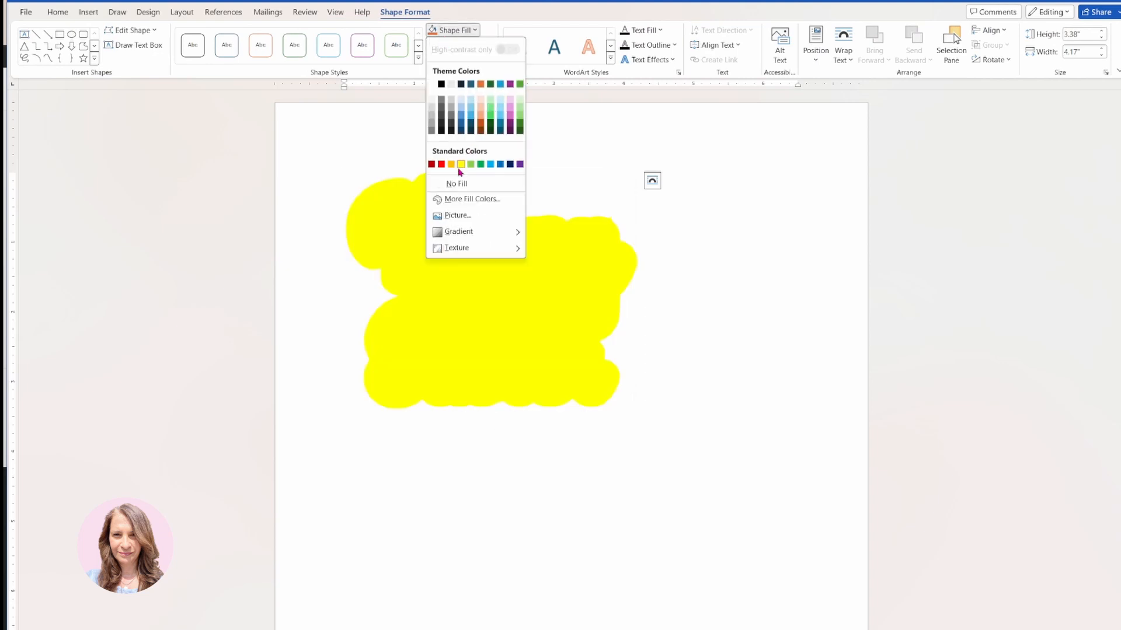
{"action": "left_click", "coordinate": [441, 84]}
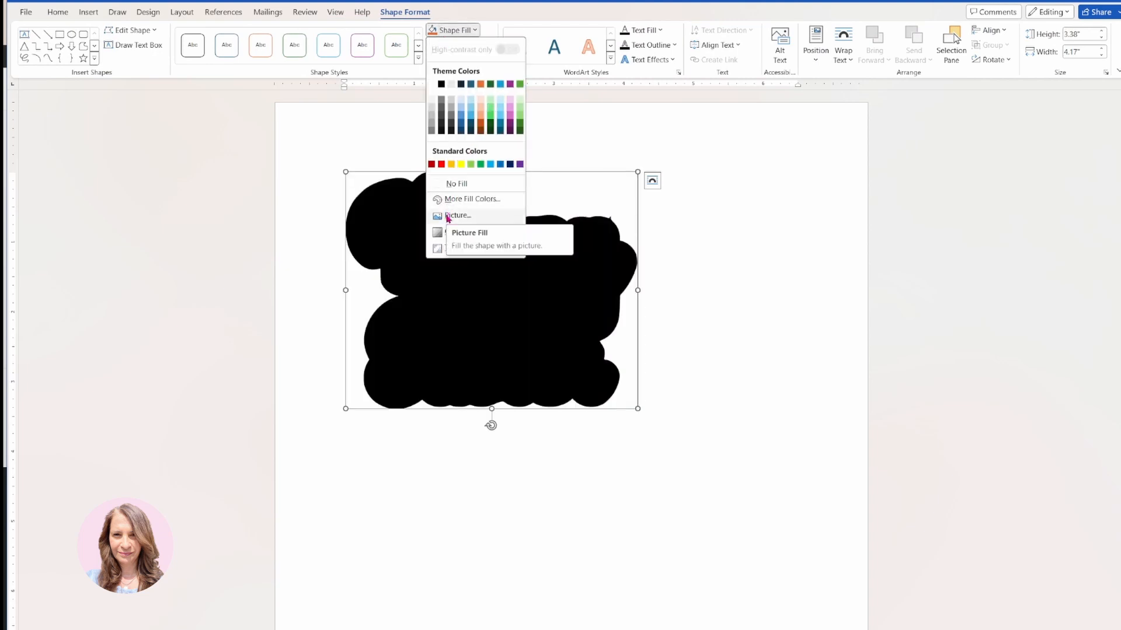
{"action": "left_click", "coordinate": [457, 215]}
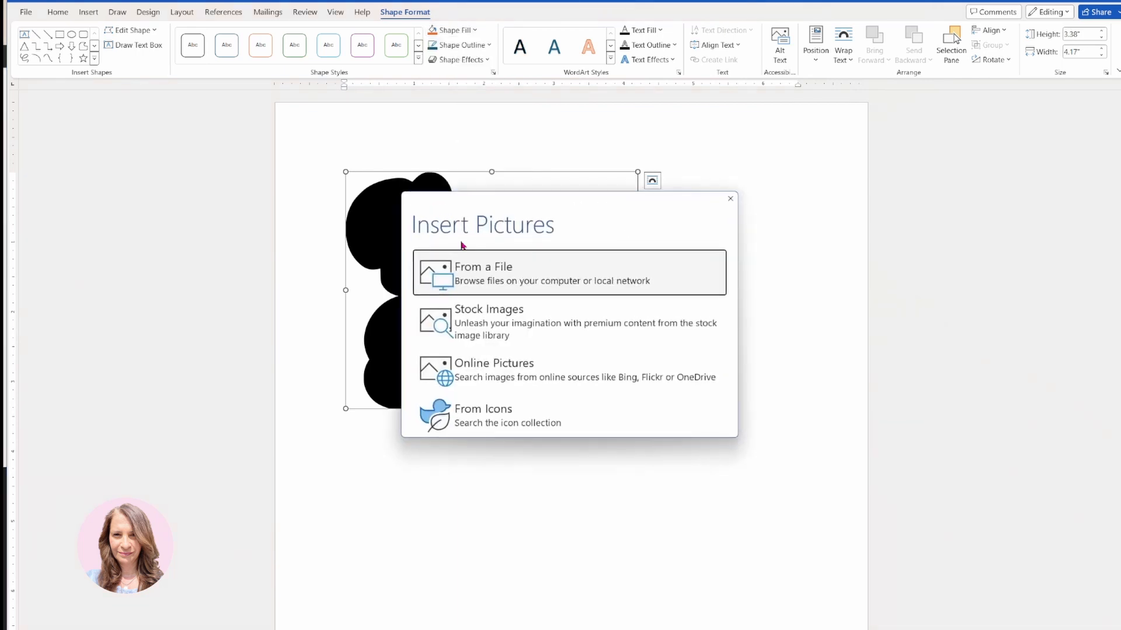
{"action": "left_click", "coordinate": [489, 308]}
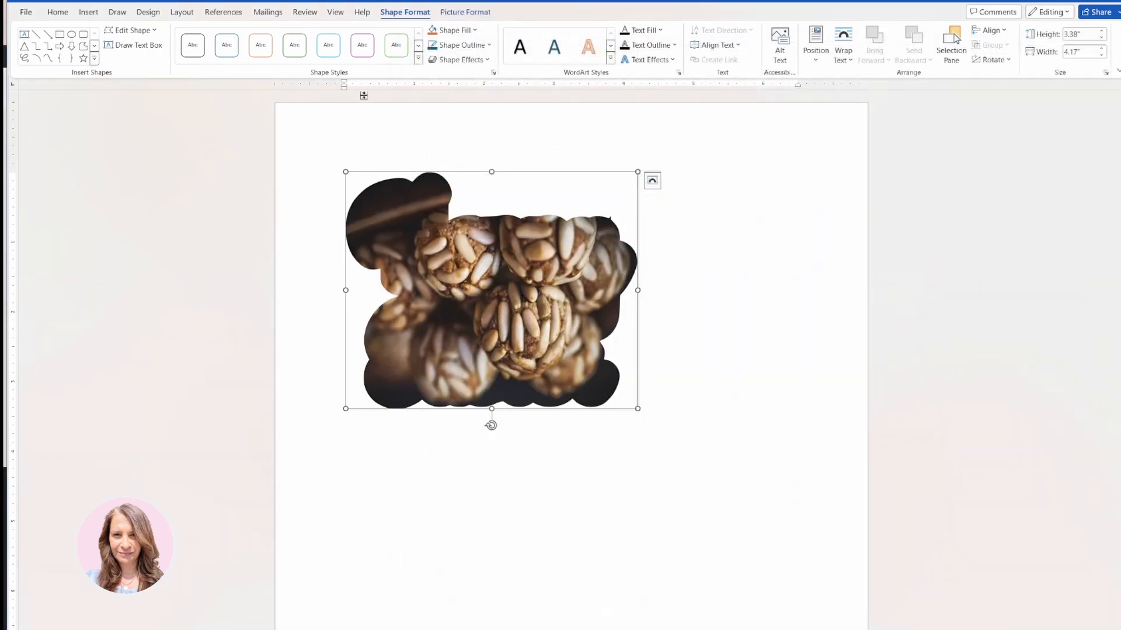
Step: Start Save As and name the document Easter Frame
{"action": "left_click", "coordinate": [26, 12]}
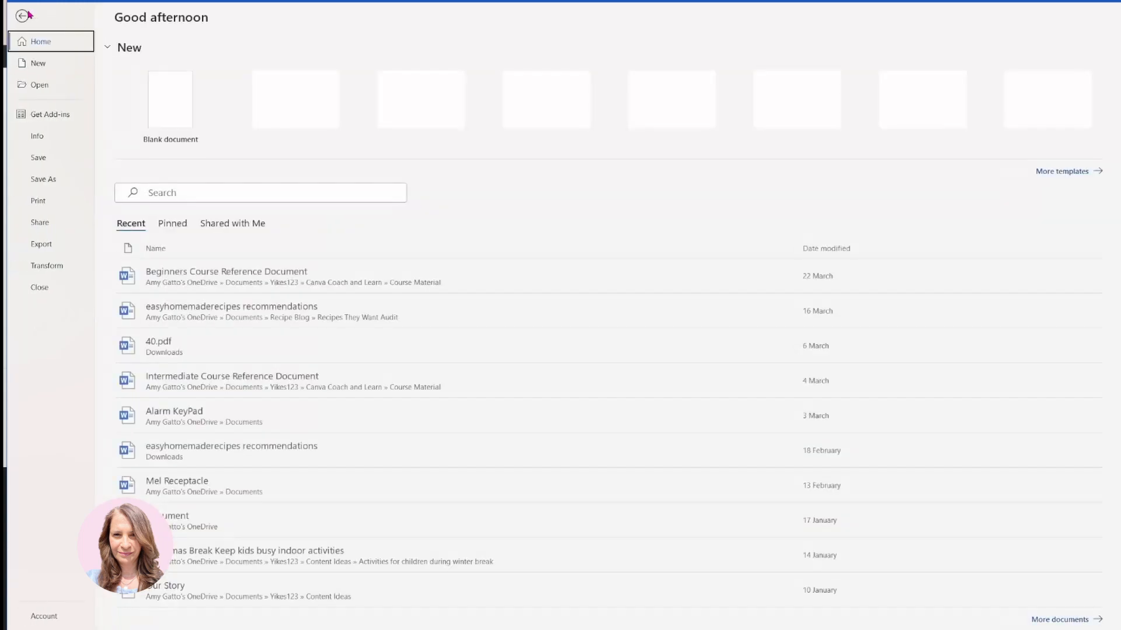
{"action": "left_click", "coordinate": [43, 180]}
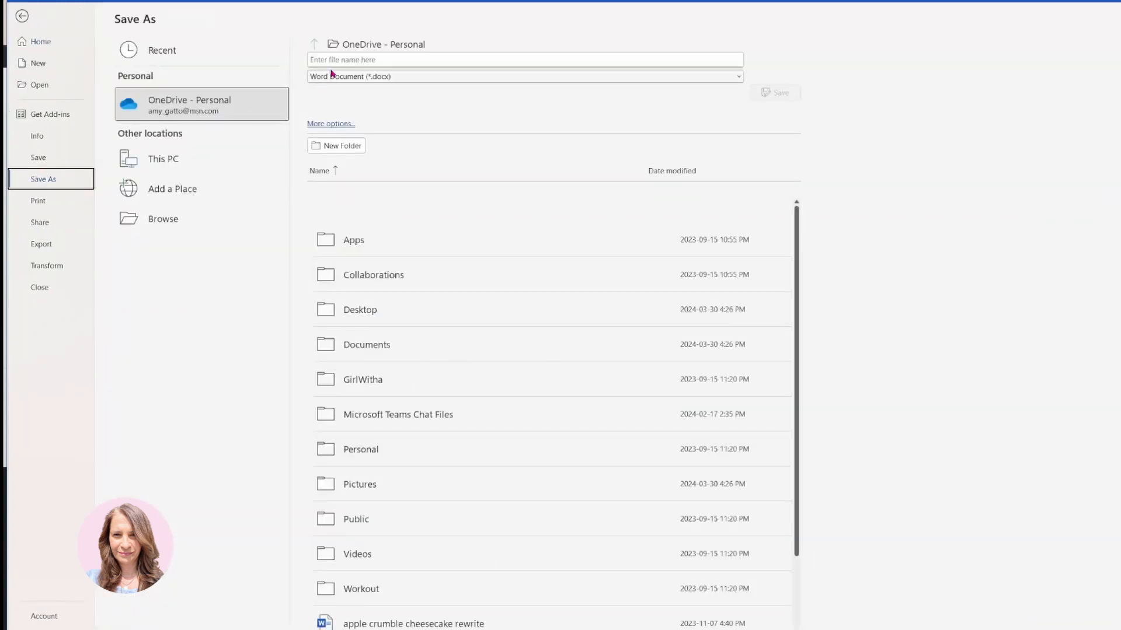
{"action": "left_click", "coordinate": [524, 60]}
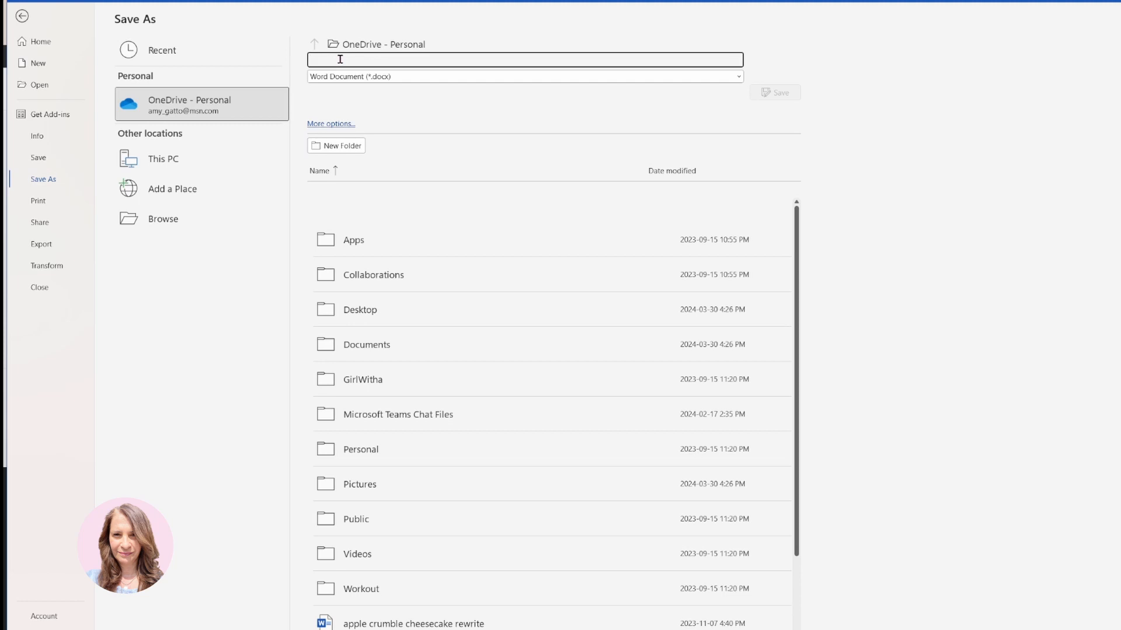
{"action": "type", "text": "Easter Fri"}
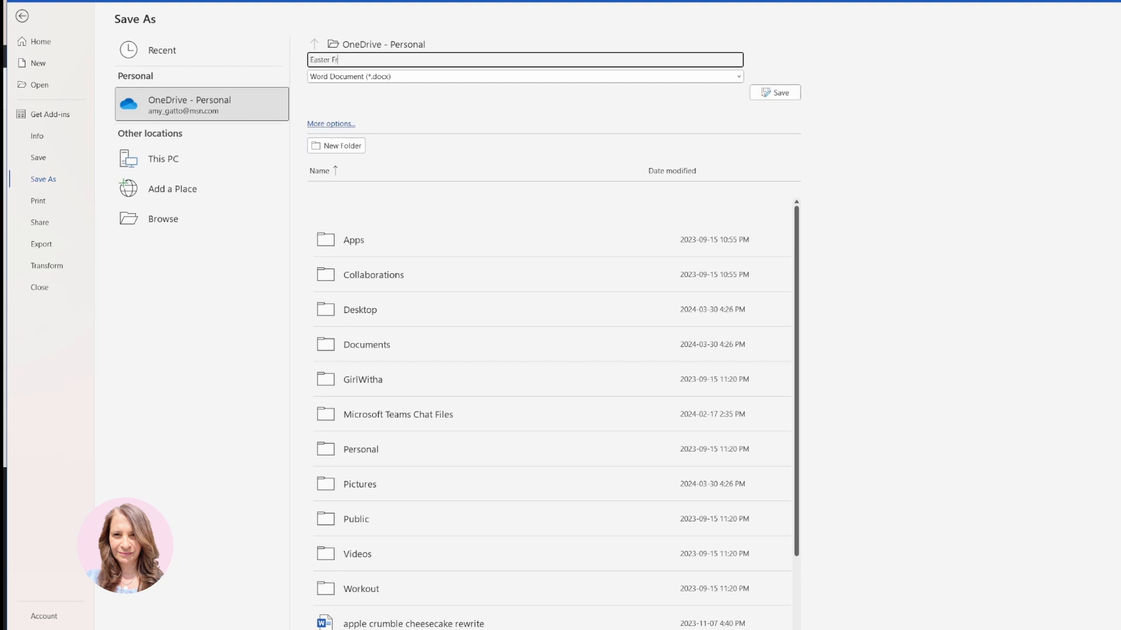
{"action": "type", "text": "ame"}
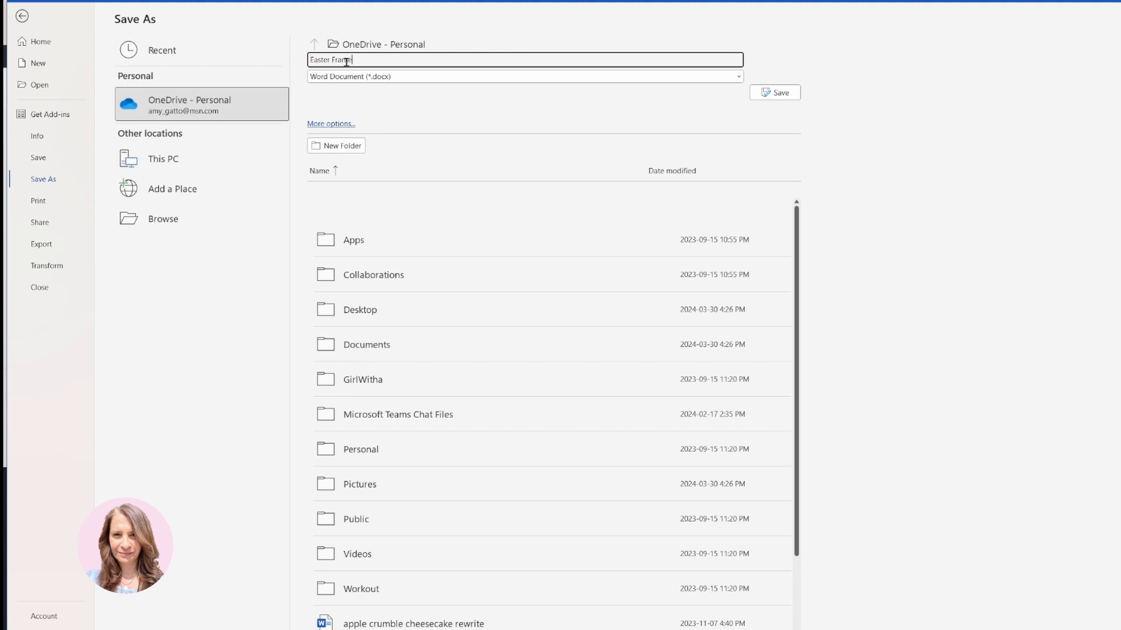
Step: Set the file type to PDF and choose Downloads as the save location
{"action": "left_click", "coordinate": [524, 77]}
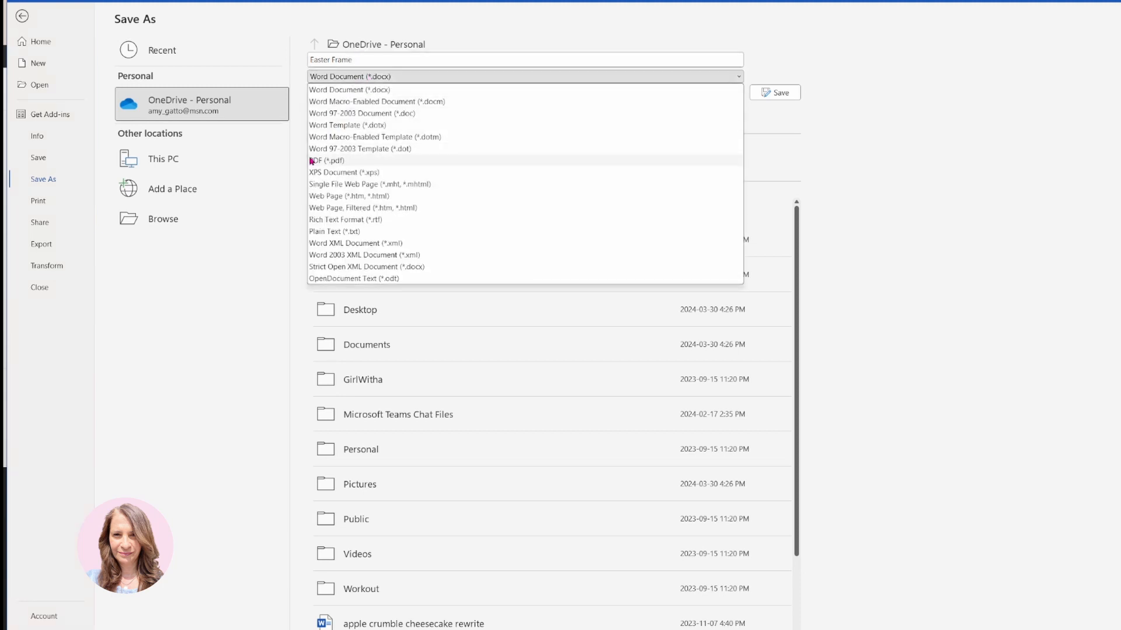
{"action": "left_click", "coordinate": [325, 159]}
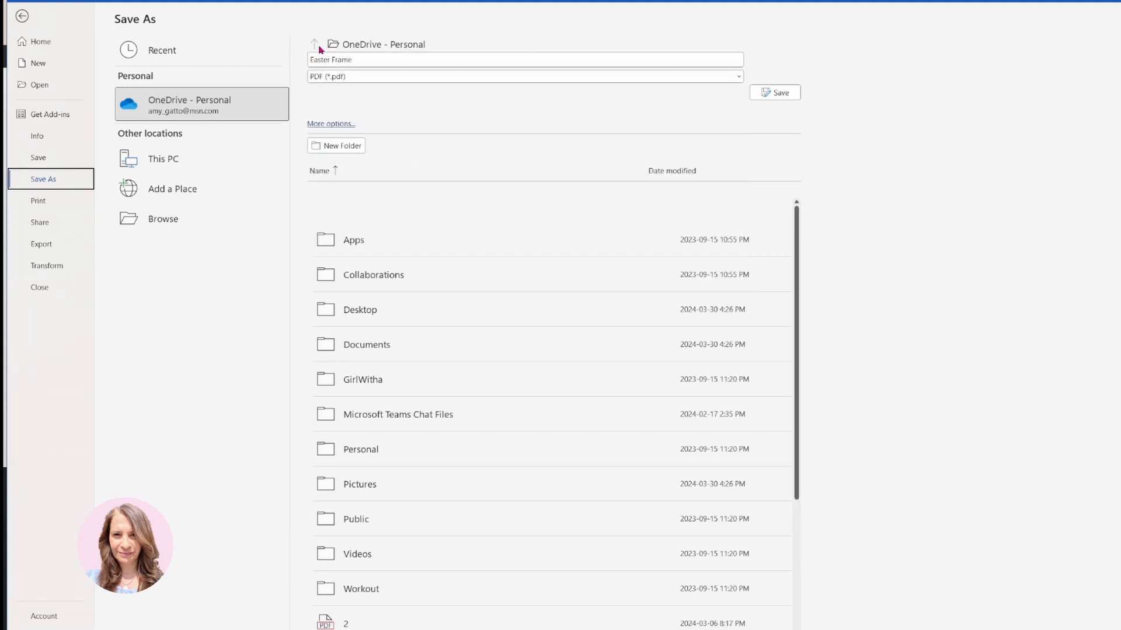
{"action": "left_click", "coordinate": [331, 123]}
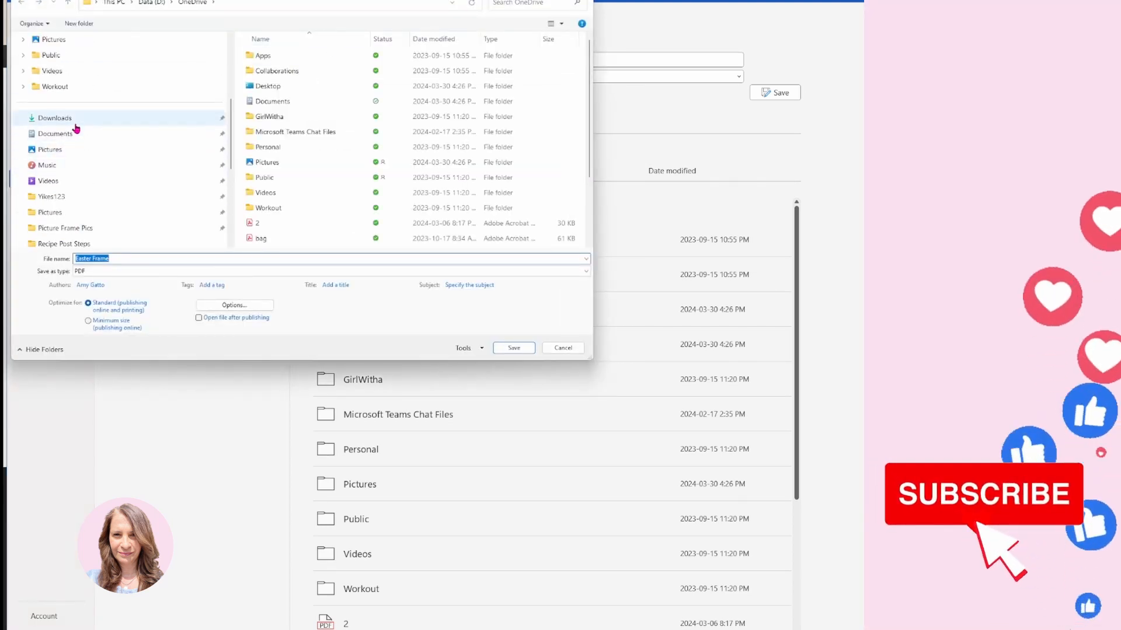
{"action": "left_click", "coordinate": [55, 116]}
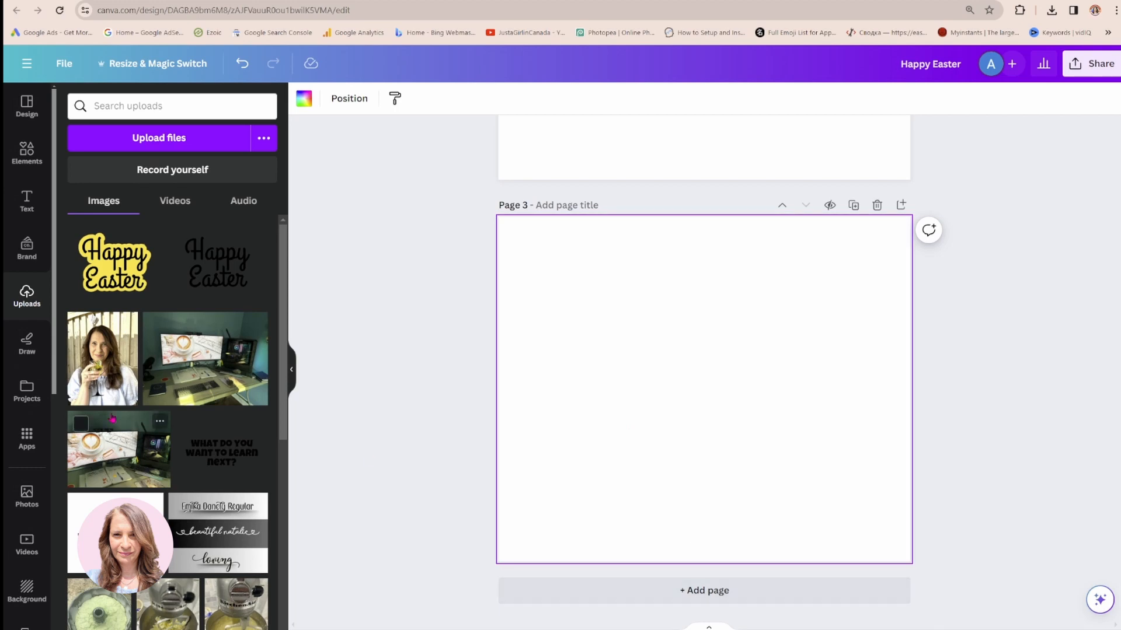
{"action": "mouse_move", "coordinate": [543, 574]}
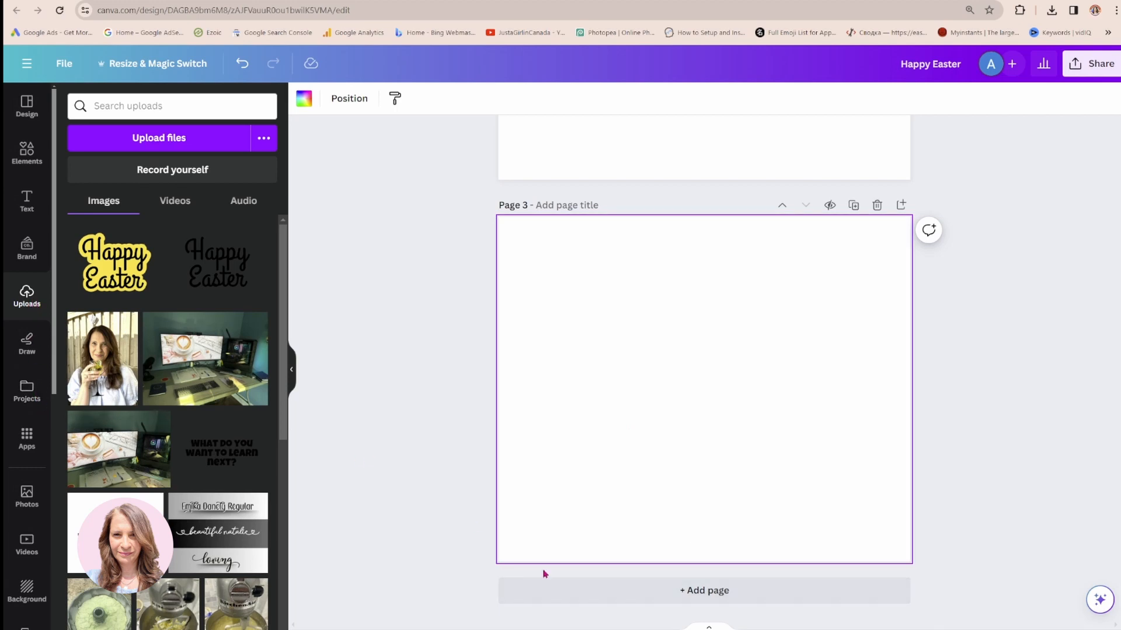
{"action": "mouse_move", "coordinate": [521, 441]}
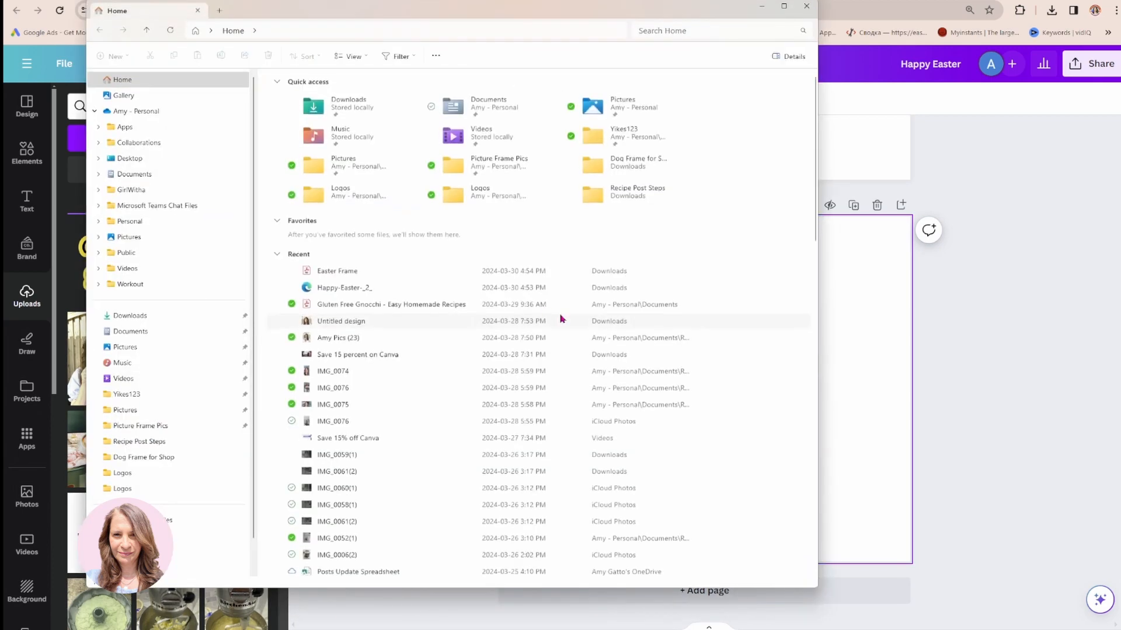
Step: Pick Easter Frame.pdf from Downloads to import it into Canva's projects
{"action": "left_click", "coordinate": [129, 315]}
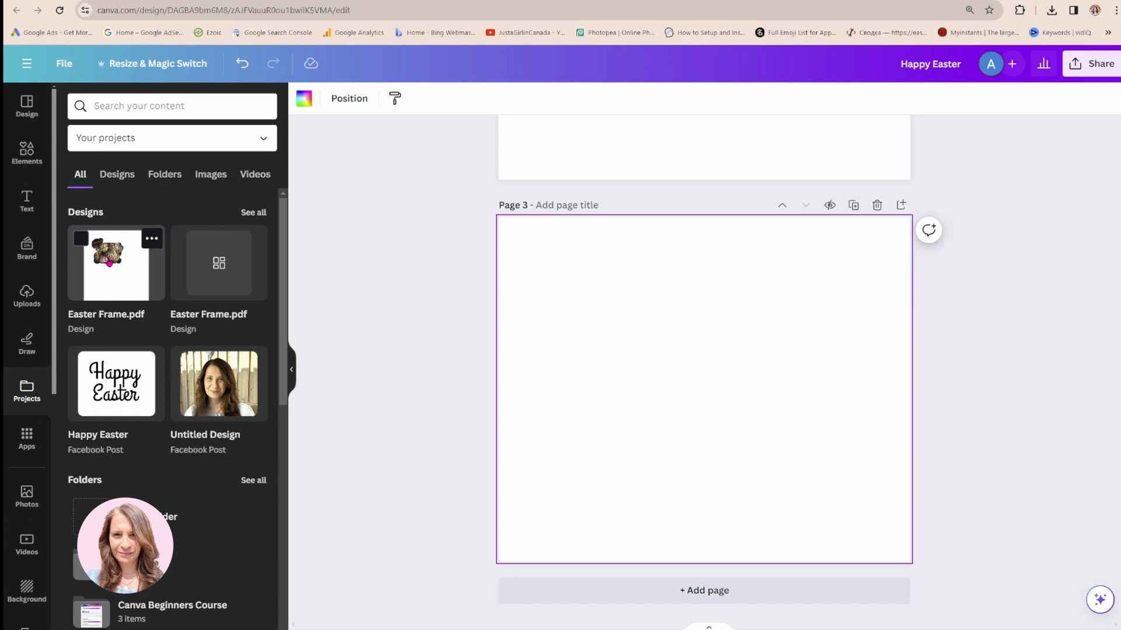
Step: Add the Easter Frame design to page 3 and remove its existing photo
{"action": "left_click", "coordinate": [116, 263]}
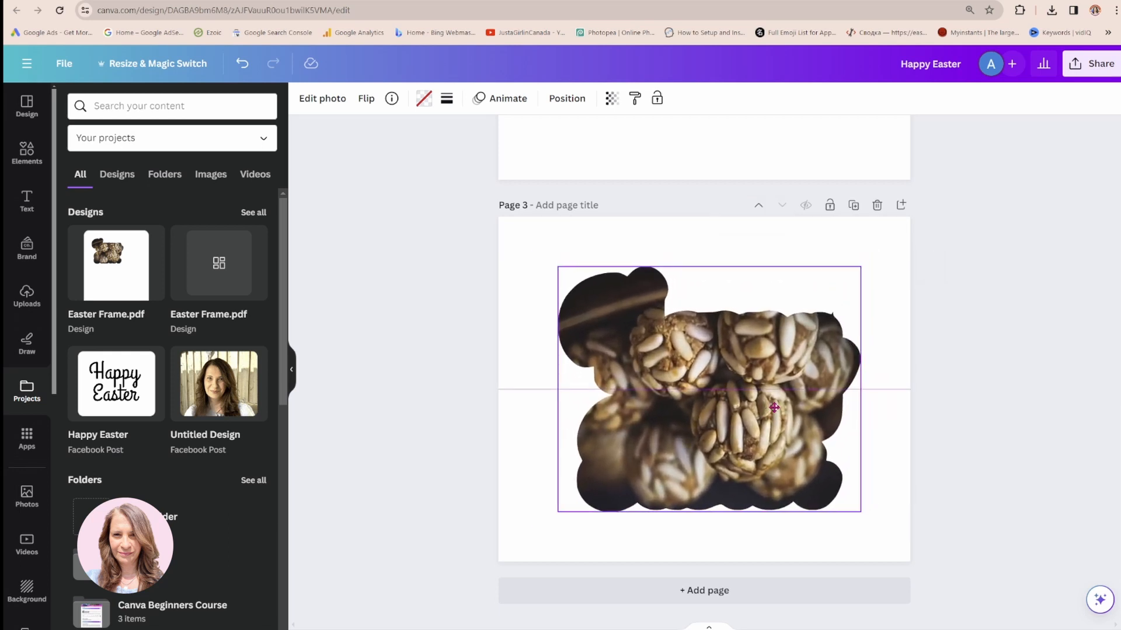
{"action": "left_click", "coordinate": [709, 390]}
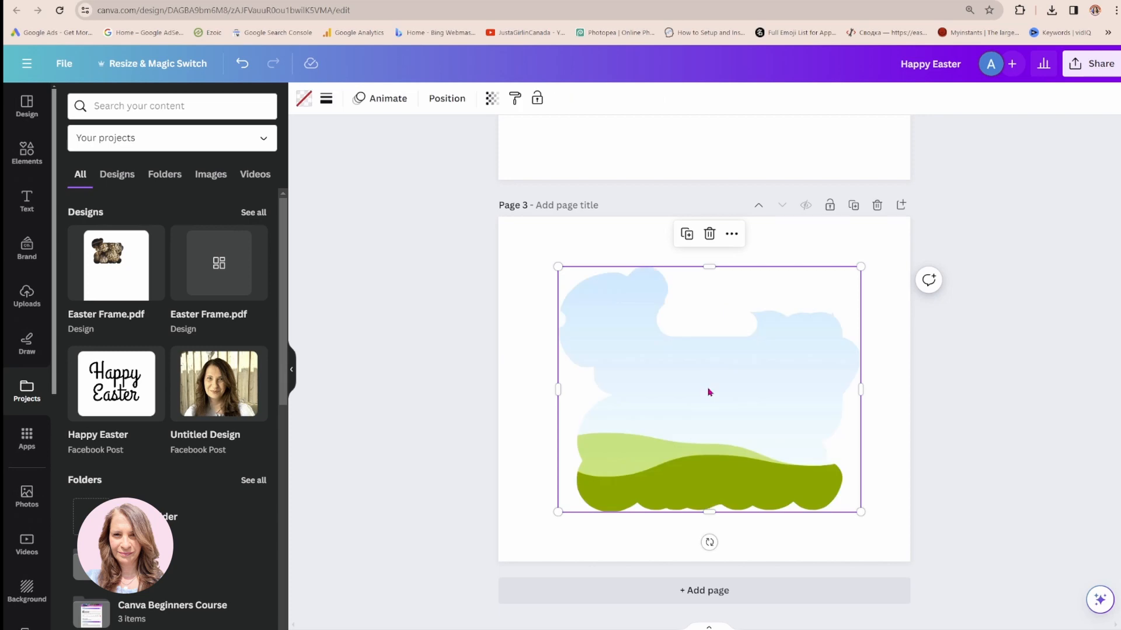
{"action": "mouse_move", "coordinate": [835, 281]}
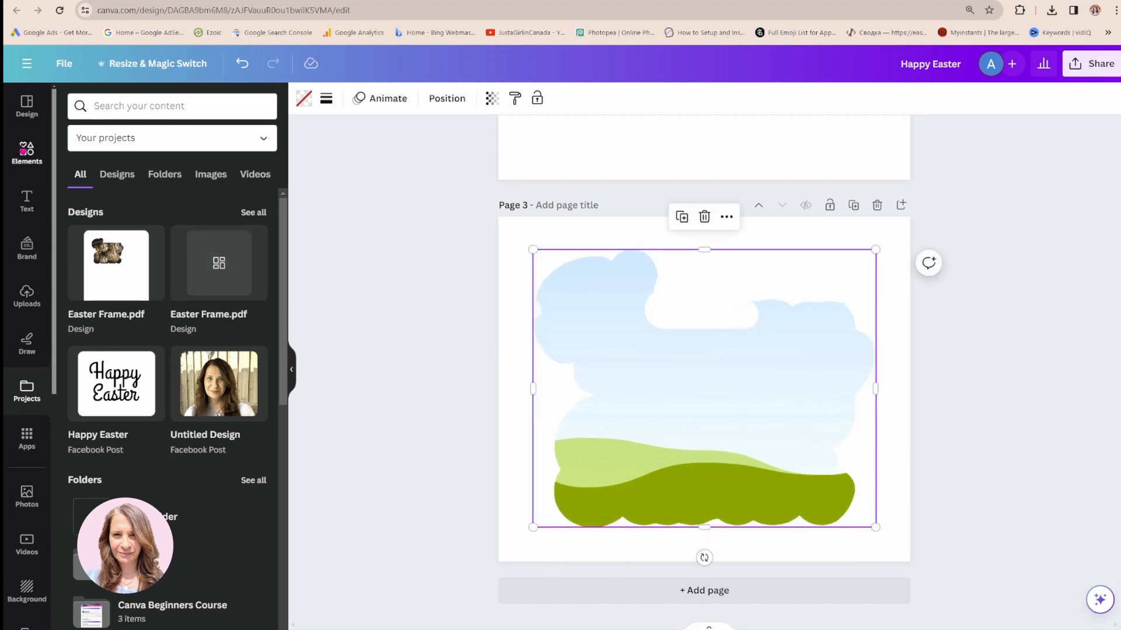
Step: Fill the resized frame with the pastel Easter eggs photo from Elements
{"action": "left_click", "coordinate": [26, 152]}
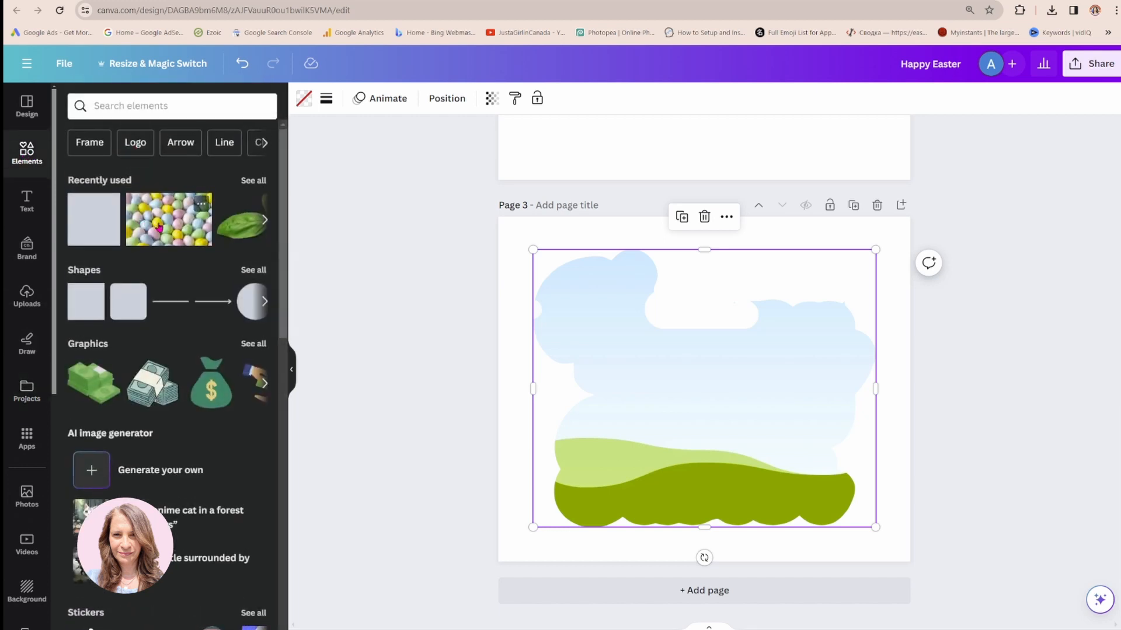
{"action": "left_click", "coordinate": [168, 220]}
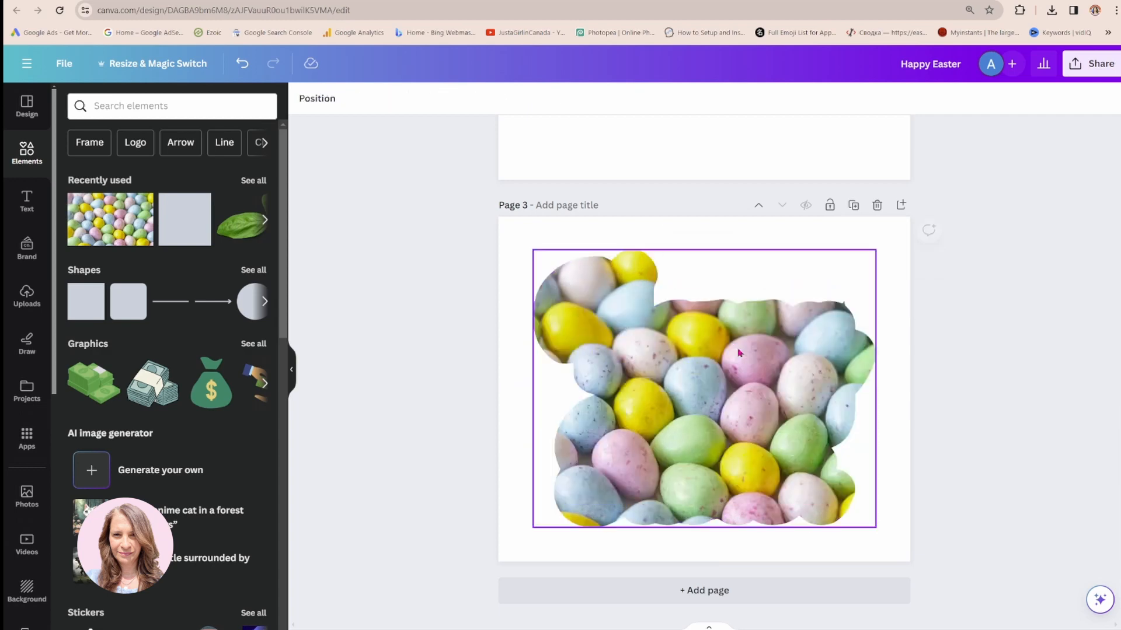
{"action": "left_click", "coordinate": [27, 295]}
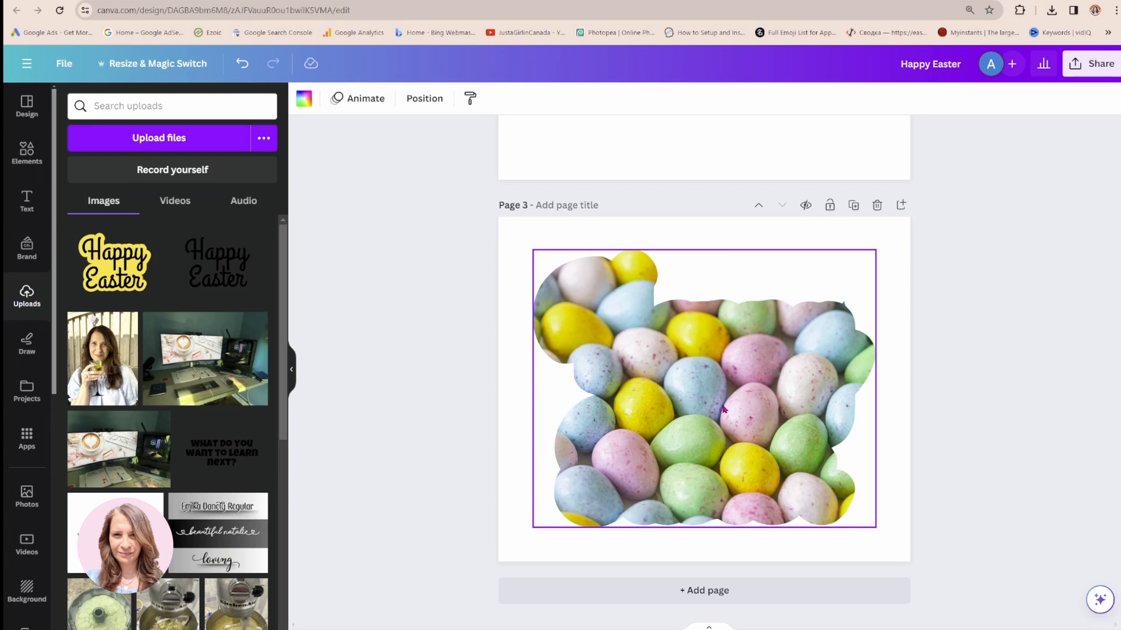
{"action": "mouse_move", "coordinate": [705, 393]}
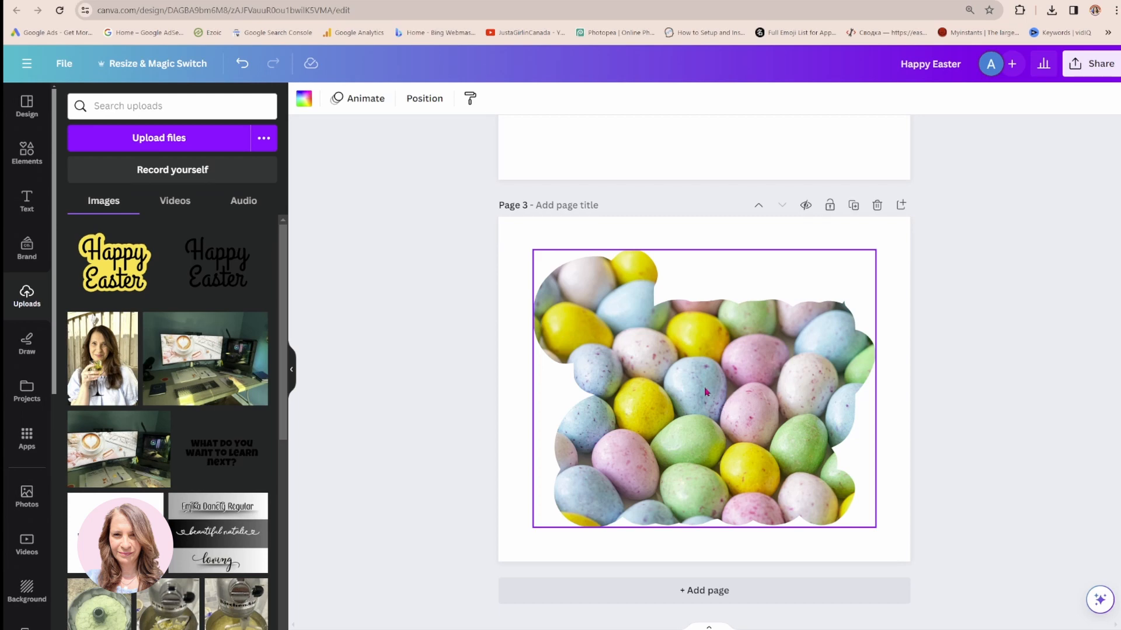
Step: Copy the Happy Easter text from page 1 onto page 3 over the egg-filled frame
{"action": "scroll", "scroll_direction": "up", "scroll_amount": 3}
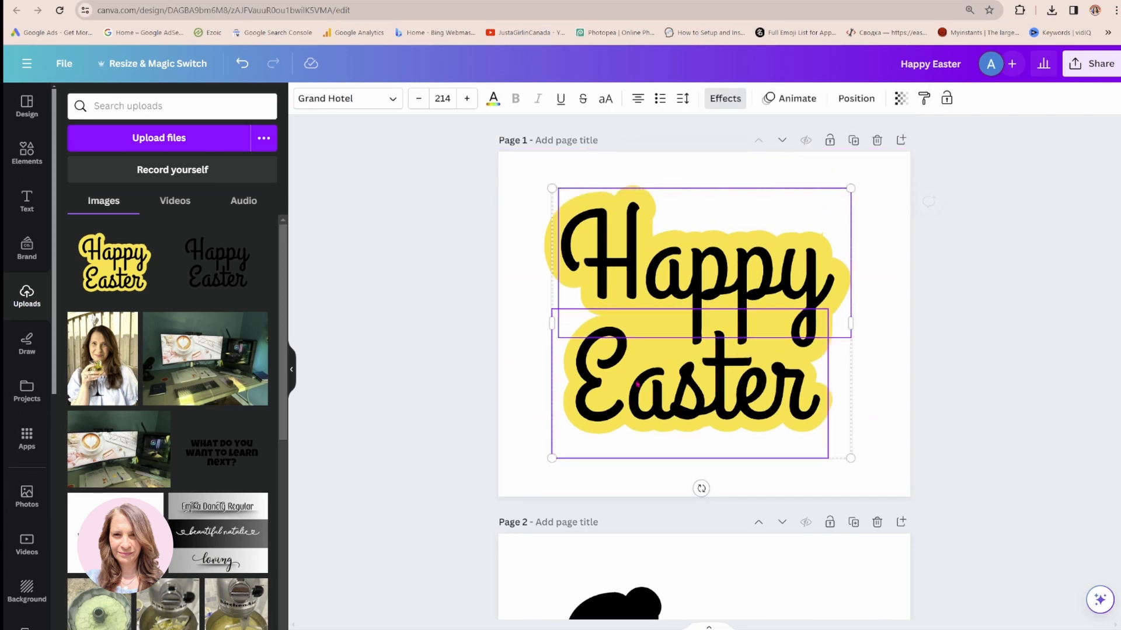
{"action": "left_click", "coordinate": [700, 322]}
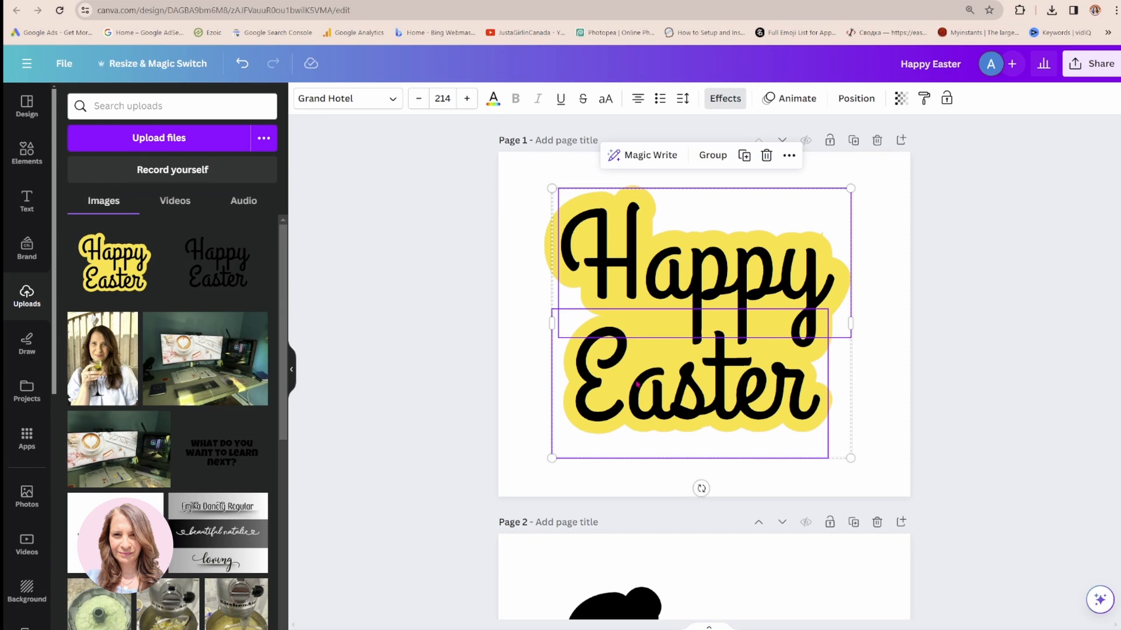
{"action": "scroll", "scroll_direction": "down", "scroll_amount": 3}
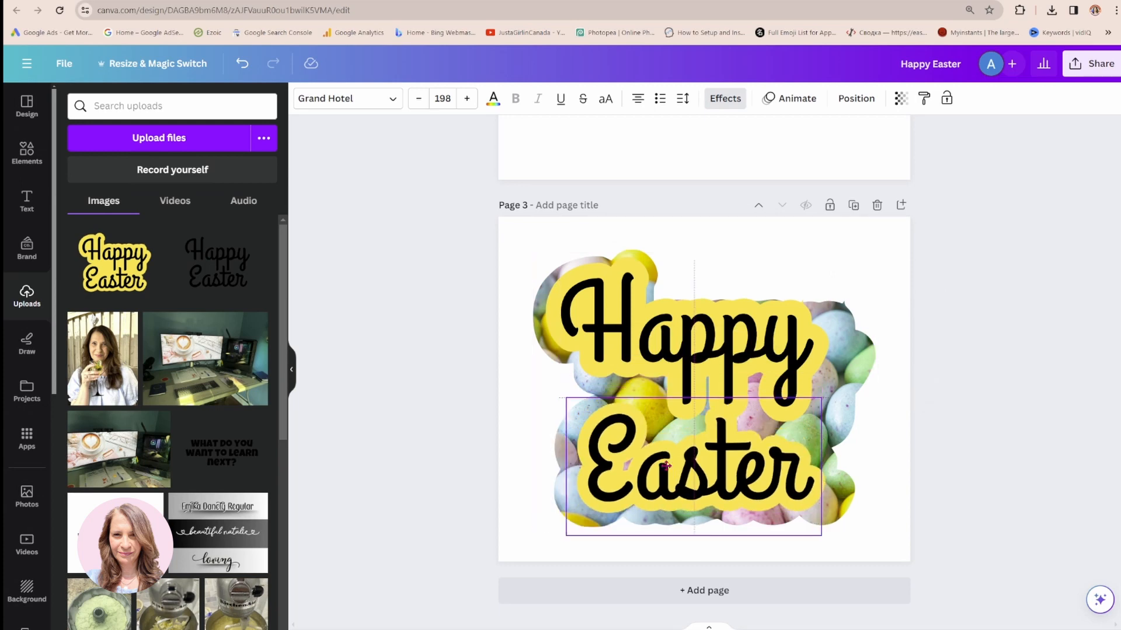
{"action": "left_click", "coordinate": [679, 329]}
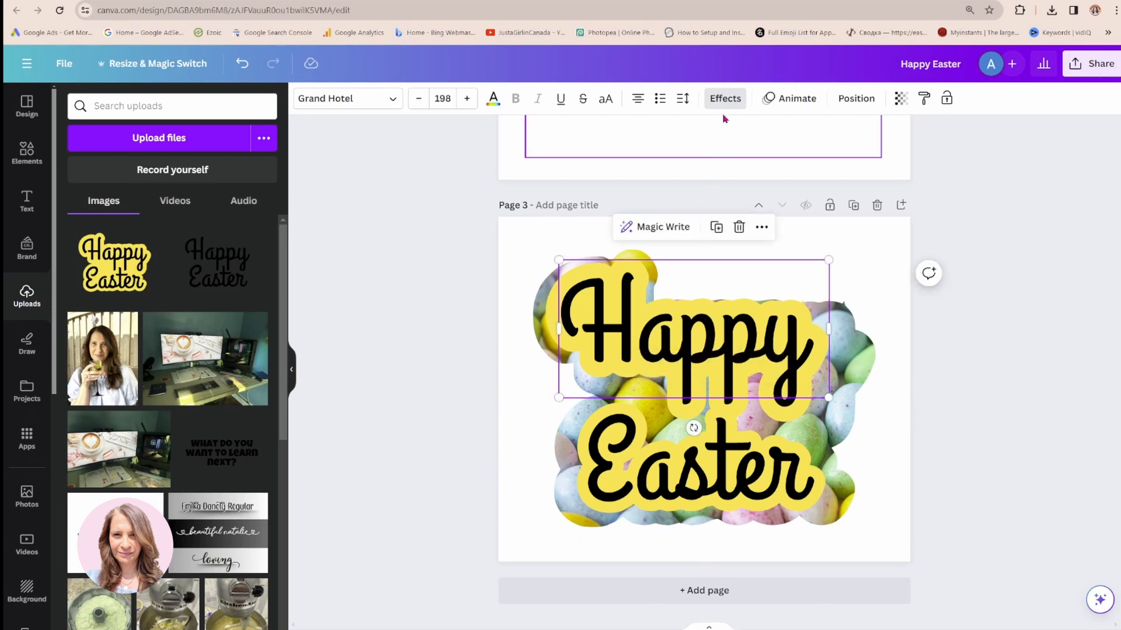
Step: Set Effects to None on Happy and Easter to remove the yellow outlines, and enlarge Happy
{"action": "left_click", "coordinate": [724, 98]}
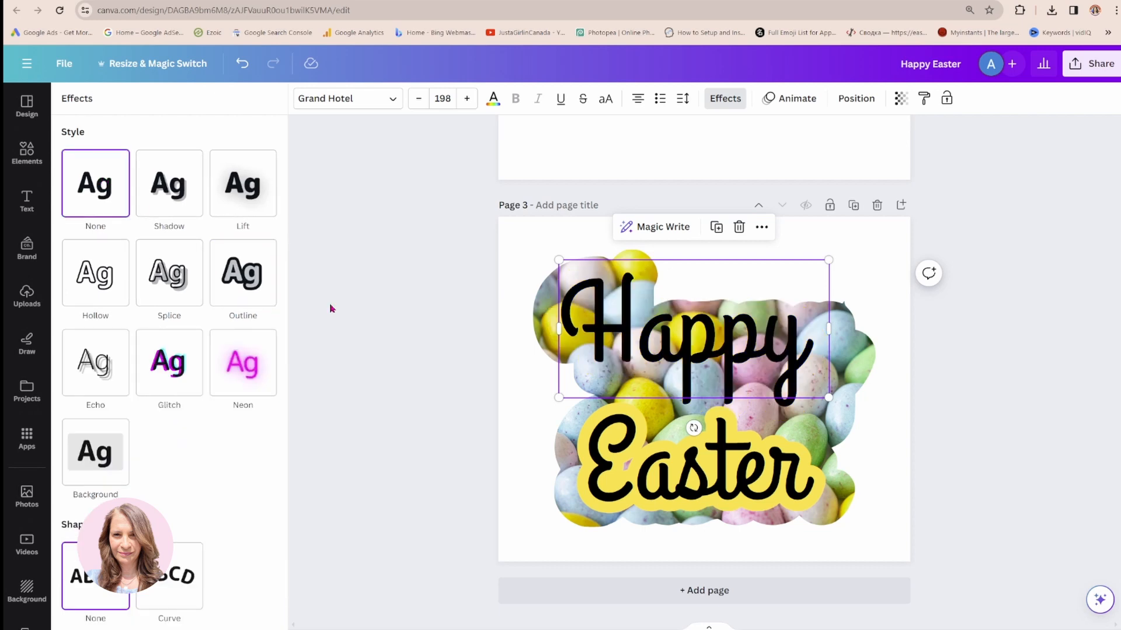
{"action": "left_click", "coordinate": [237, 269]}
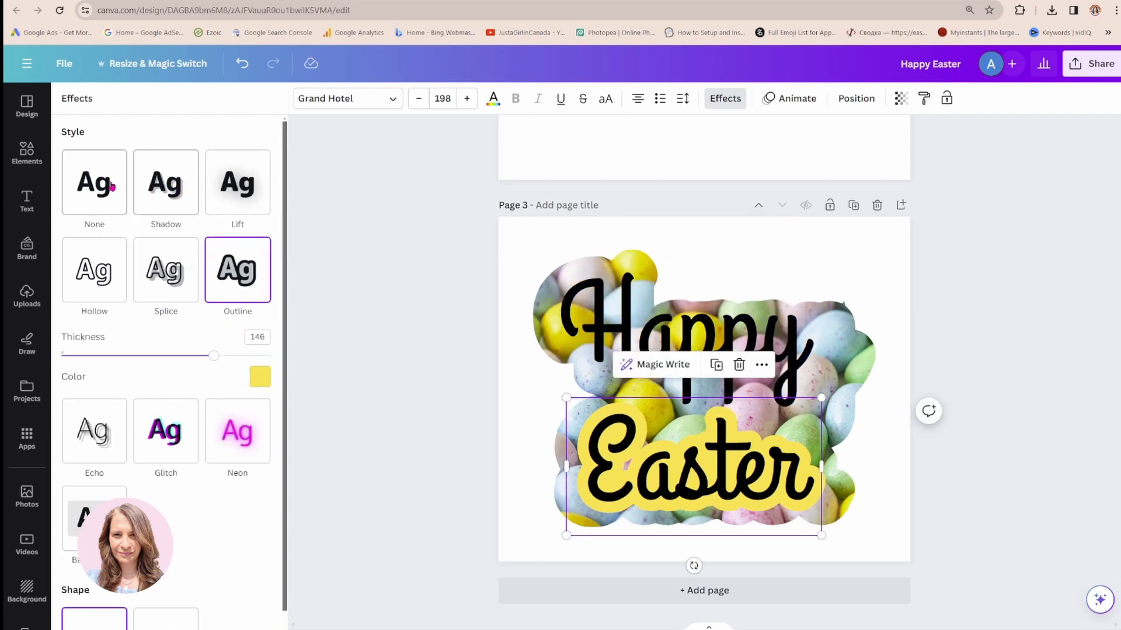
{"action": "left_click", "coordinate": [94, 183]}
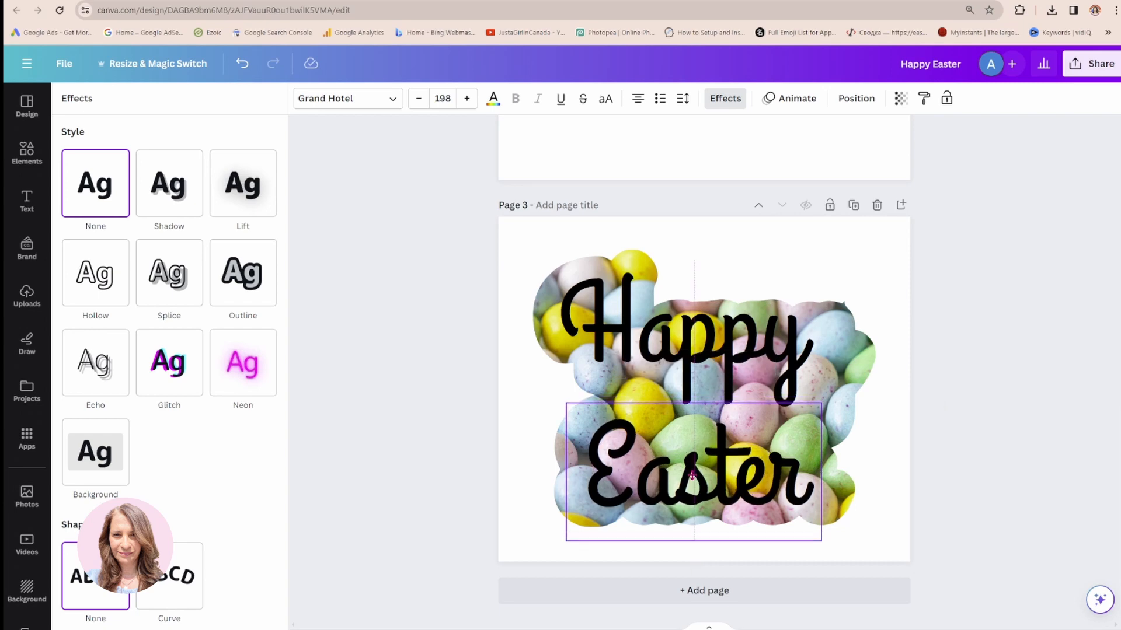
{"action": "left_click", "coordinate": [686, 472]}
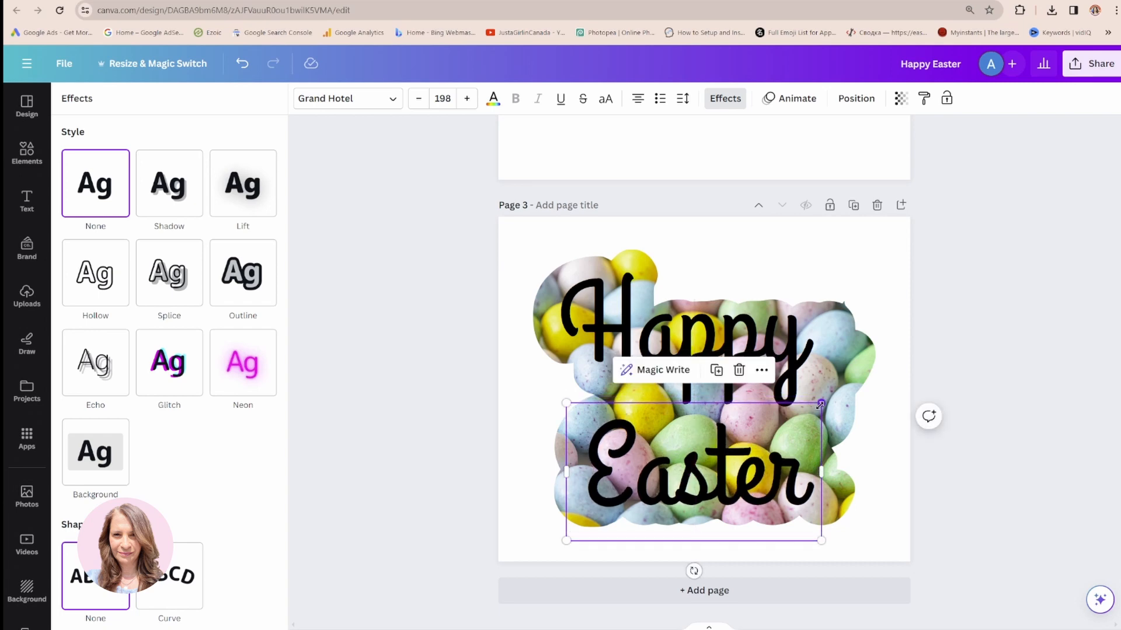
{"action": "left_click", "coordinate": [466, 98]}
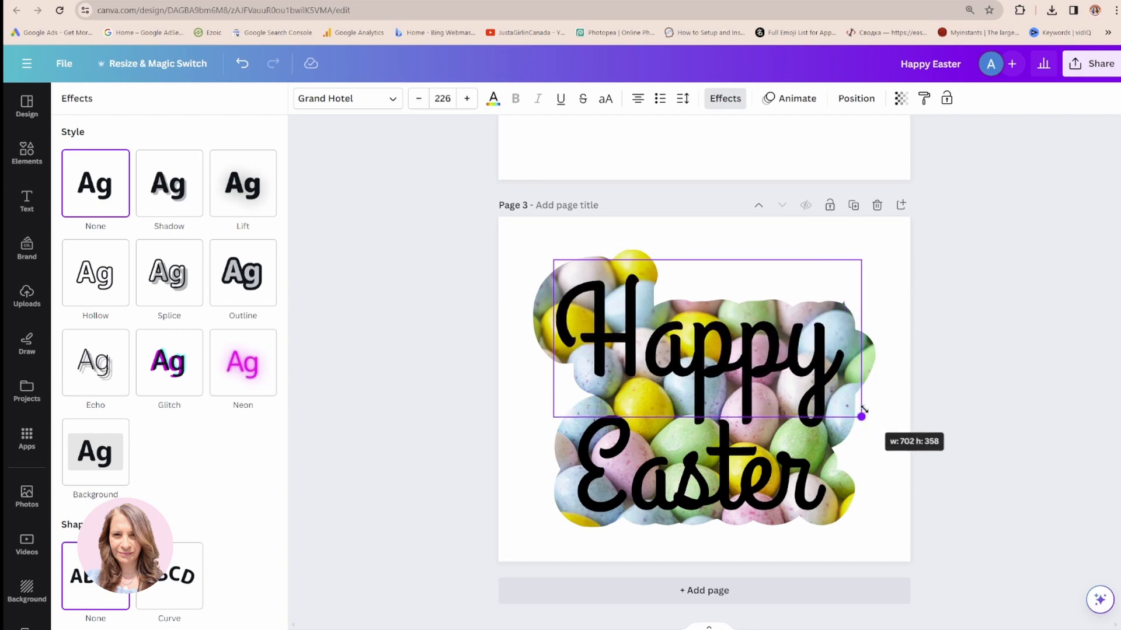
Step: Select the frame copy via the layer order and give it an Outline shadow in Edit photo
{"action": "left_click", "coordinate": [26, 295]}
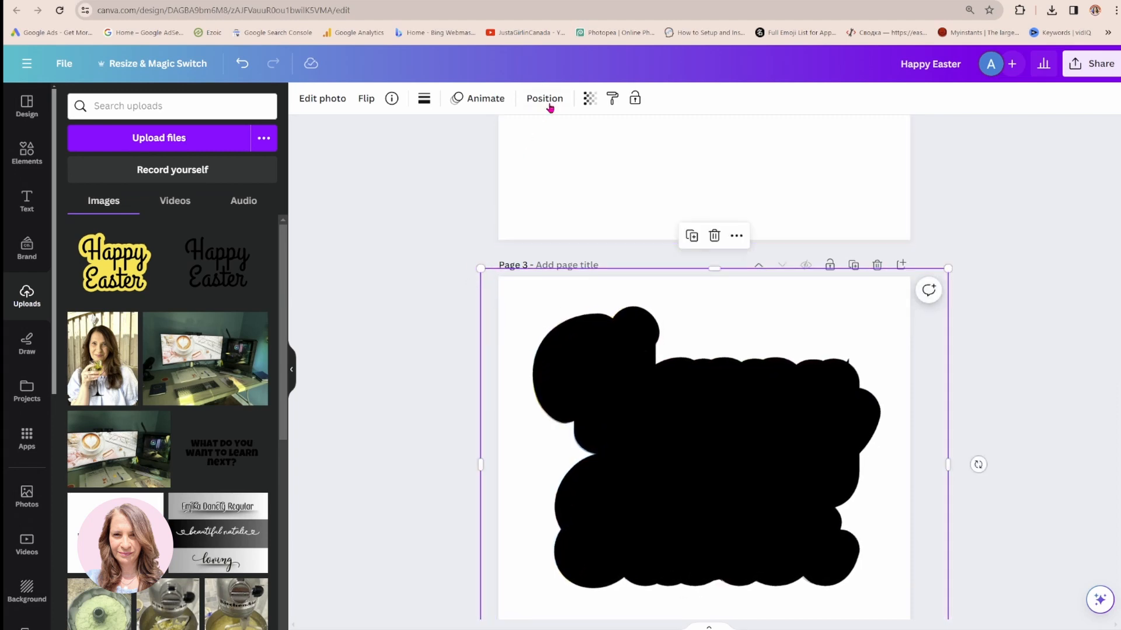
{"action": "left_click", "coordinate": [544, 98]}
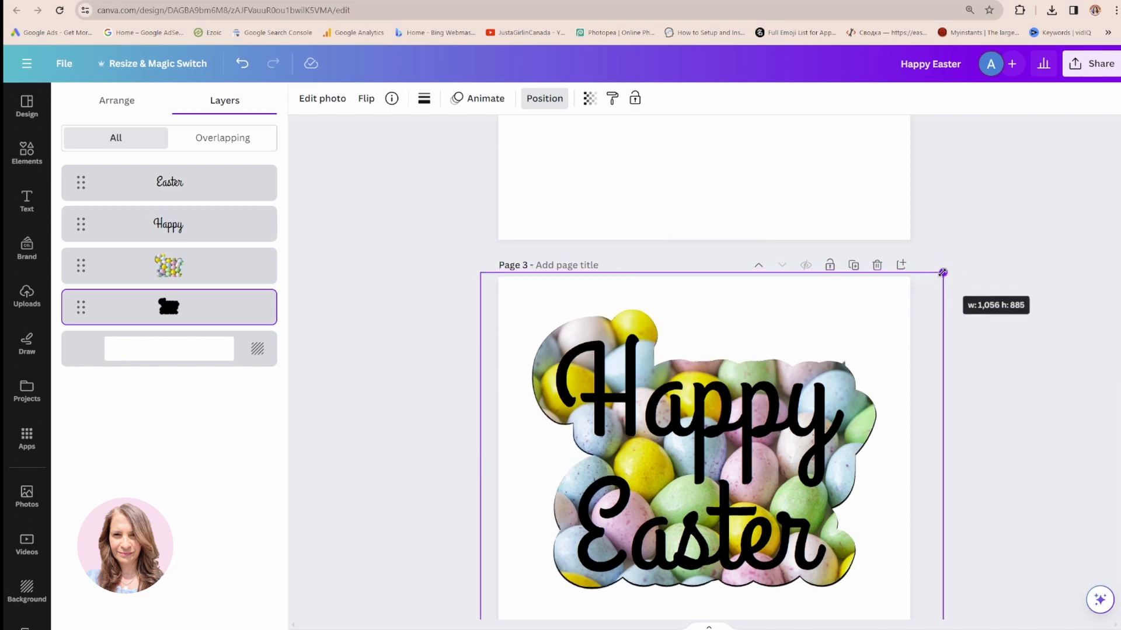
{"action": "left_click", "coordinate": [322, 98]}
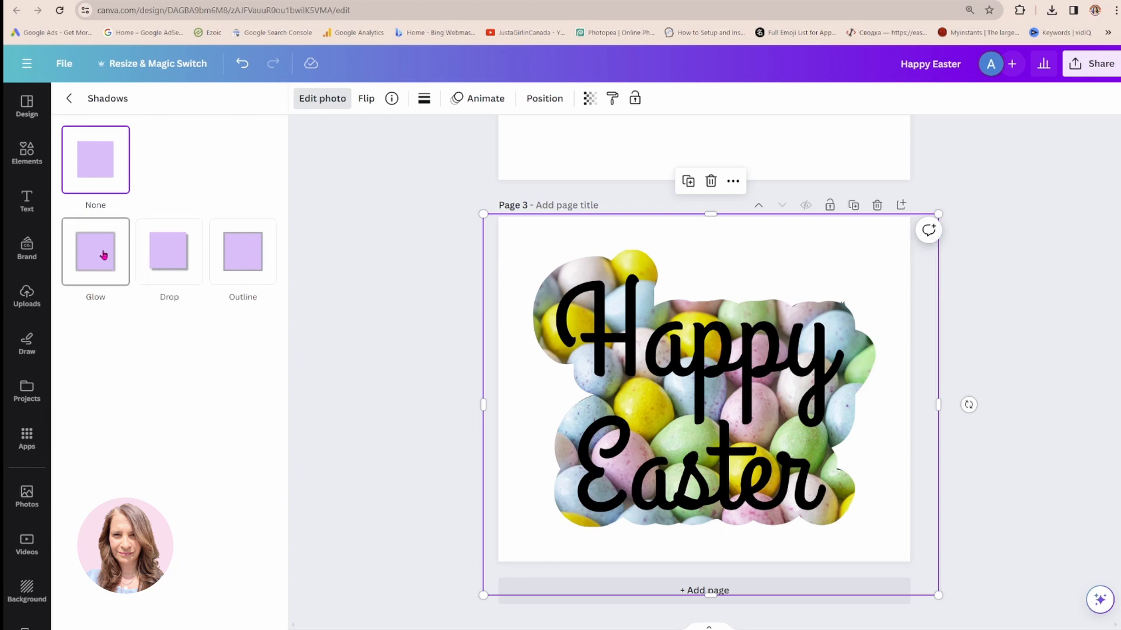
{"action": "left_click", "coordinate": [95, 252]}
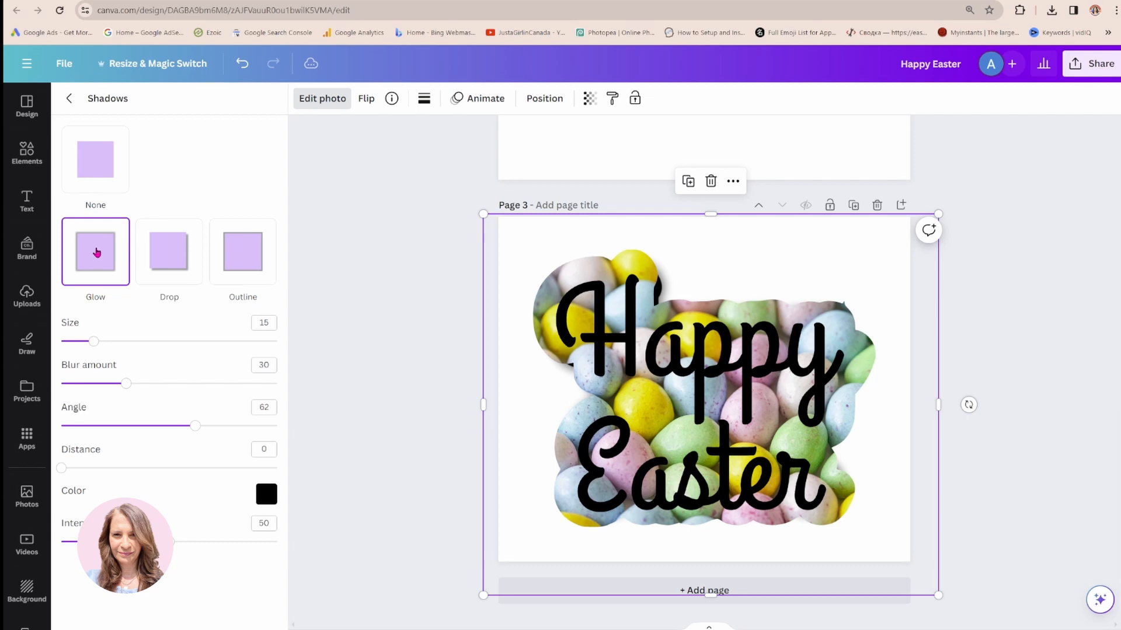
{"action": "mouse_move", "coordinate": [102, 358]}
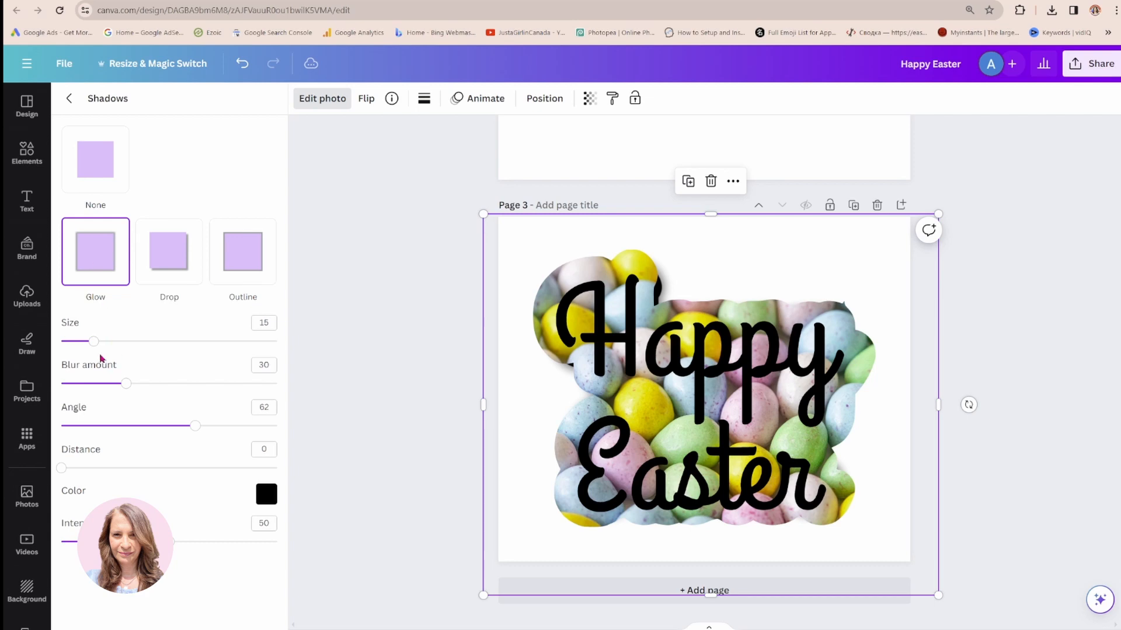
Step: Adjust the outline glow's size, blur and intensity, then deselect the frame
{"action": "left_click", "coordinate": [95, 159]}
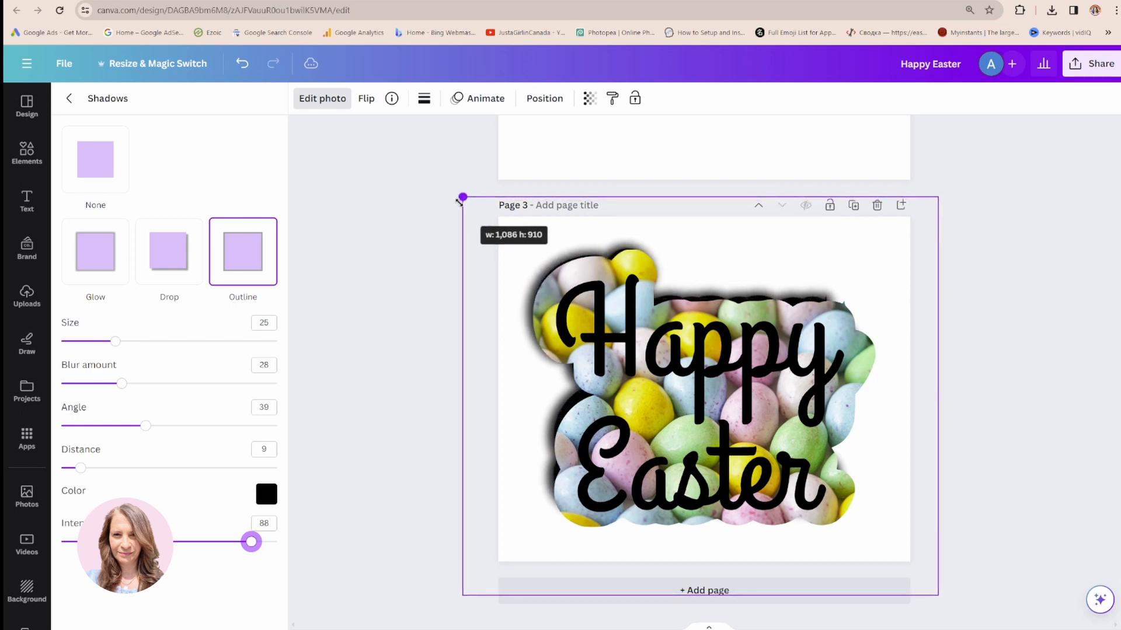
{"action": "left_click", "coordinate": [95, 159]}
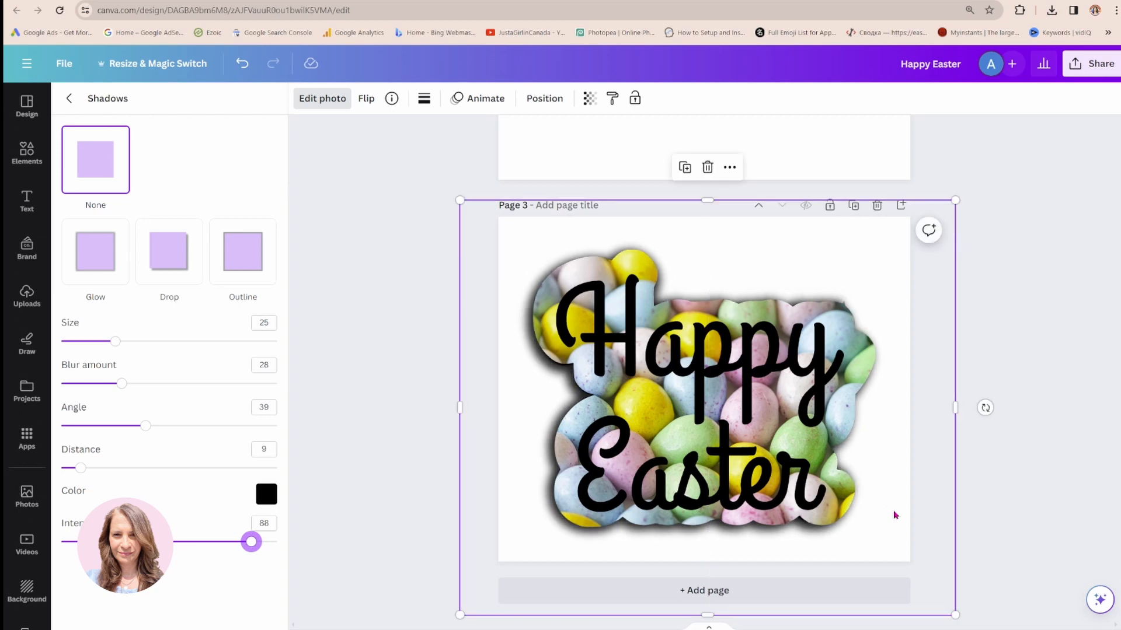
{"action": "left_click", "coordinate": [704, 393]}
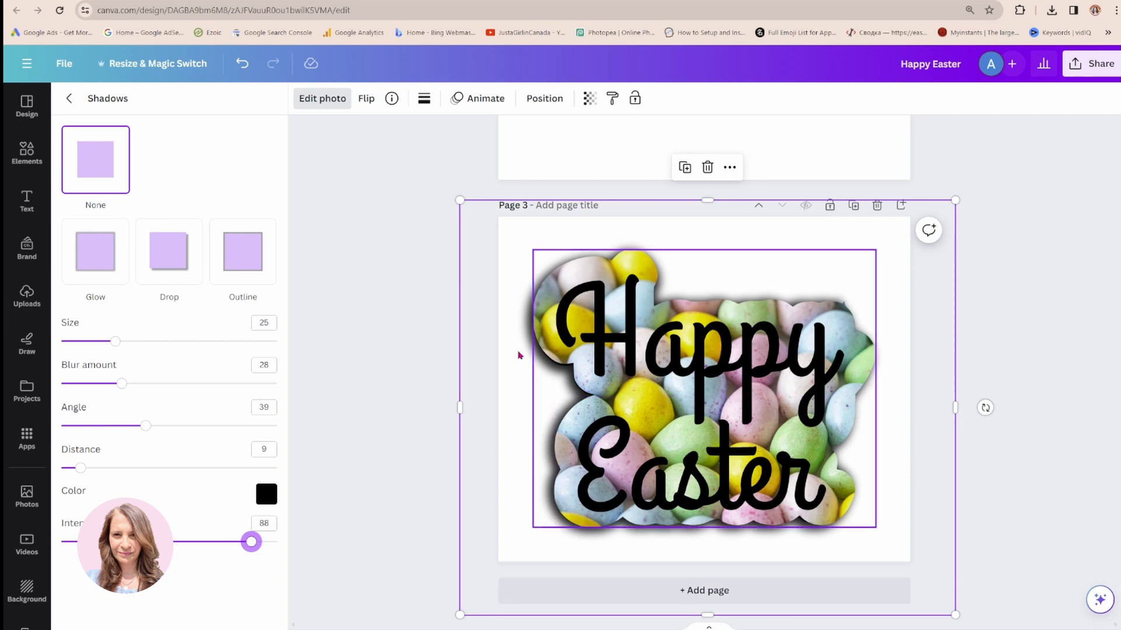
{"action": "left_click", "coordinate": [27, 295]}
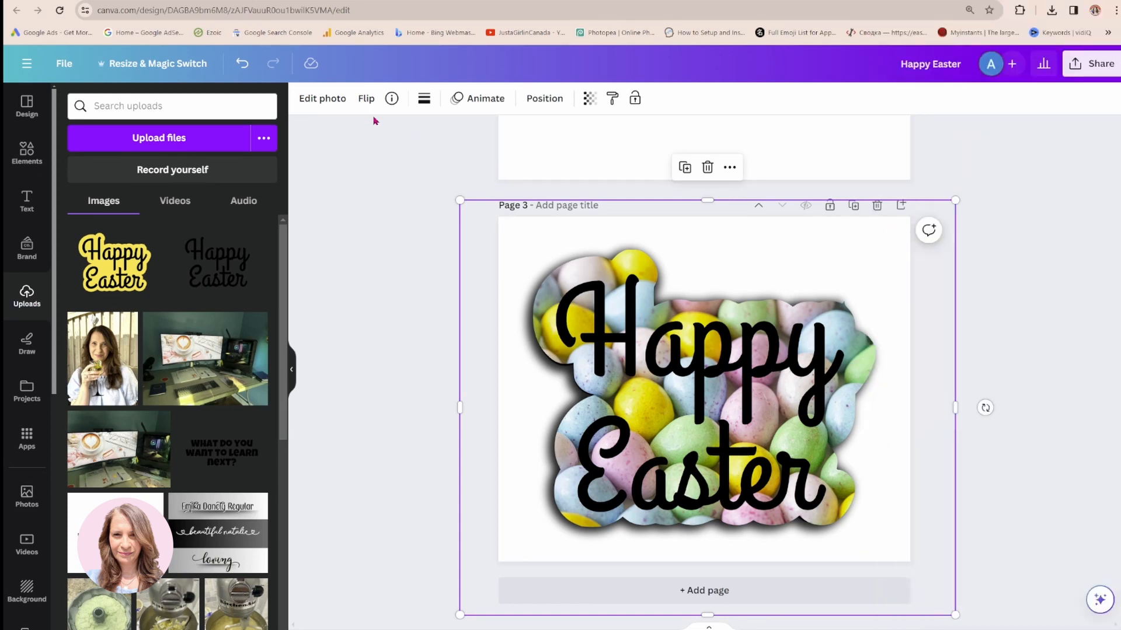
{"action": "mouse_move", "coordinate": [464, 185]}
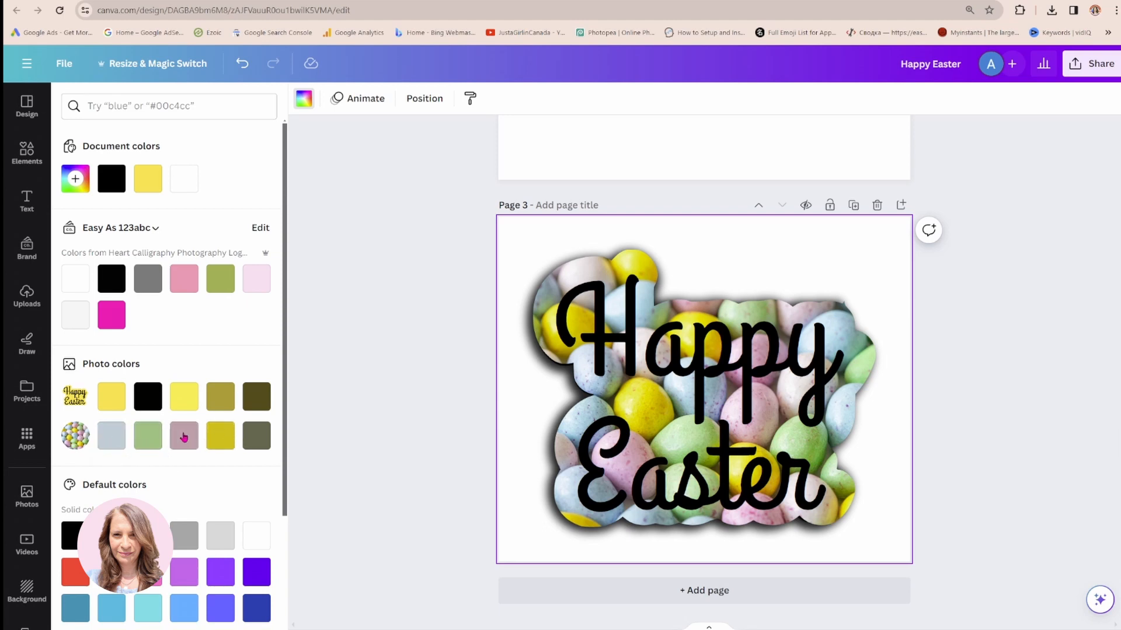
{"action": "mouse_move", "coordinate": [183, 435]}
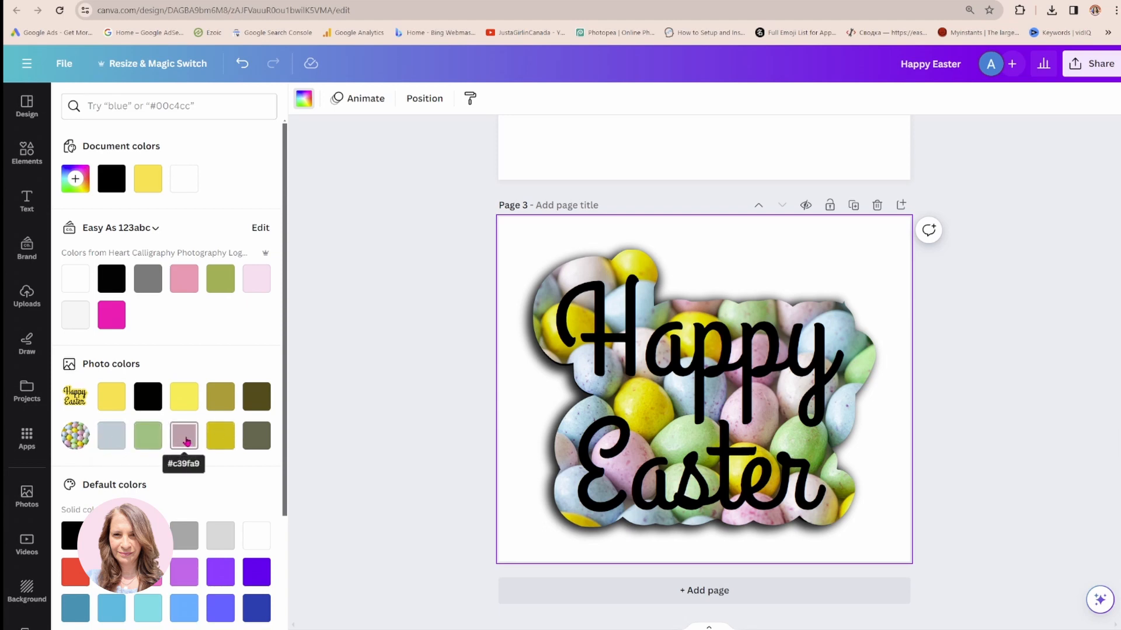
Step: Try a mauve page background, then settle on the light pink brand swatch
{"action": "left_click", "coordinate": [184, 436]}
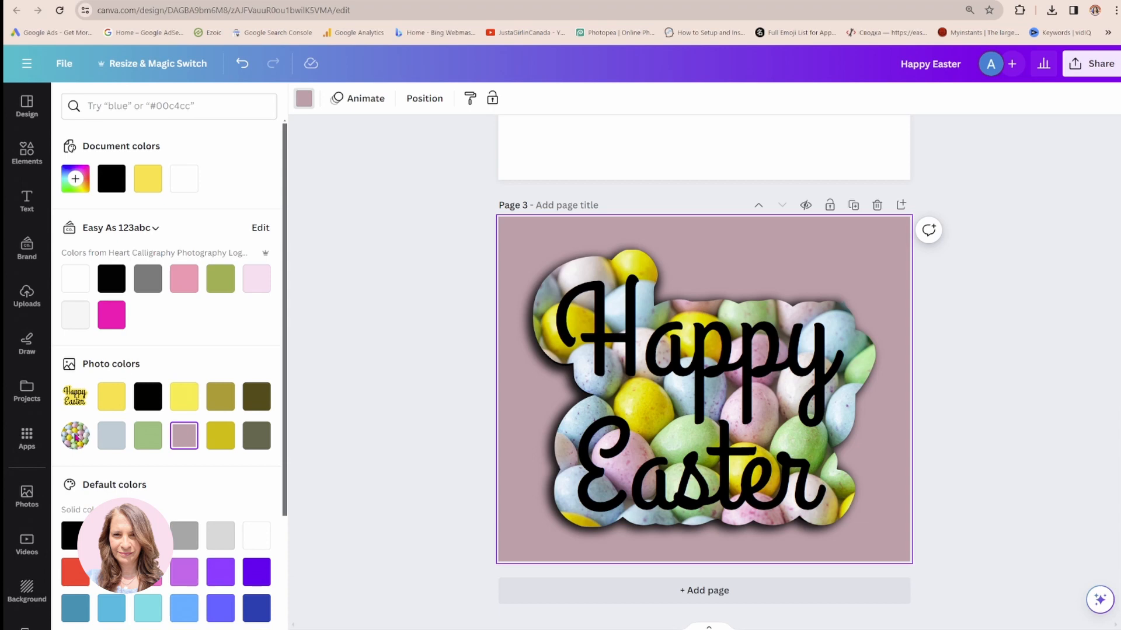
{"action": "mouse_move", "coordinate": [269, 239]}
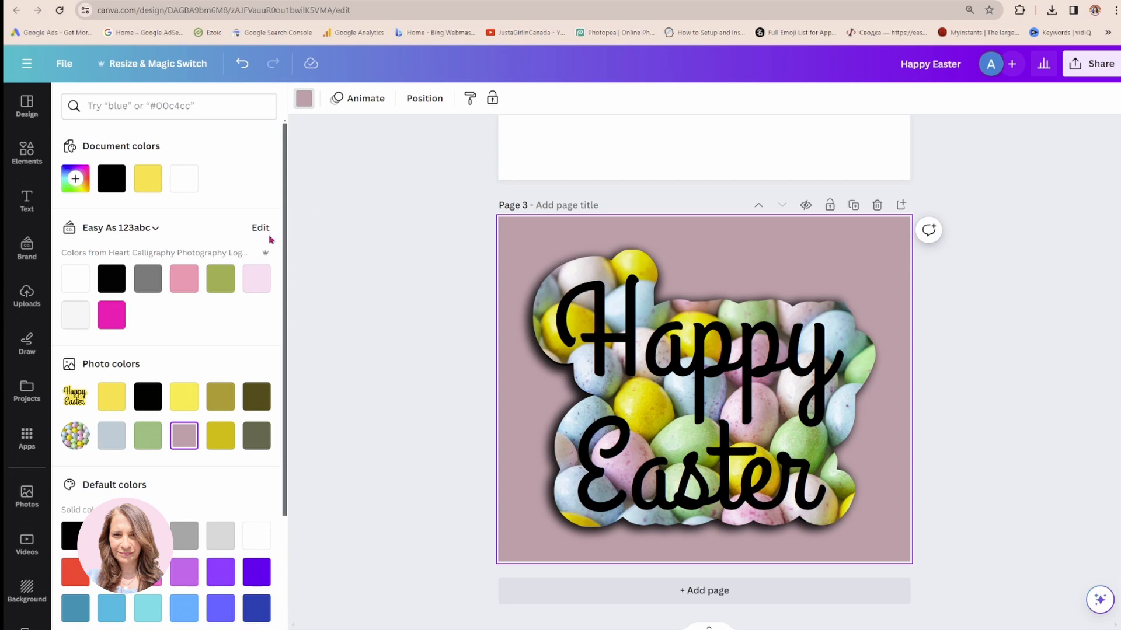
{"action": "mouse_move", "coordinate": [225, 342]}
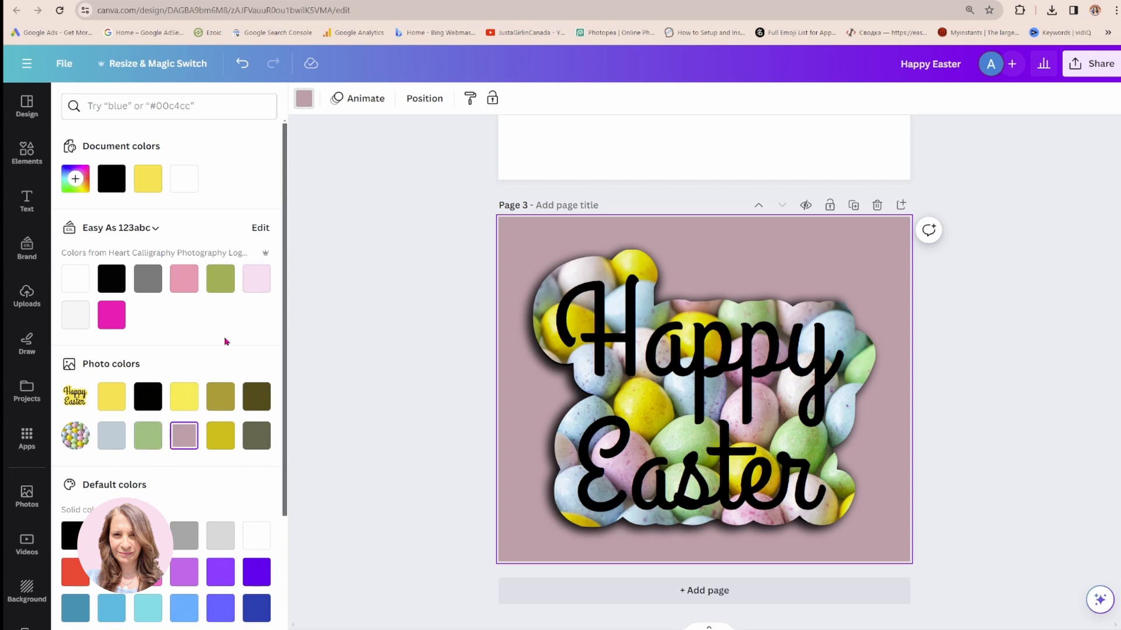
{"action": "left_click", "coordinate": [256, 279]}
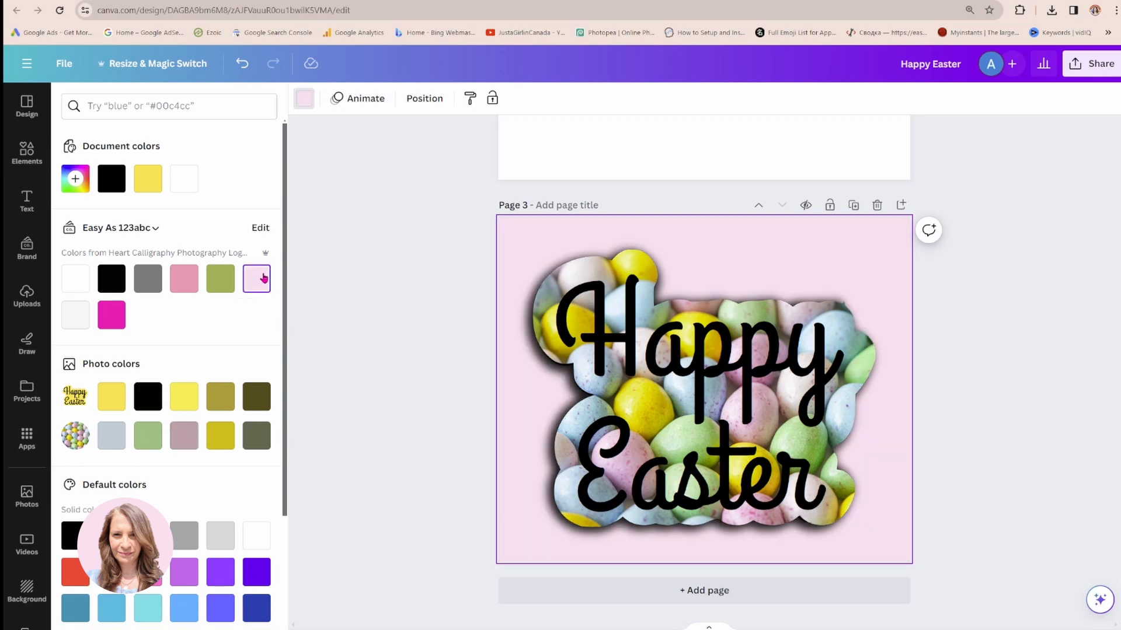
{"action": "left_click", "coordinate": [26, 296]}
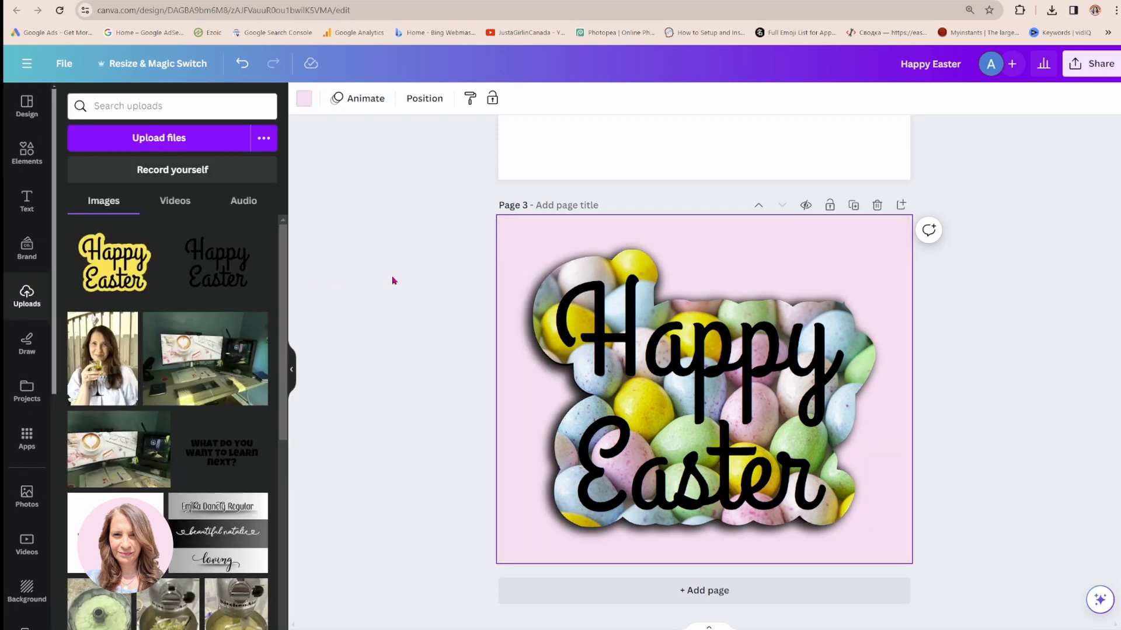
Step: Select the Happy Easter lettering and make its colour white
{"action": "left_click", "coordinate": [697, 336]}
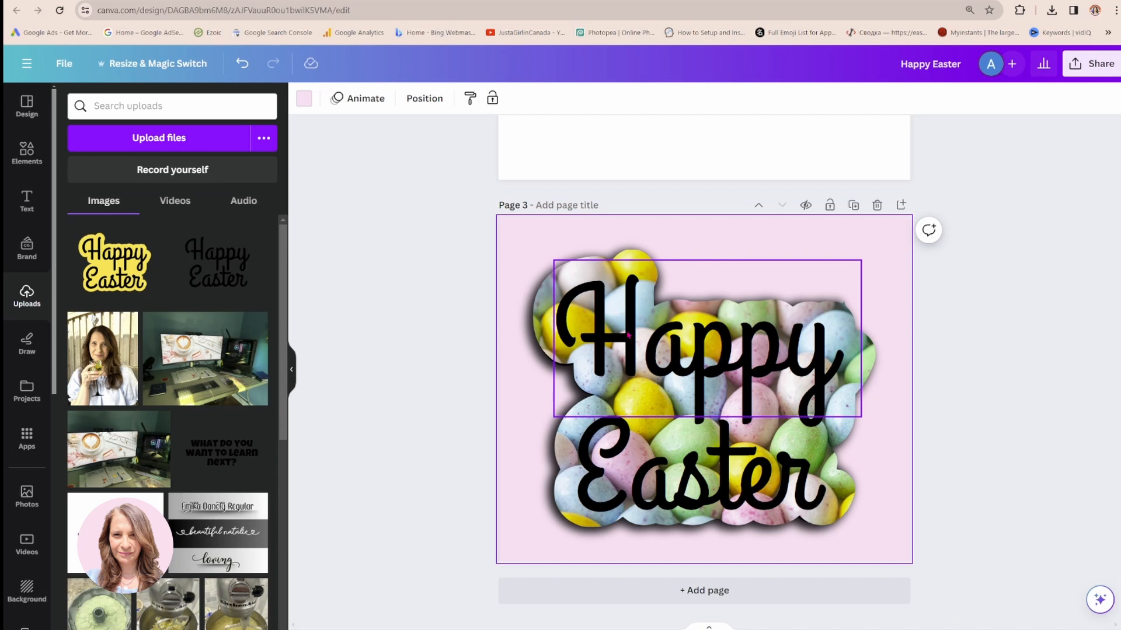
{"action": "left_click", "coordinate": [704, 350]}
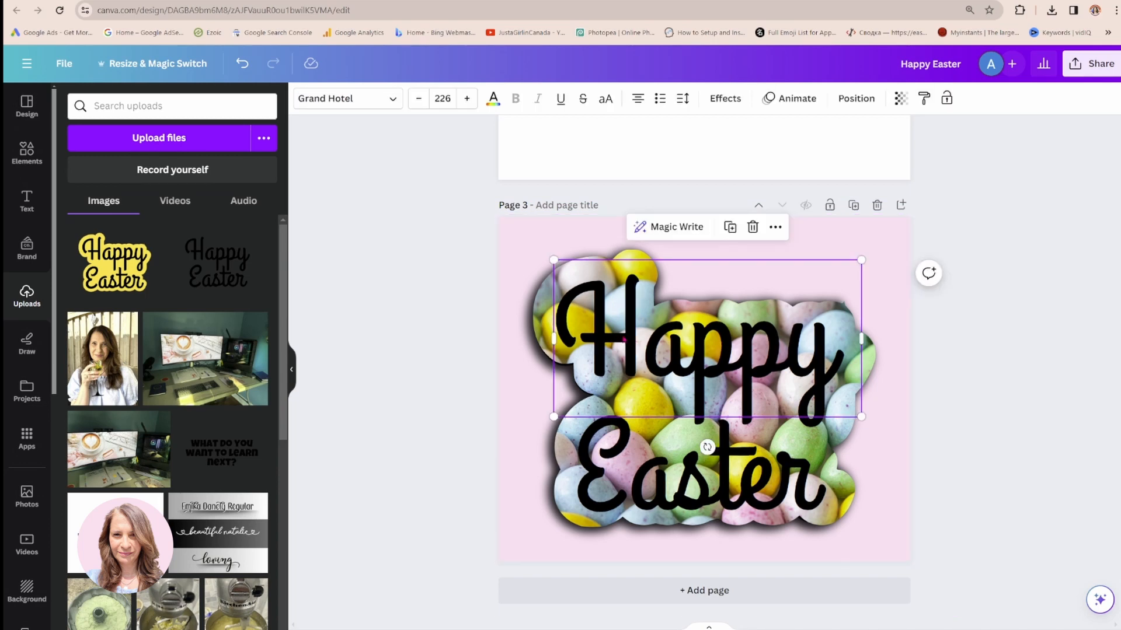
{"action": "mouse_move", "coordinate": [493, 98]}
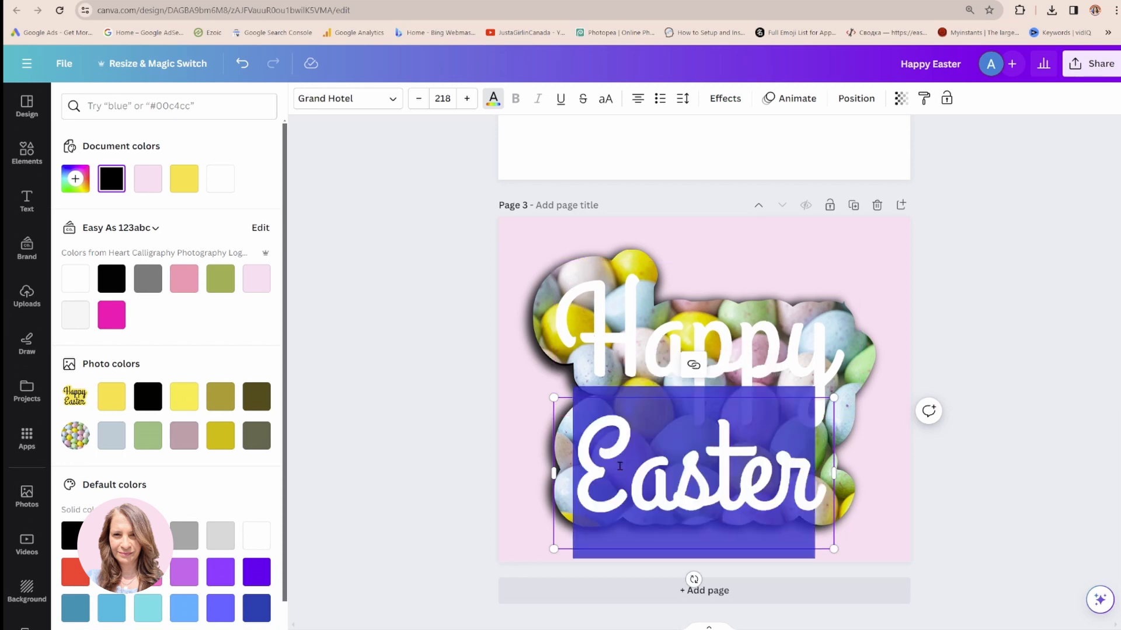
{"action": "left_click", "coordinate": [27, 296]}
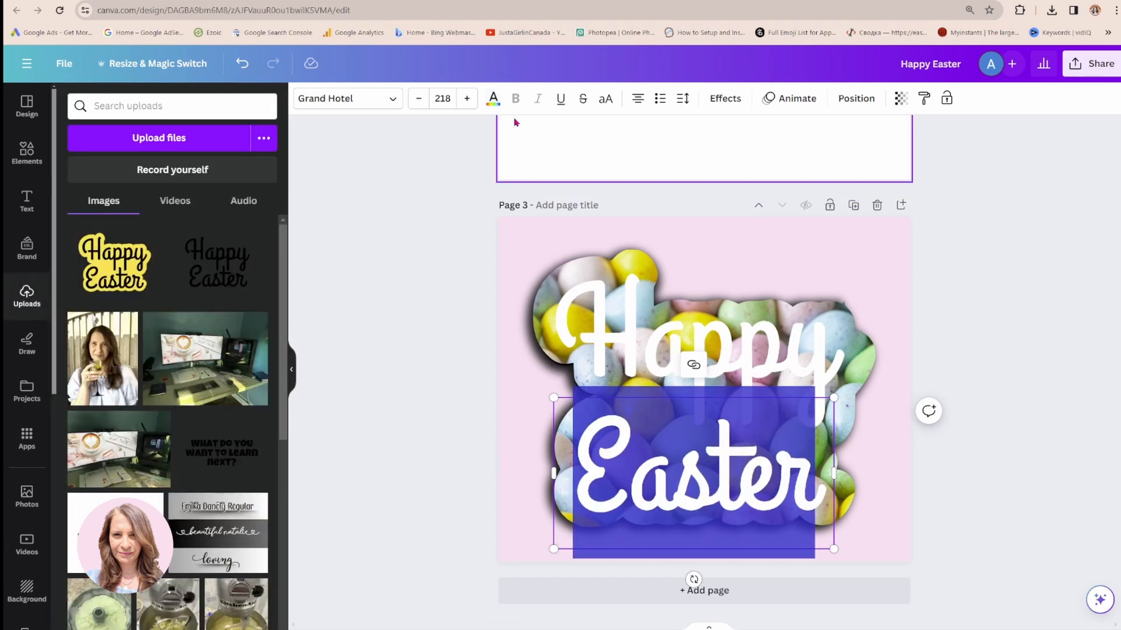
Step: Give Easter a drop shadow effect and pick its shadow colour
{"action": "left_click", "coordinate": [723, 98]}
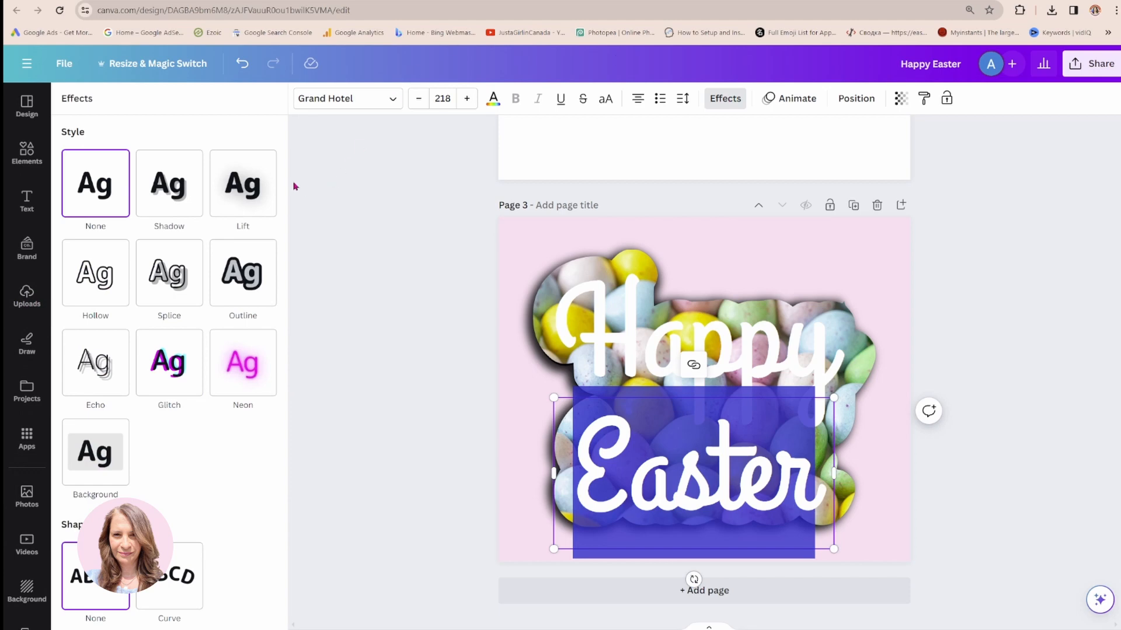
{"action": "left_click", "coordinate": [166, 183]}
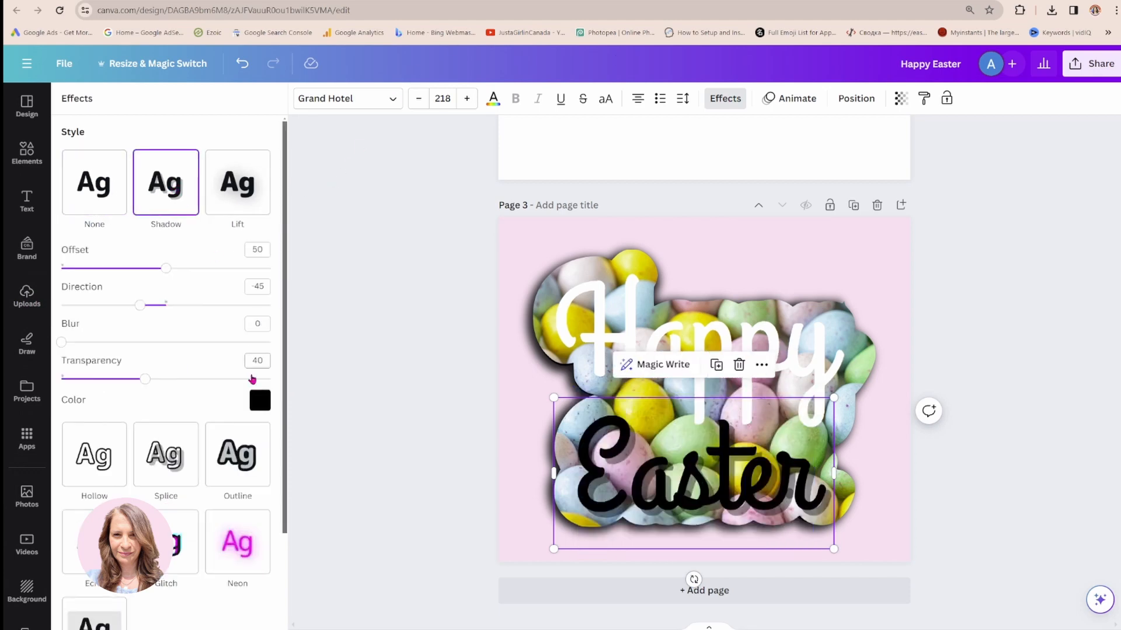
{"action": "left_click", "coordinate": [259, 401]}
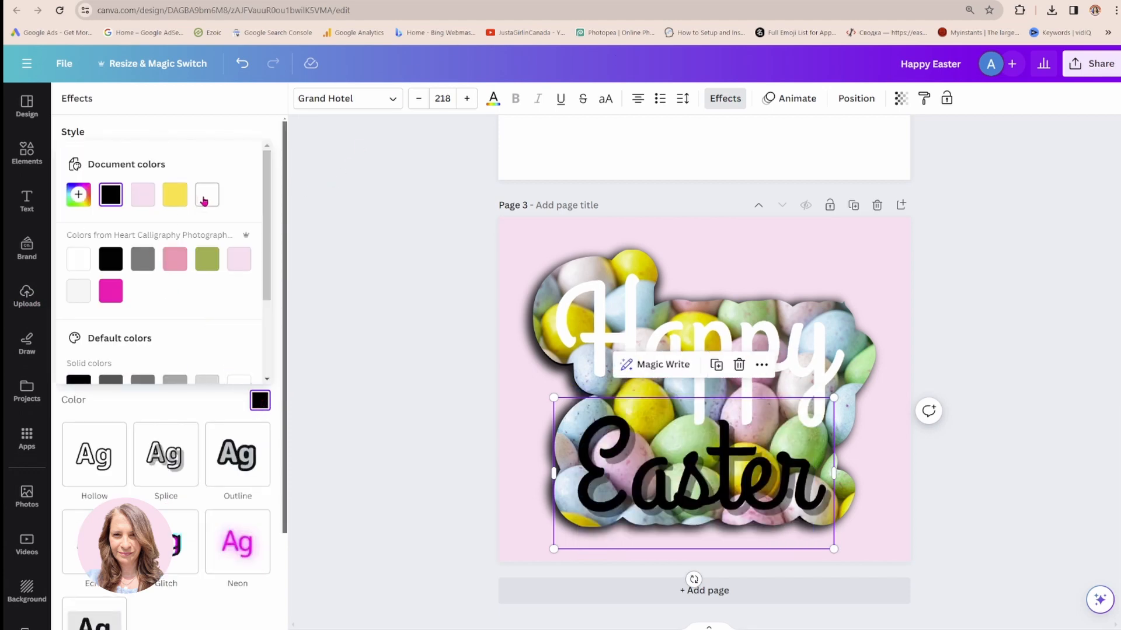
{"action": "left_click", "coordinate": [207, 195]}
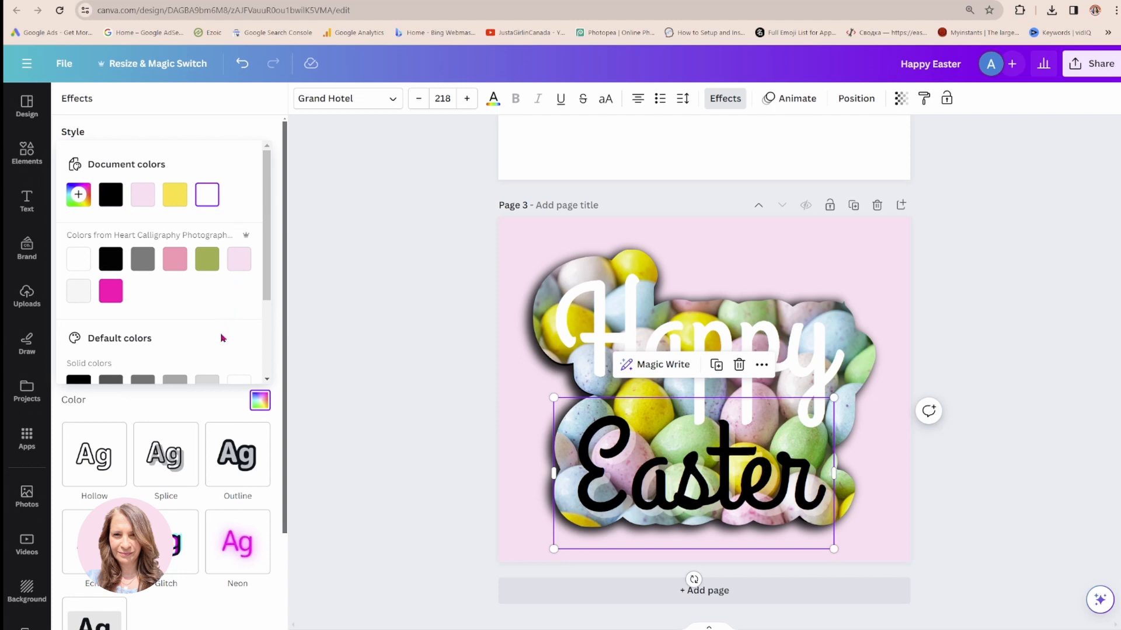
{"action": "left_click", "coordinate": [165, 182]}
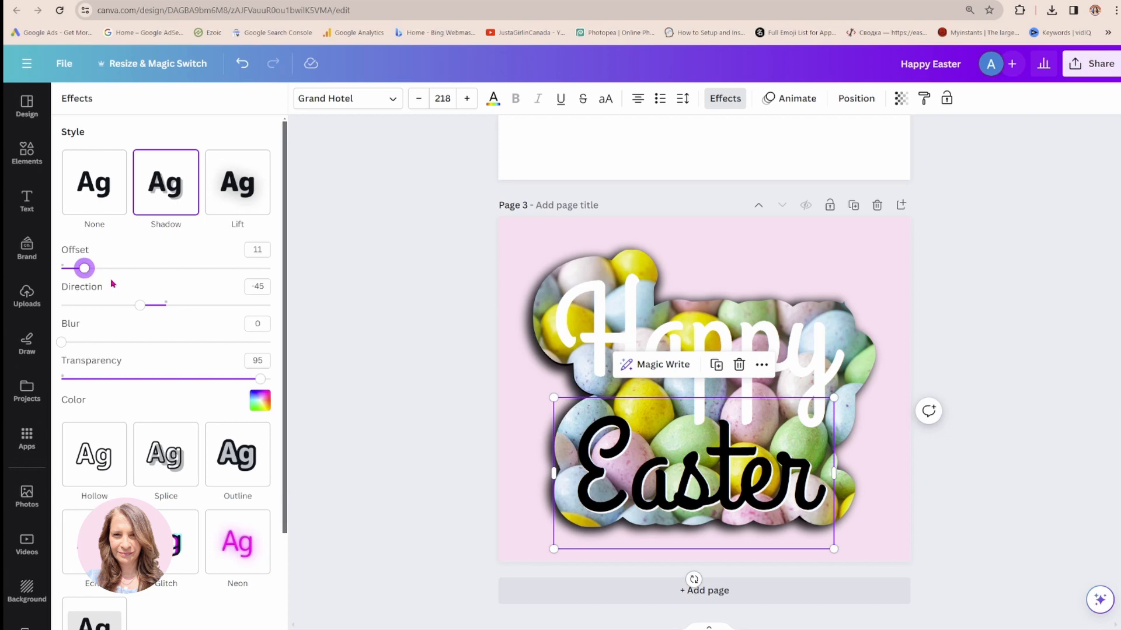
Step: Give Happy a black drop shadow, adjust offset and transparency, then deselect
{"action": "left_click", "coordinate": [94, 182]}
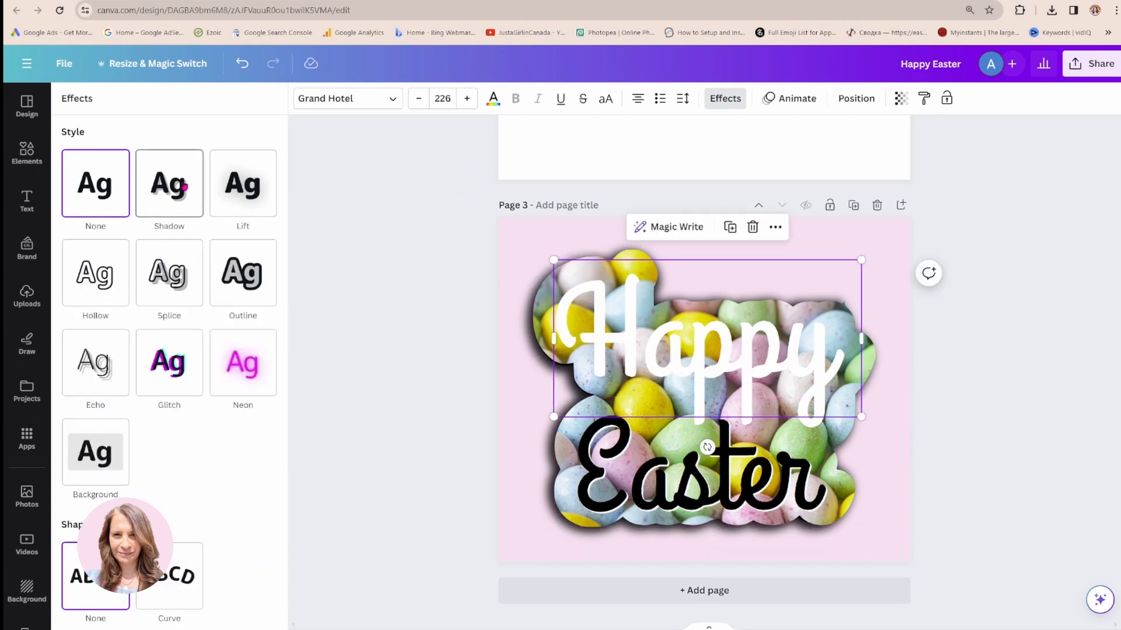
{"action": "left_click", "coordinate": [168, 184]}
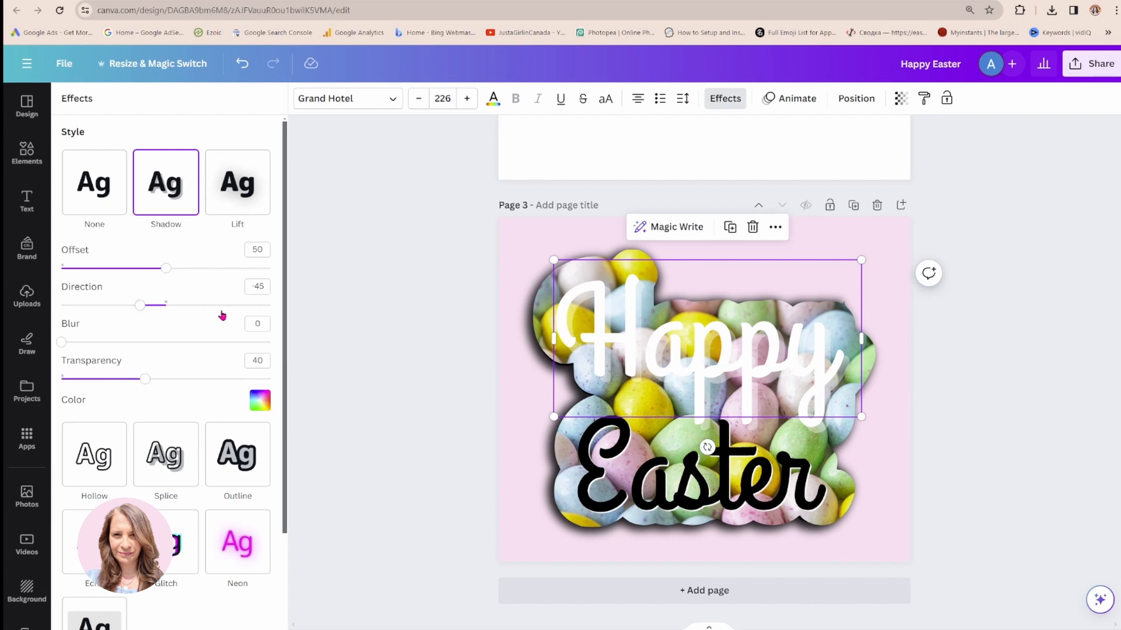
{"action": "left_click", "coordinate": [259, 401]}
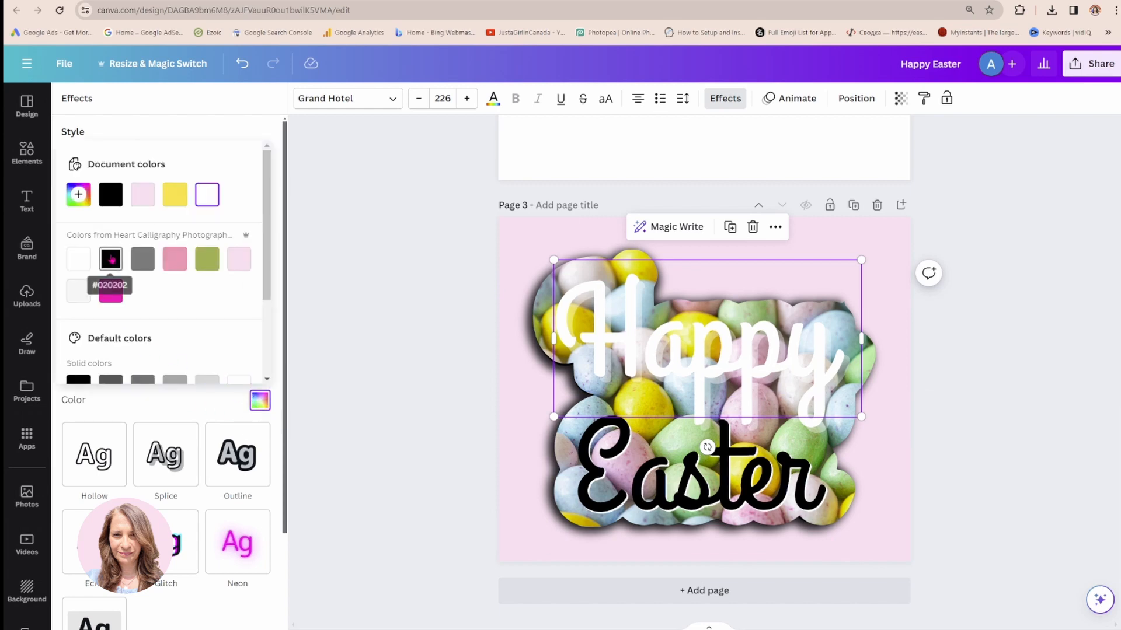
{"action": "left_click", "coordinate": [110, 259]}
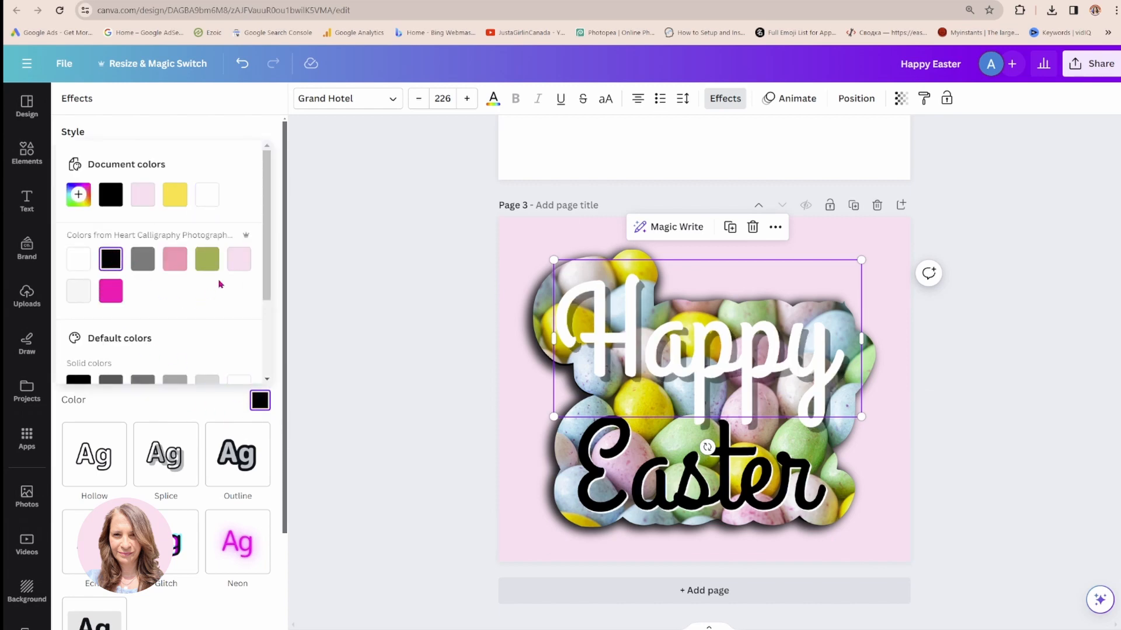
{"action": "scroll", "scroll_direction": "down", "scroll_amount": 3}
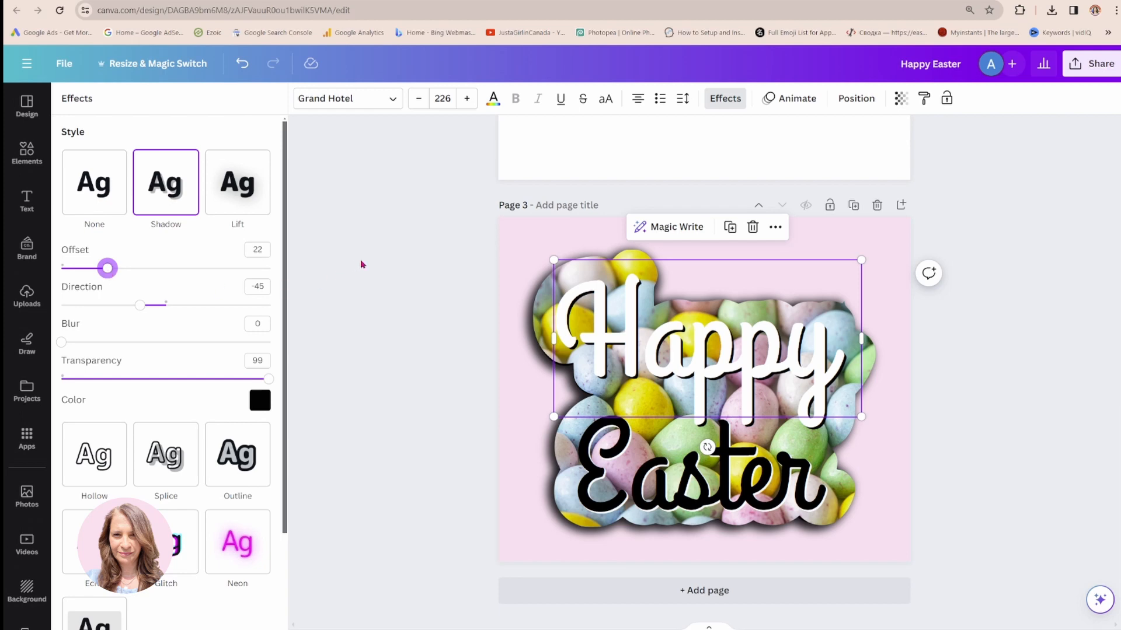
{"action": "left_click", "coordinate": [27, 295]}
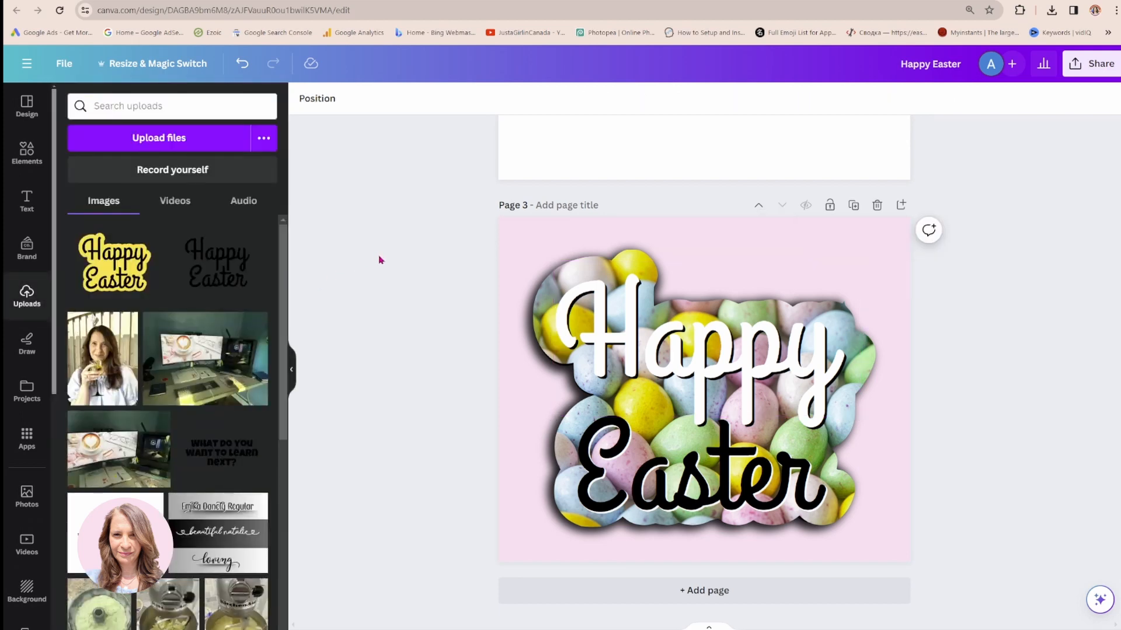